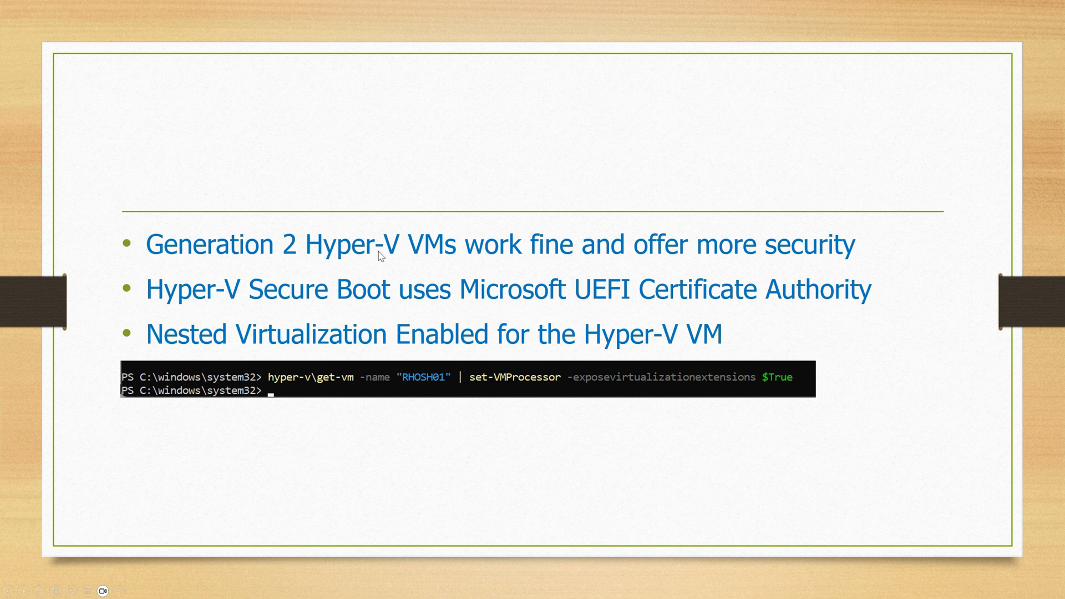
{"action": "mouse_move", "coordinate": [318, 307]}
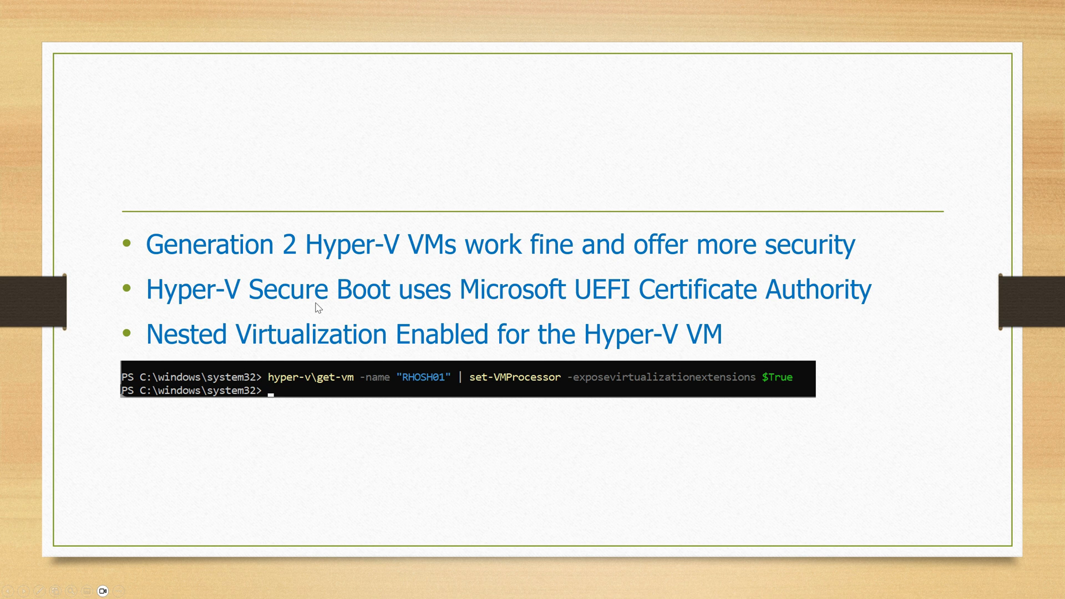
{"action": "mouse_move", "coordinate": [211, 350]}
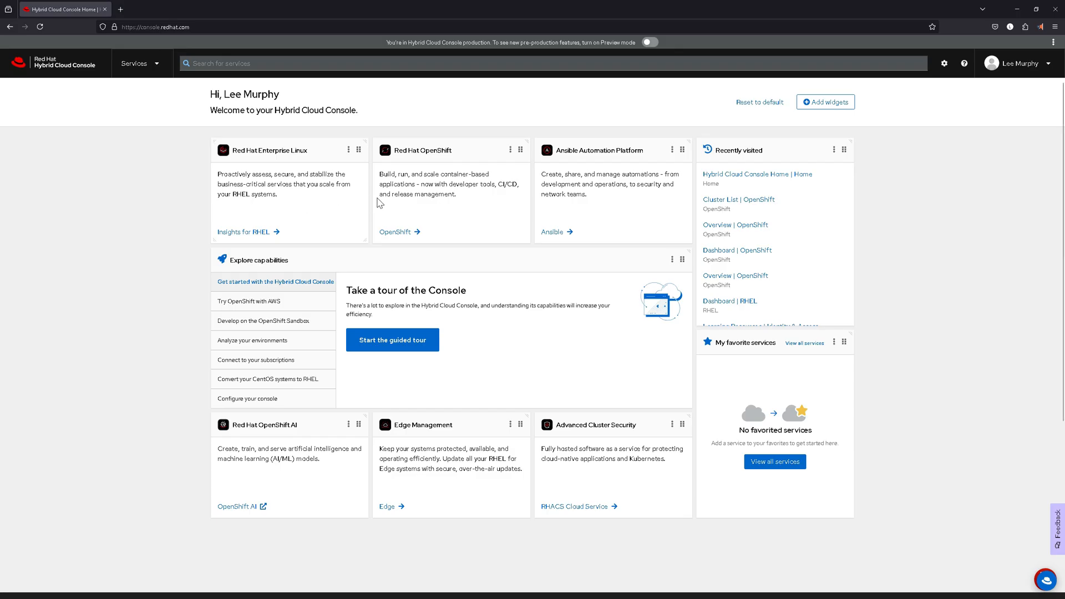
Step: Navigate from Red Hat OpenShift via Cluster List to the empty Assisted Installer clusters page
{"action": "left_click", "coordinate": [395, 232]}
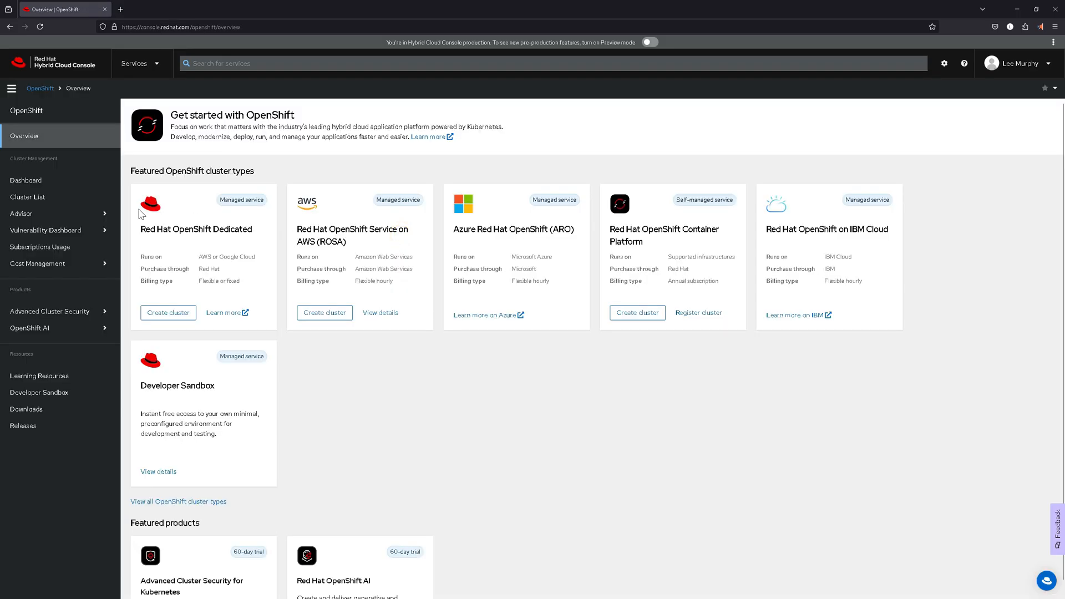
{"action": "scroll", "scroll_direction": "down", "scroll_amount": 3}
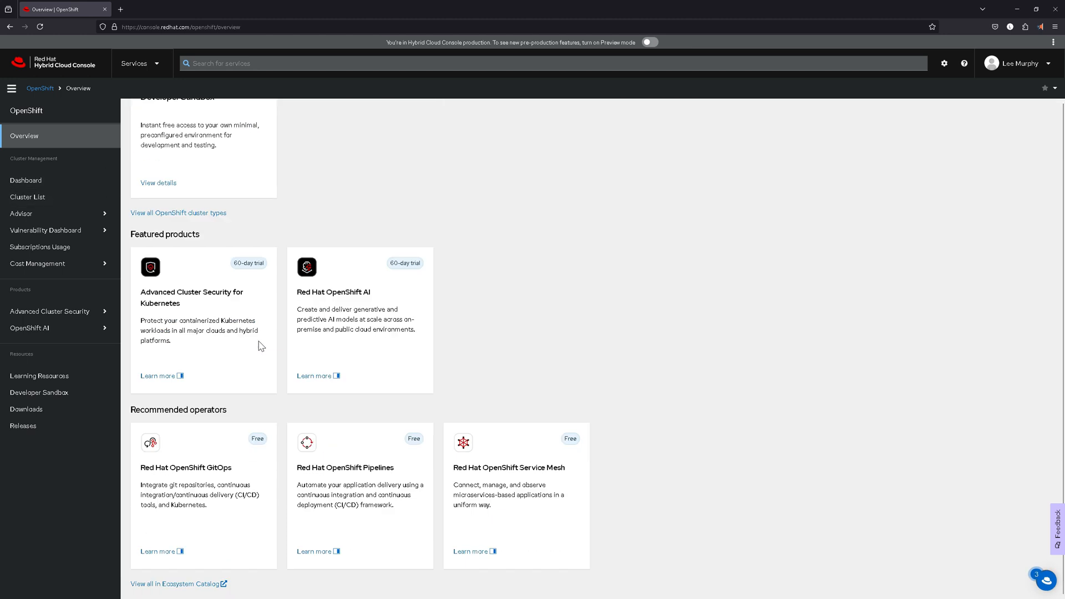
{"action": "scroll", "scroll_direction": "up", "scroll_amount": 3}
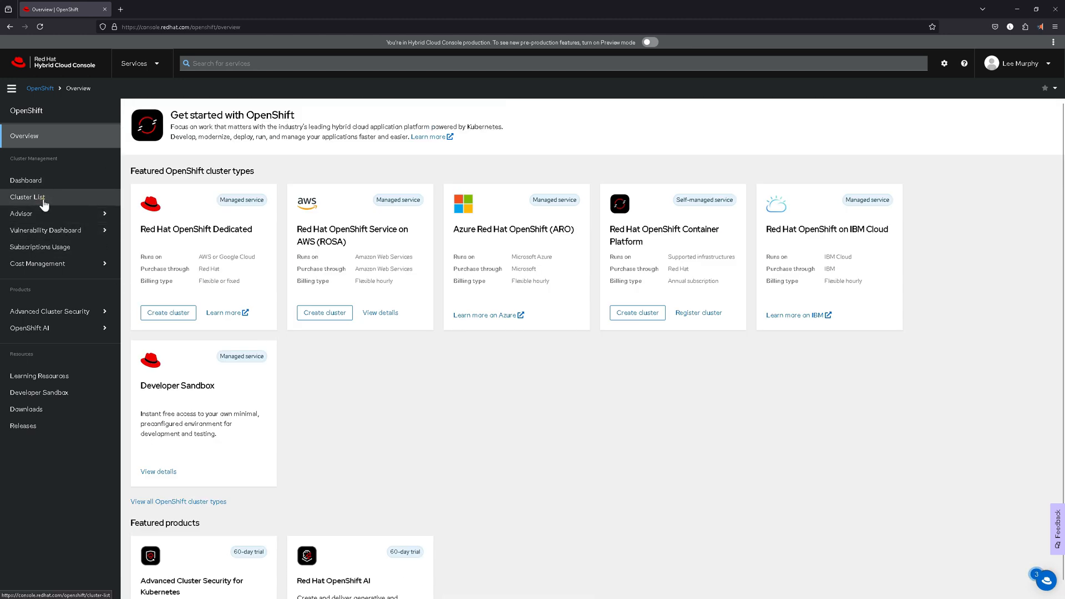
{"action": "left_click", "coordinate": [28, 197]}
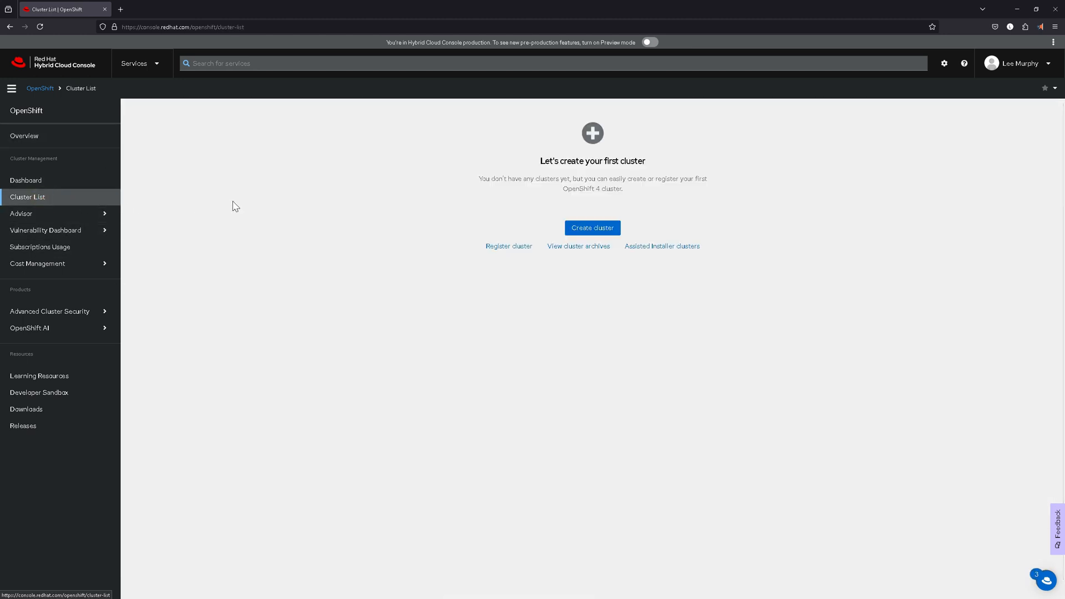
{"action": "mouse_move", "coordinate": [592, 228]}
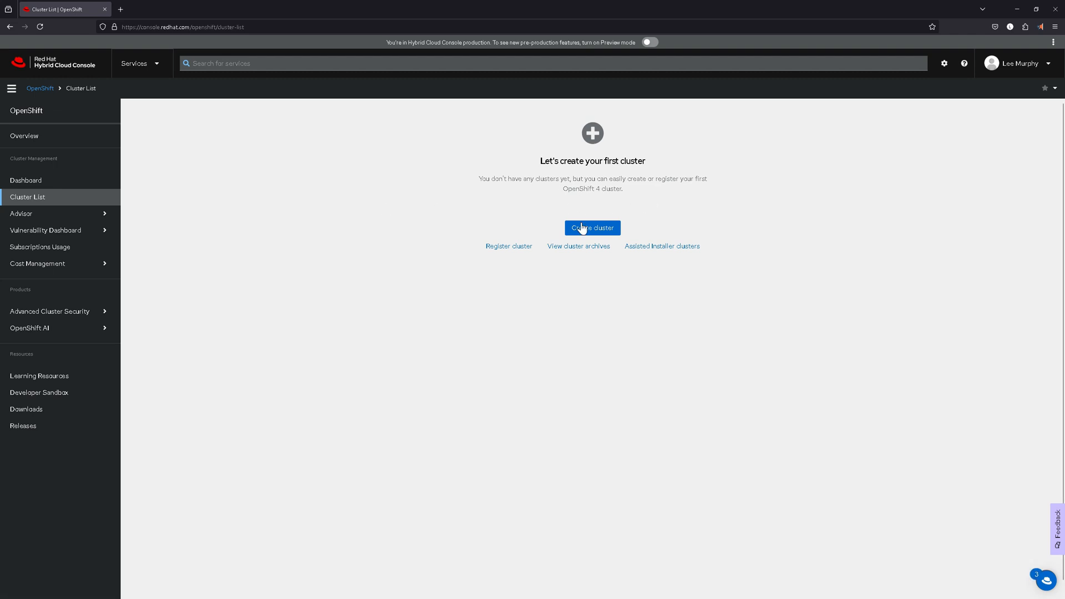
{"action": "mouse_move", "coordinate": [508, 247]}
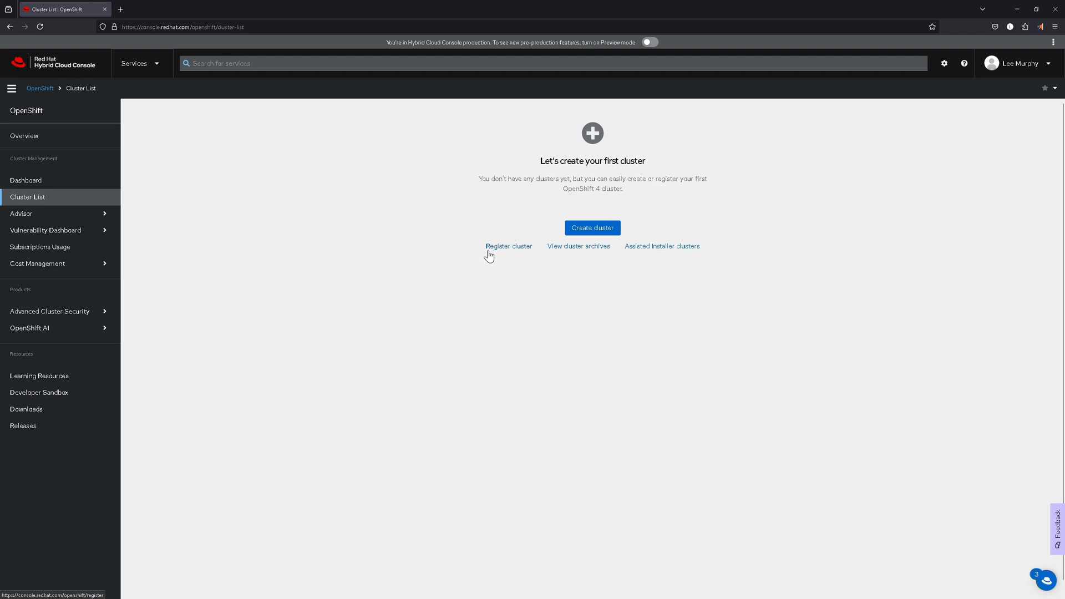
{"action": "left_click", "coordinate": [662, 246]}
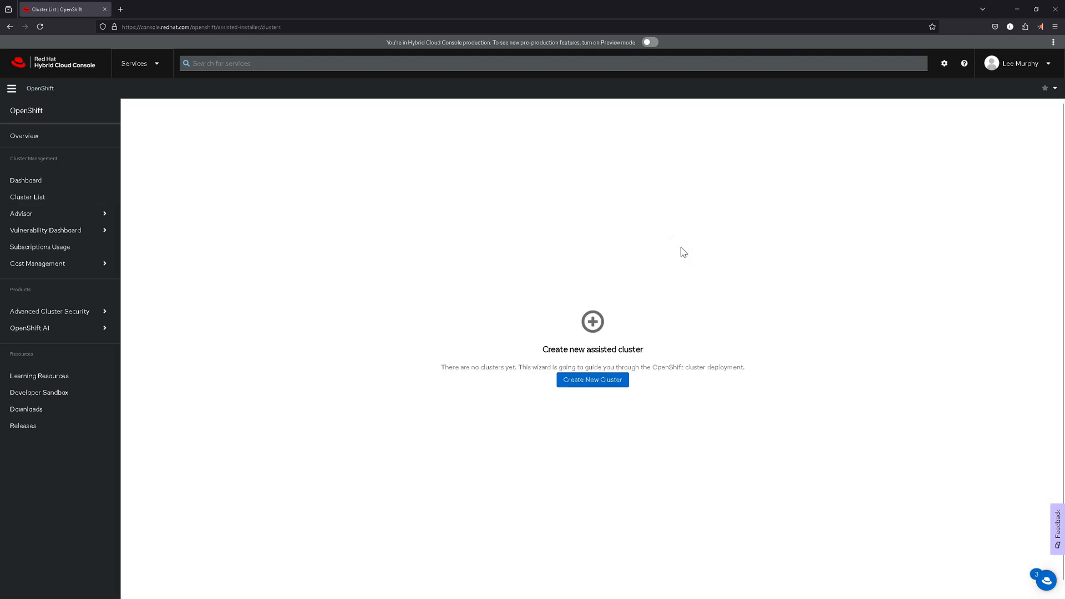
Step: Start a new cluster named ocp4 with base domain leelab.cloud
{"action": "left_click", "coordinate": [591, 380]}
{"action": "type", "text": "o"}
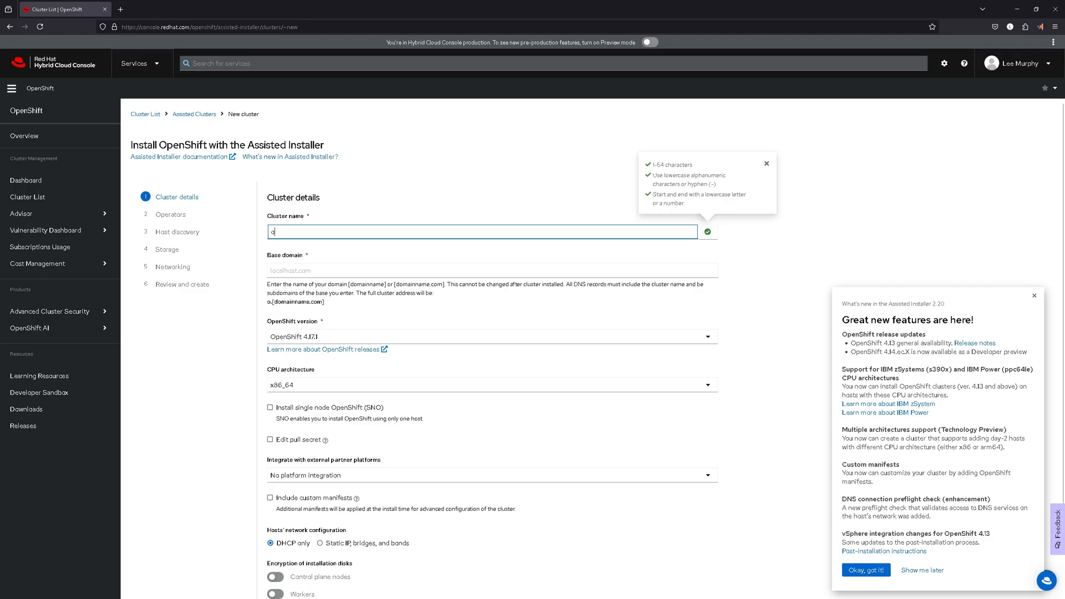
{"action": "type", "text": "cp4"}
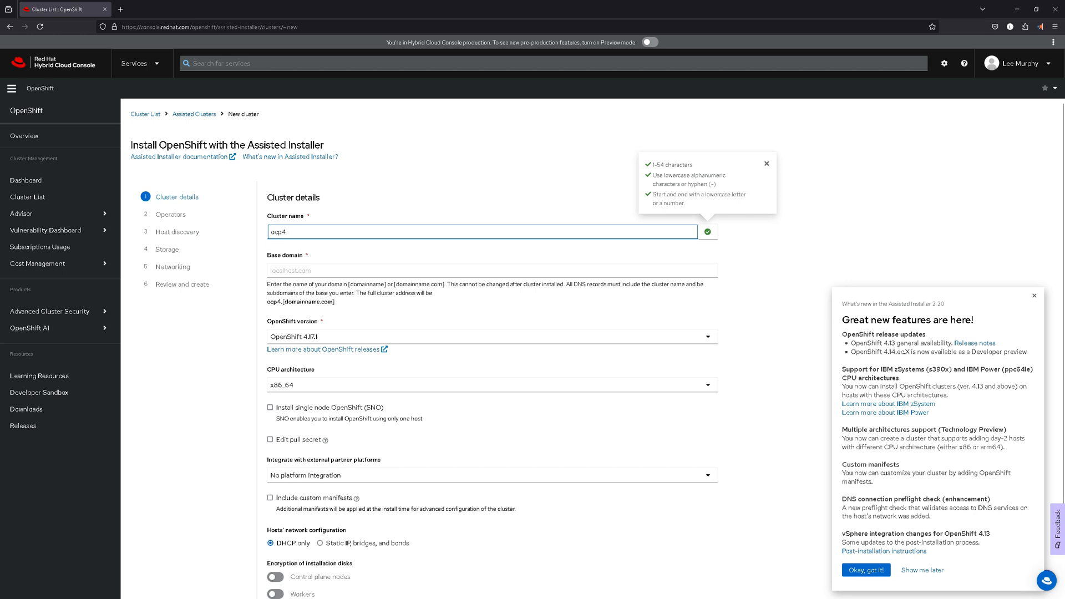
{"action": "mouse_move", "coordinate": [353, 246]}
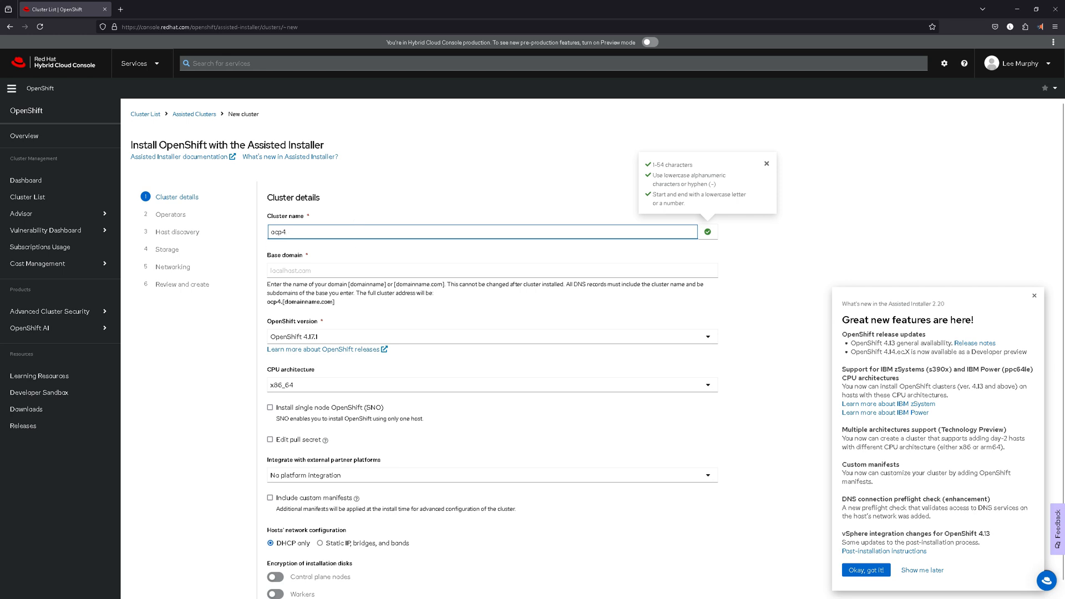
{"action": "left_click", "coordinate": [491, 270]}
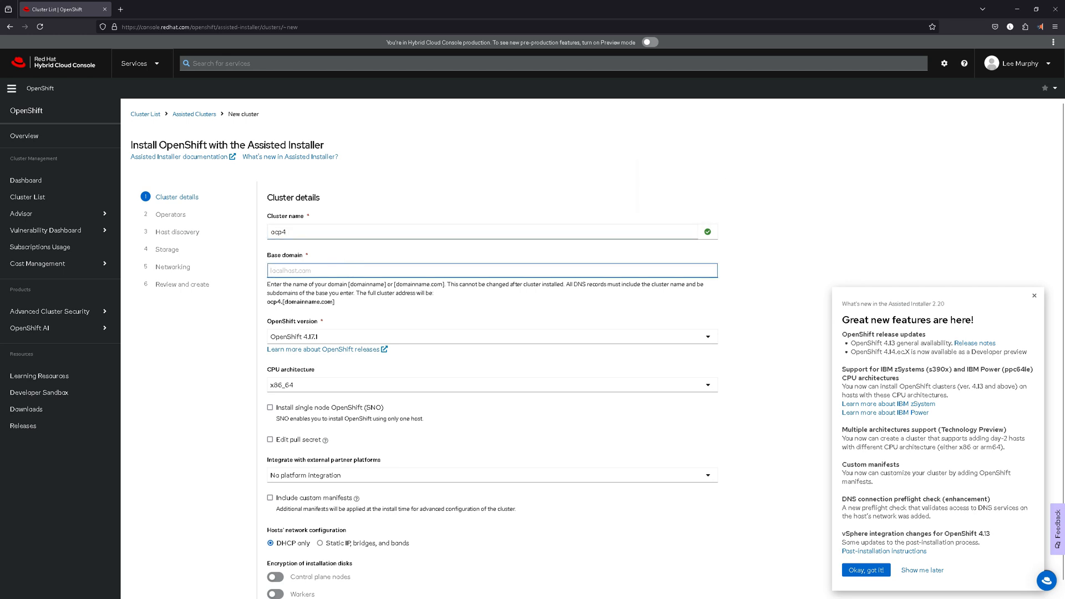
{"action": "type", "text": "leelab.cloud"}
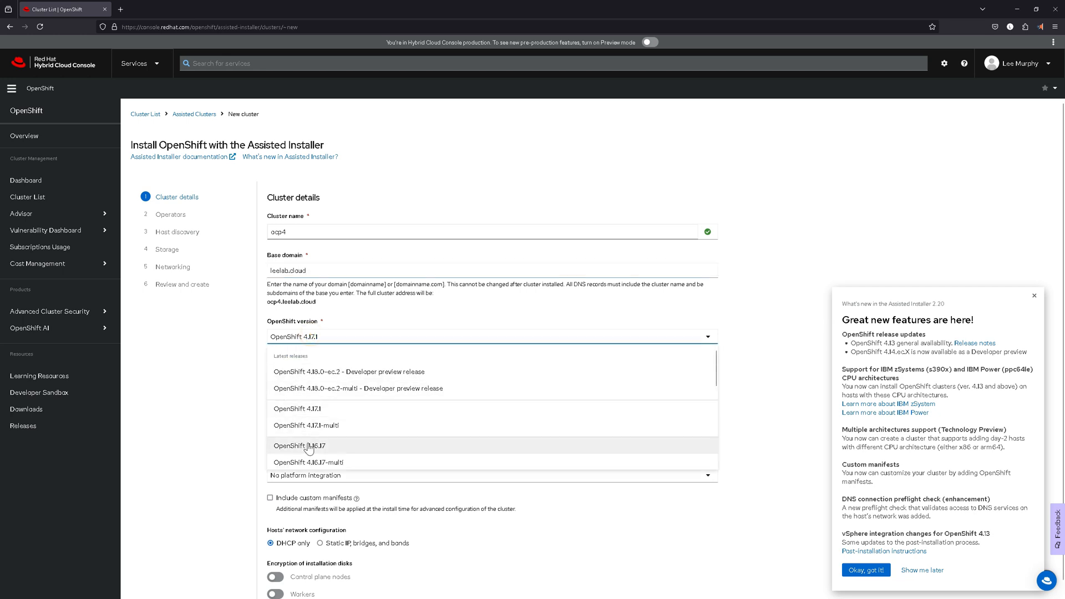
Step: Choose OpenShift 4.14.38 and enable single node OpenShift installation
{"action": "scroll", "scroll_direction": "down", "scroll_amount": 3}
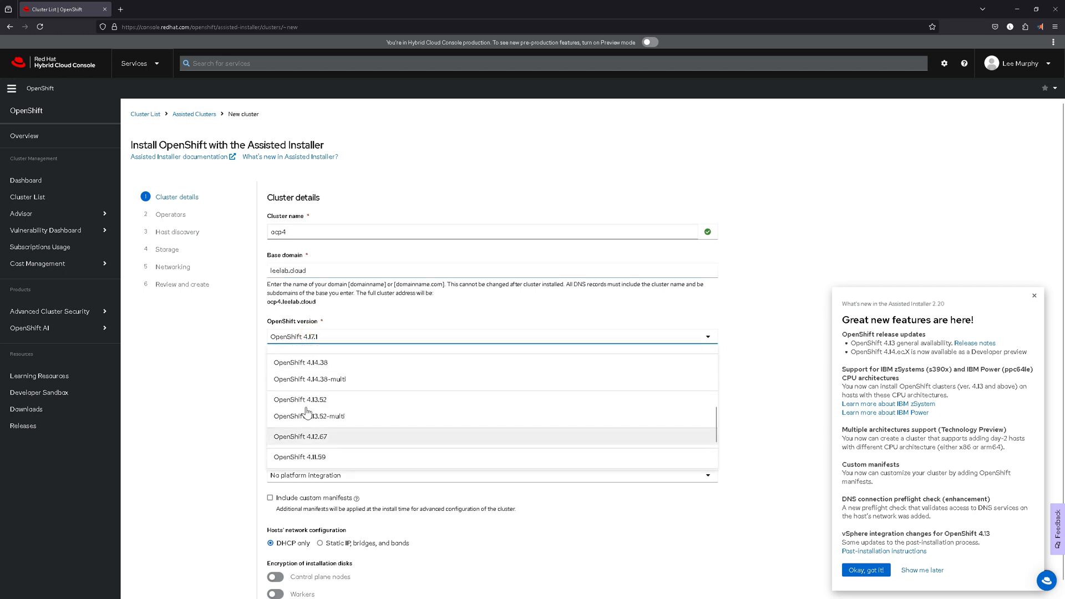
{"action": "left_click", "coordinate": [307, 363]}
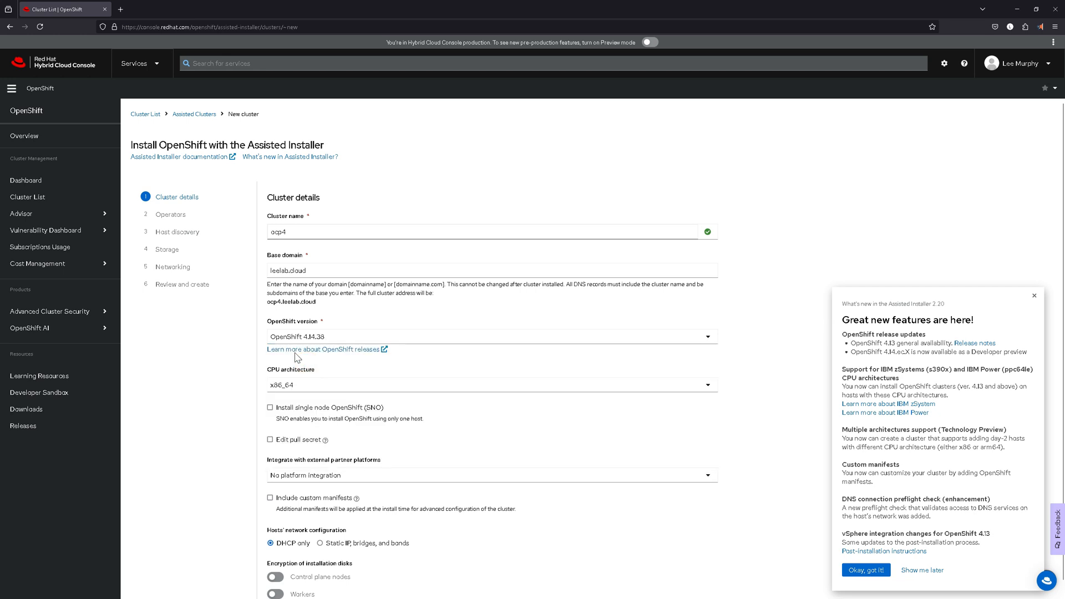
{"action": "mouse_move", "coordinate": [276, 396]}
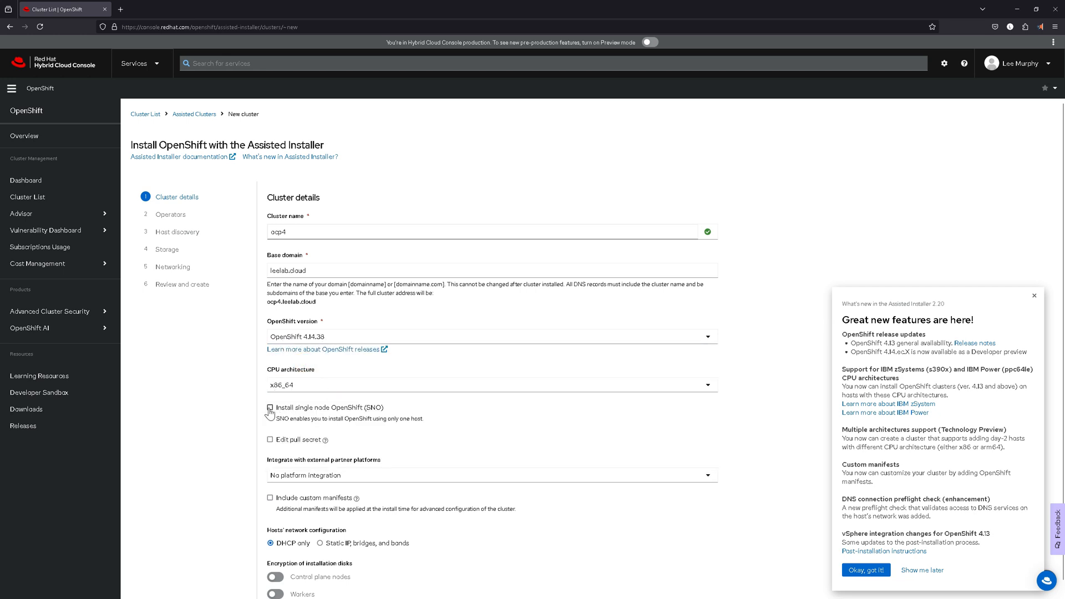
{"action": "left_click", "coordinate": [270, 408]}
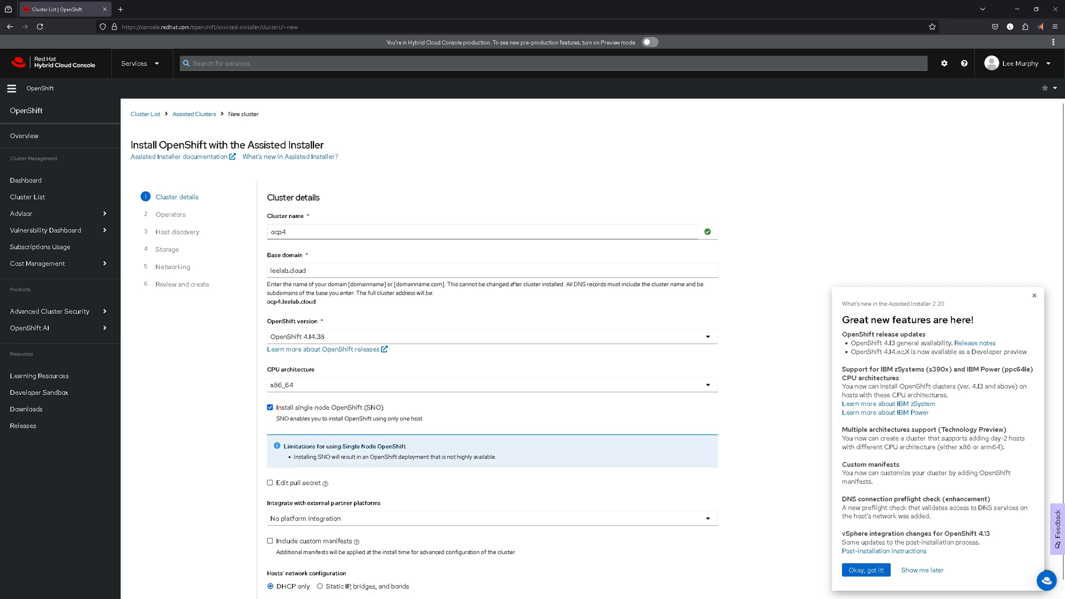
{"action": "scroll", "scroll_direction": "down", "scroll_amount": 3}
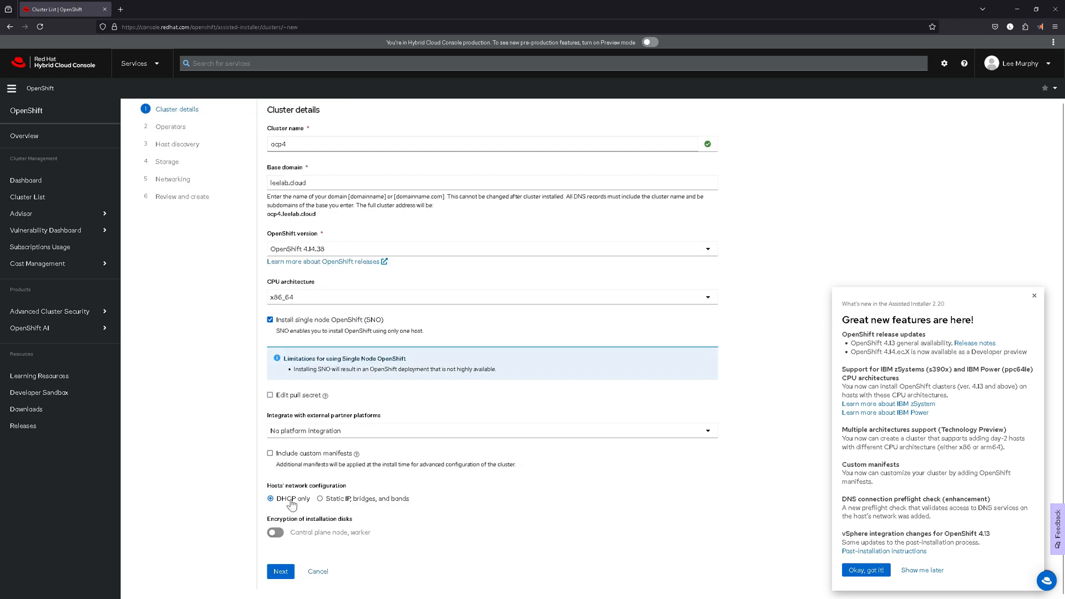
{"action": "mouse_move", "coordinate": [303, 539]}
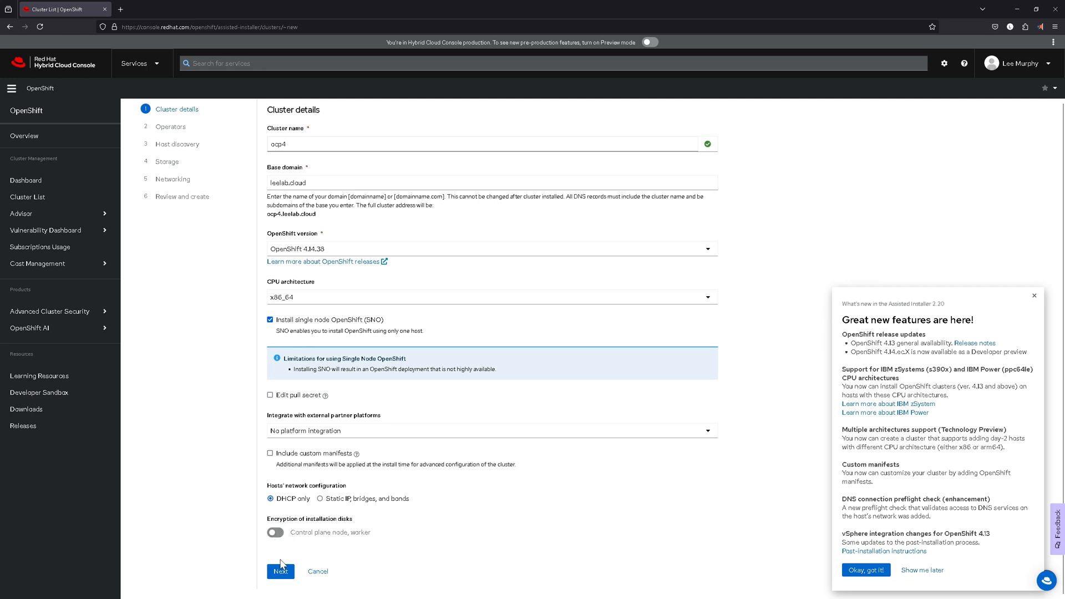
{"action": "mouse_move", "coordinate": [280, 547]}
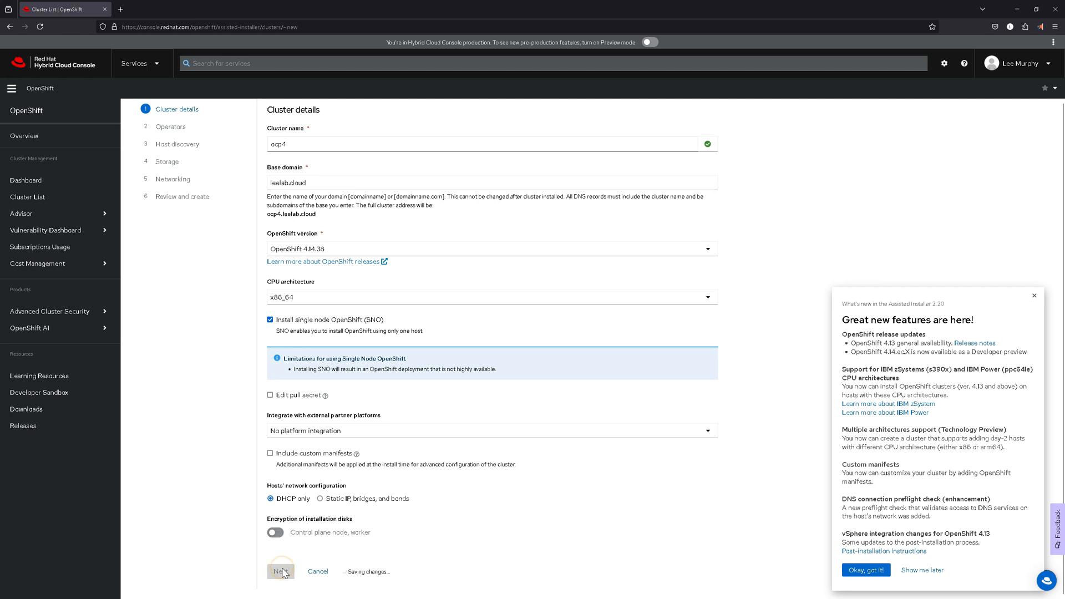
Step: Add the OpenShift Virtualization and Logical Volume Manager Storage operators and continue to host discovery
{"action": "left_click", "coordinate": [281, 570]}
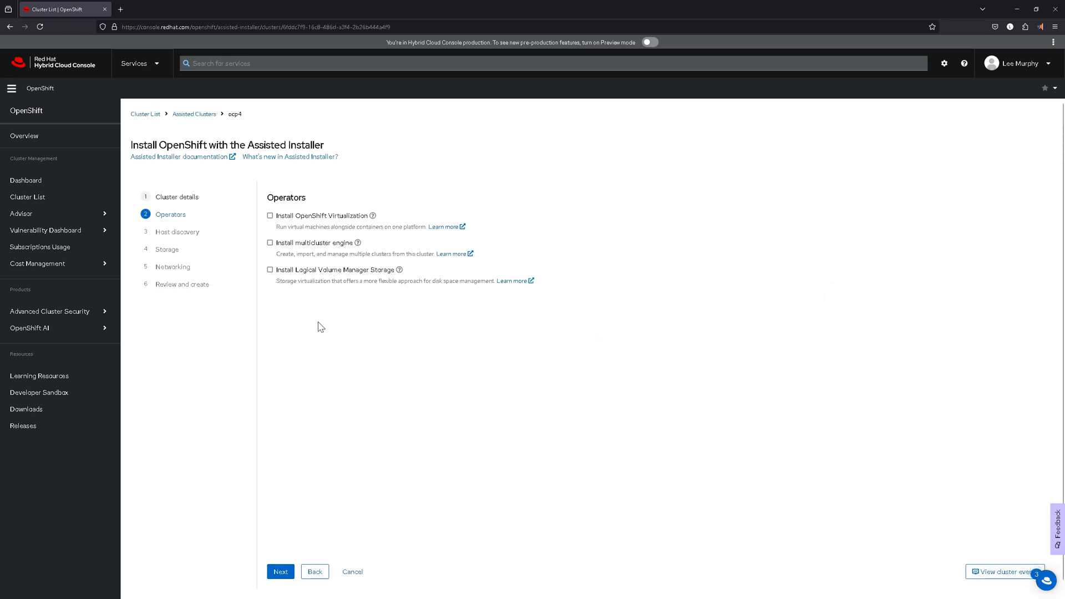
{"action": "left_click", "coordinate": [271, 215]}
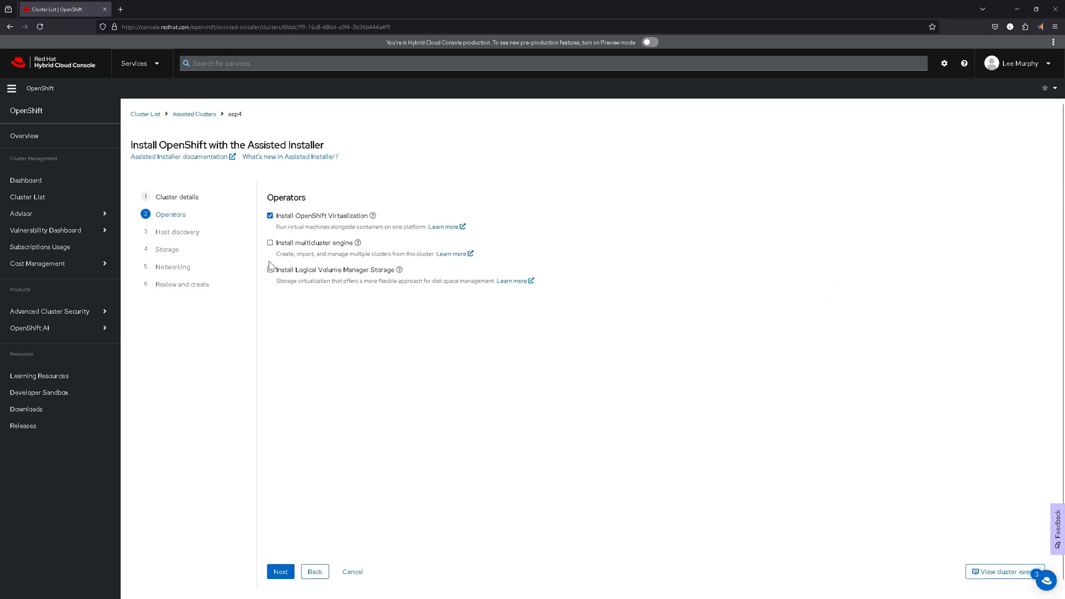
{"action": "left_click", "coordinate": [271, 270]}
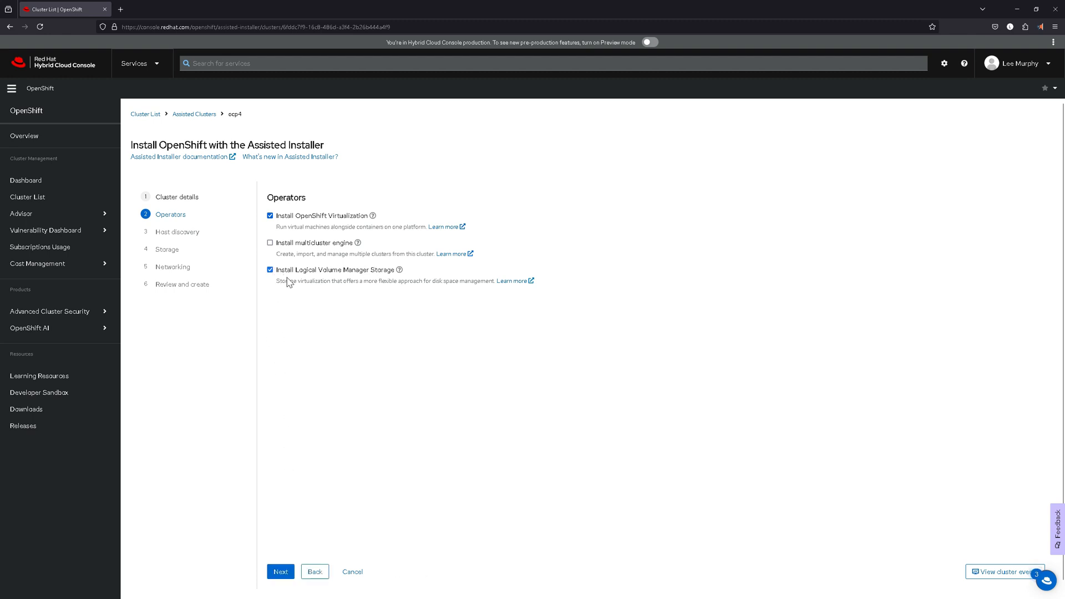
{"action": "left_click", "coordinate": [279, 571]}
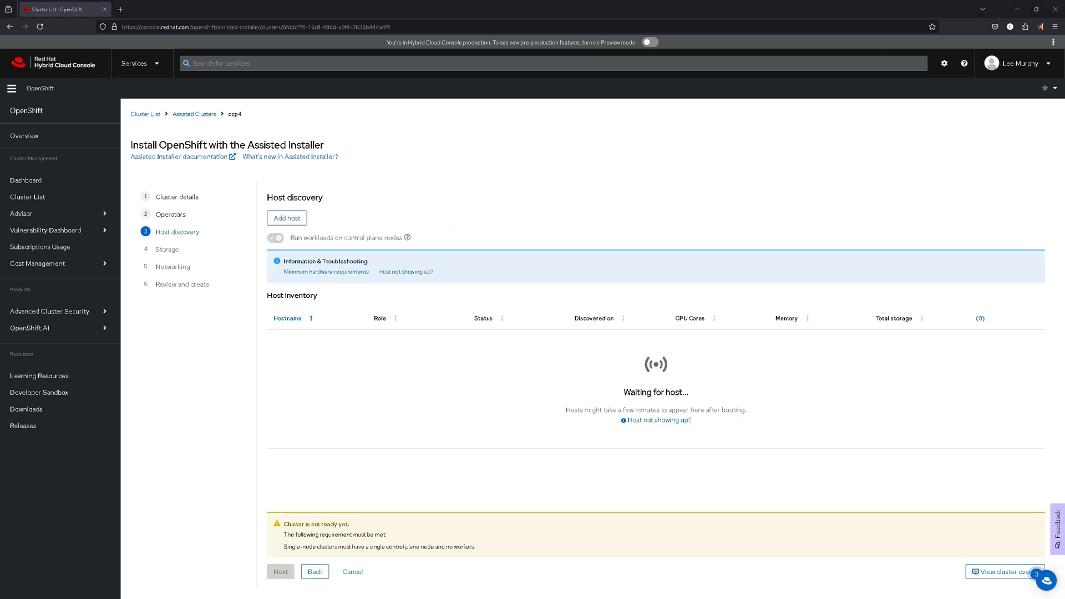
{"action": "mouse_move", "coordinate": [485, 273]}
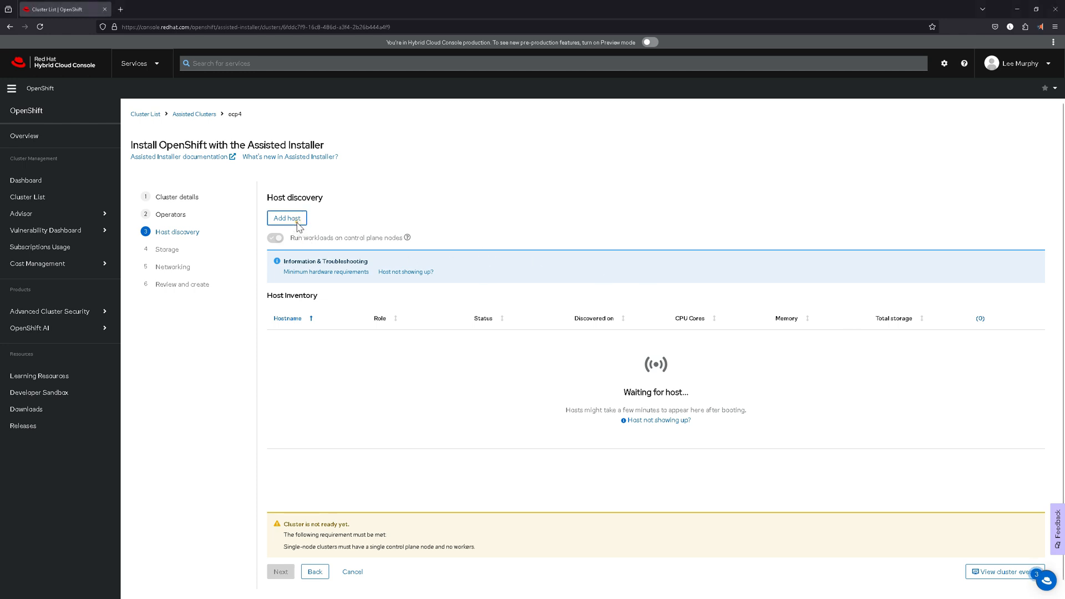
Step: Begin adding a host with the Minimal image file provisioning type
{"action": "left_click", "coordinate": [286, 219]}
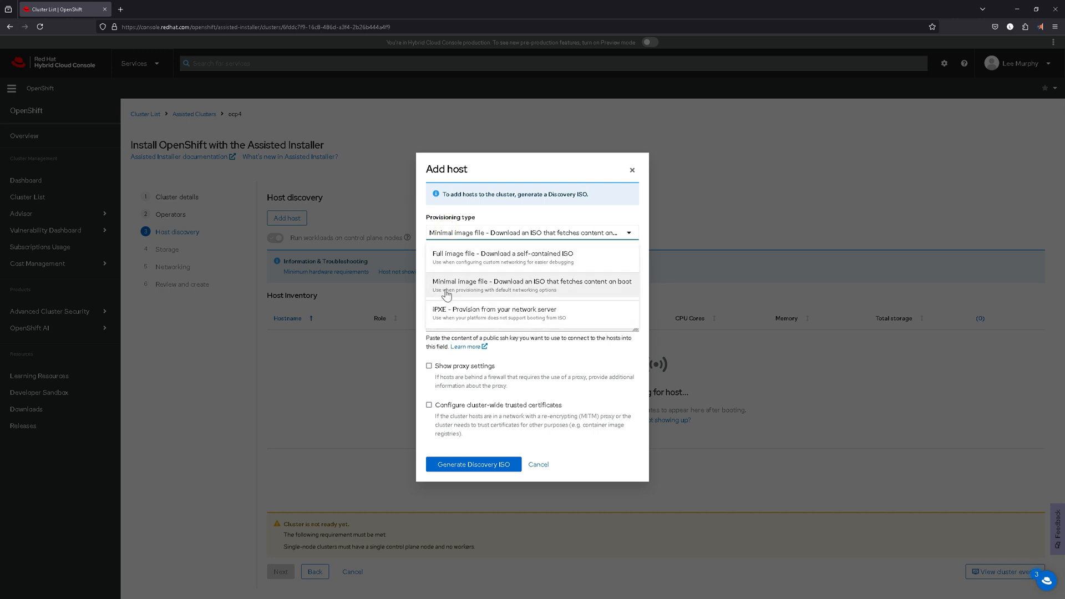
{"action": "mouse_move", "coordinate": [447, 271]}
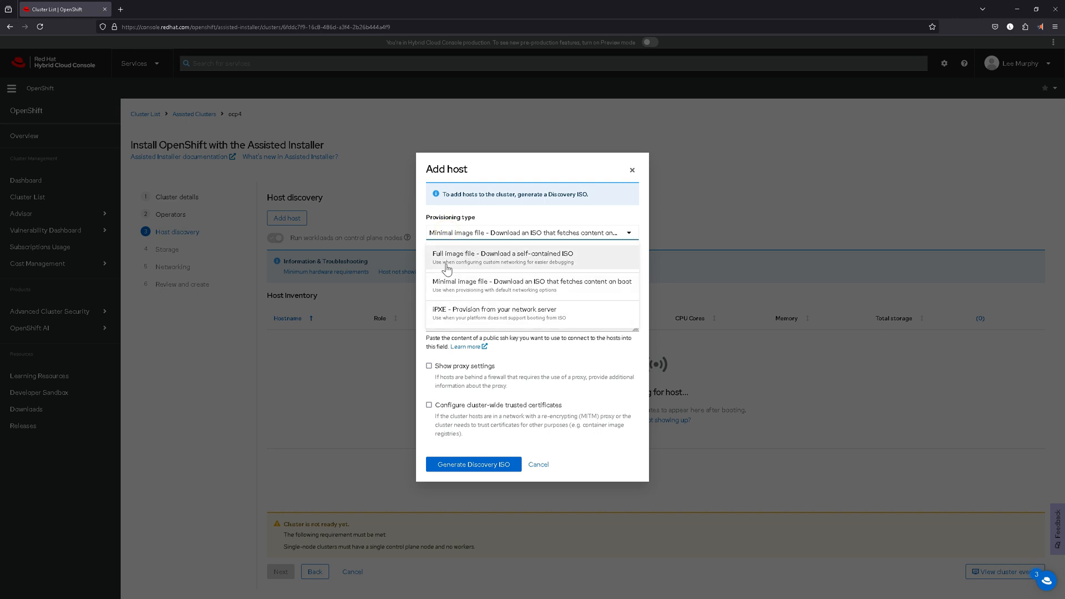
{"action": "mouse_move", "coordinate": [450, 286]}
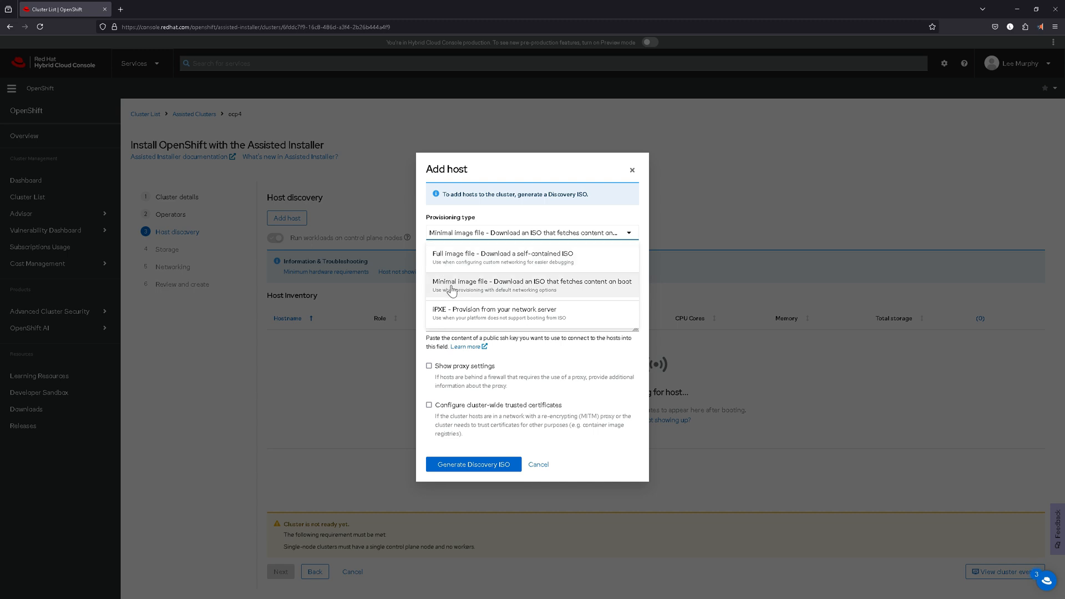
{"action": "left_click", "coordinate": [531, 285]}
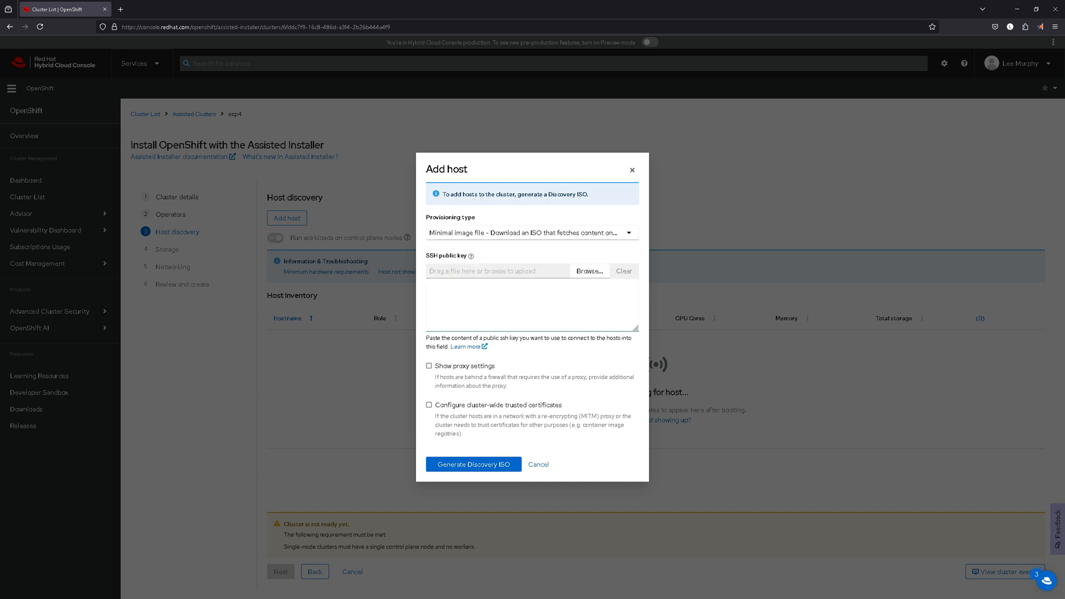
{"action": "mouse_move", "coordinate": [471, 261]}
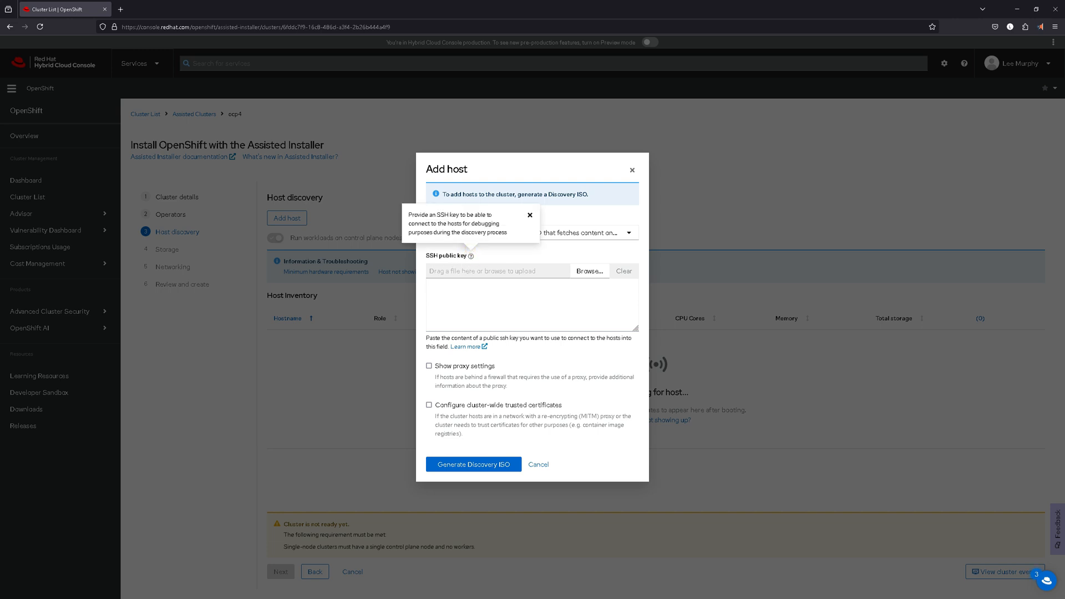
{"action": "mouse_move", "coordinate": [589, 270]}
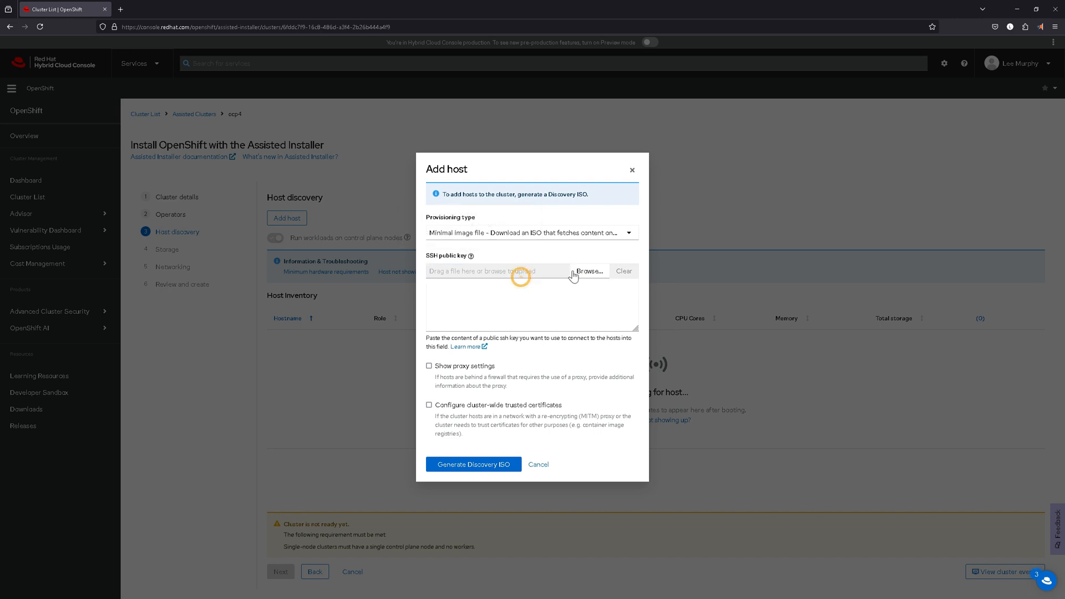
{"action": "mouse_move", "coordinate": [579, 277]}
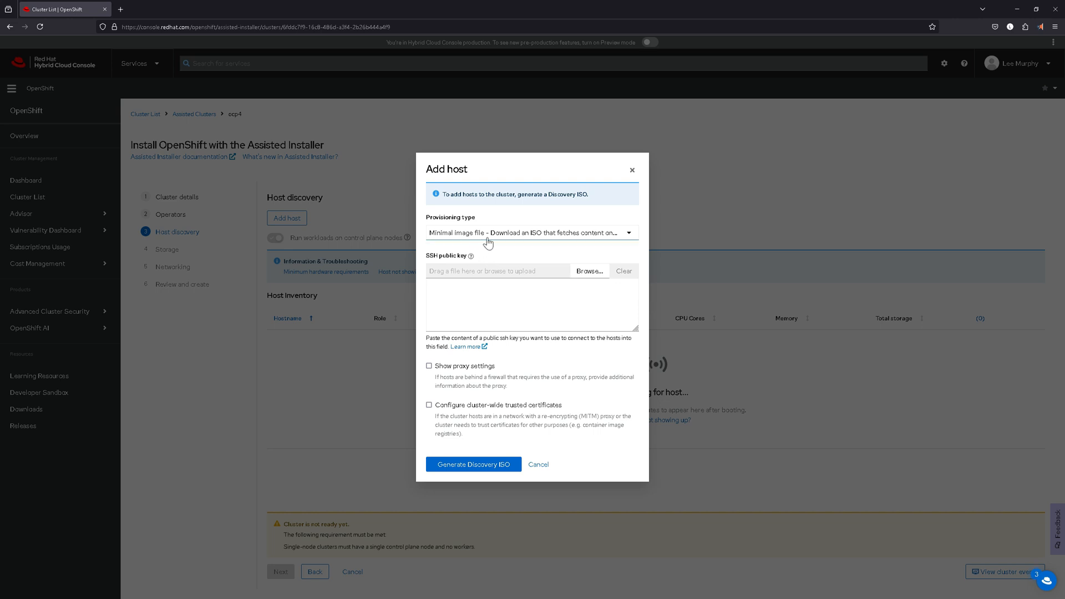
{"action": "mouse_move", "coordinate": [585, 277]}
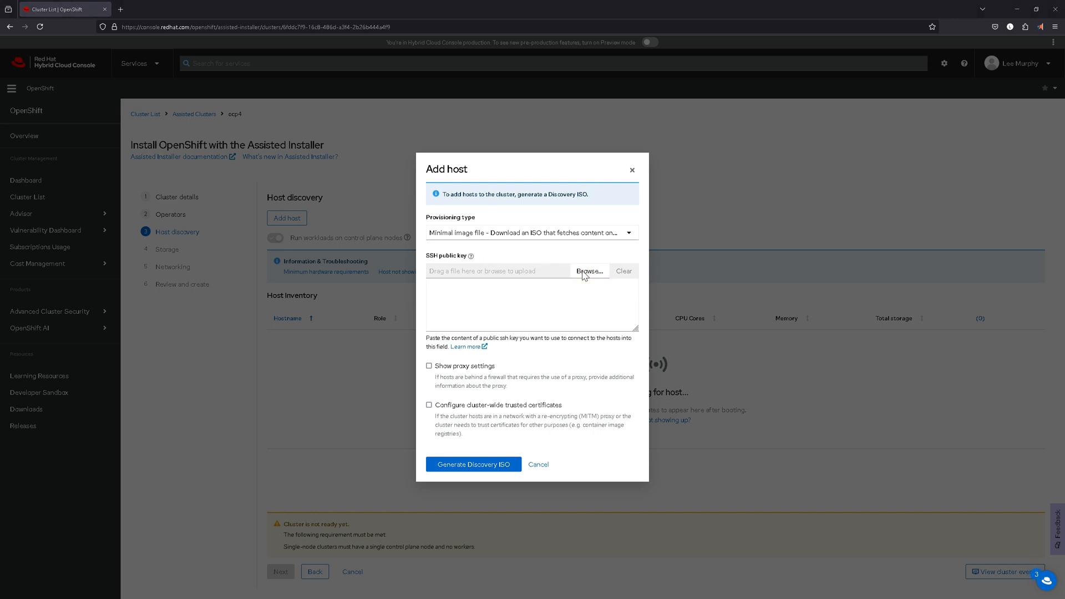
Step: Load the SSH public key from the id_rsa file in Downloads into the discovery settings
{"action": "left_click", "coordinate": [589, 271]}
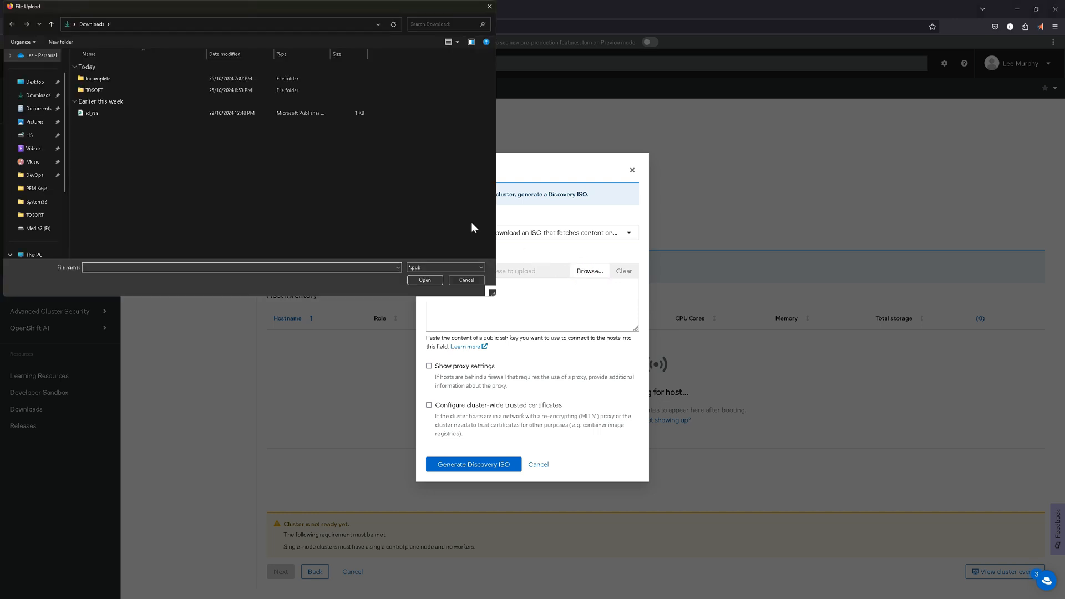
{"action": "left_click", "coordinate": [92, 113]}
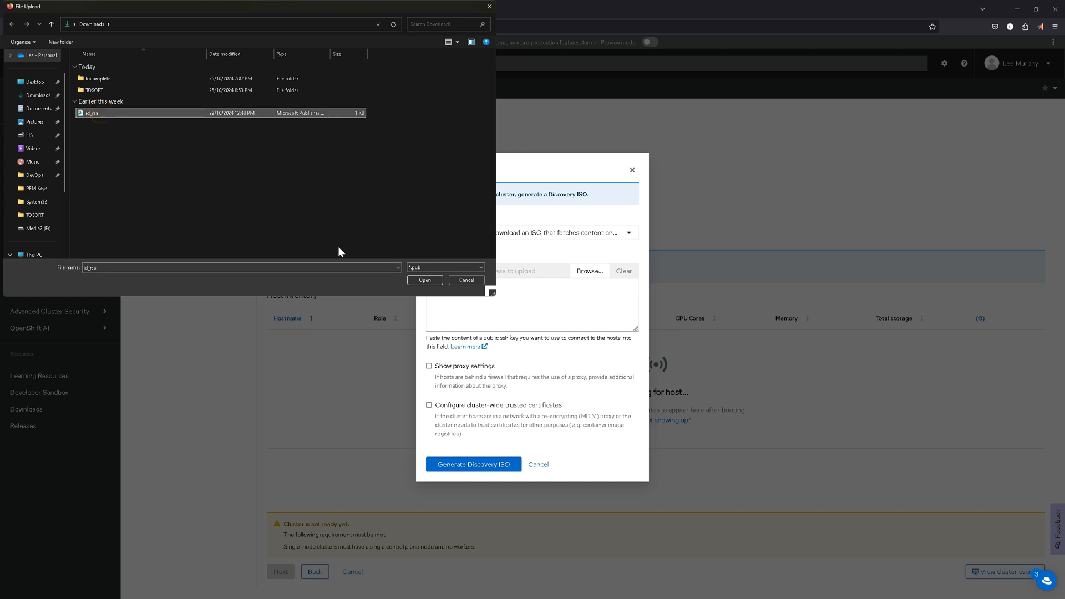
{"action": "left_click", "coordinate": [468, 279]}
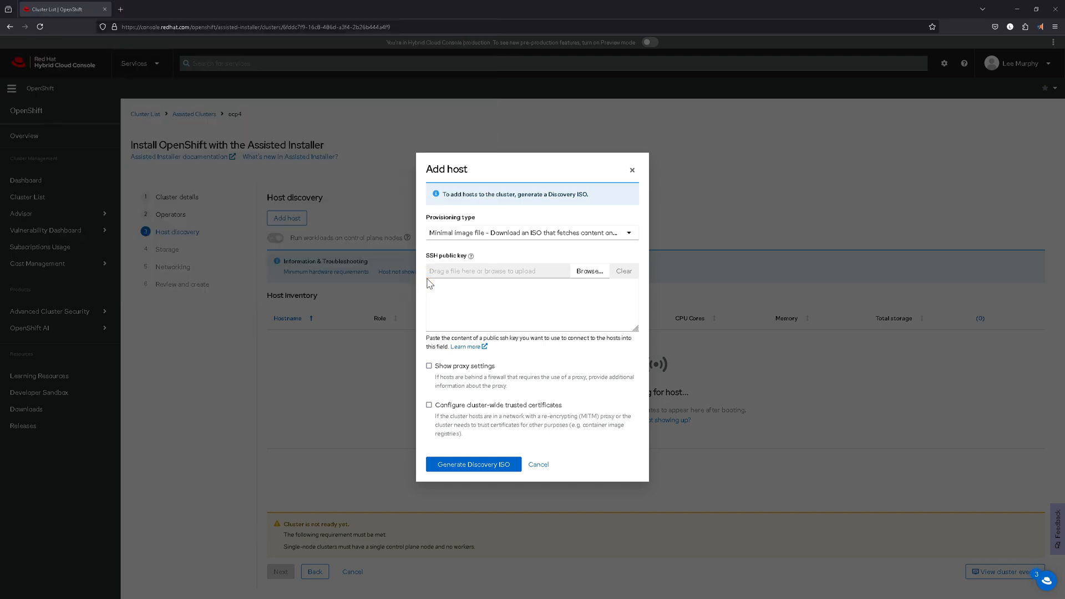
{"action": "left_click", "coordinate": [589, 270]}
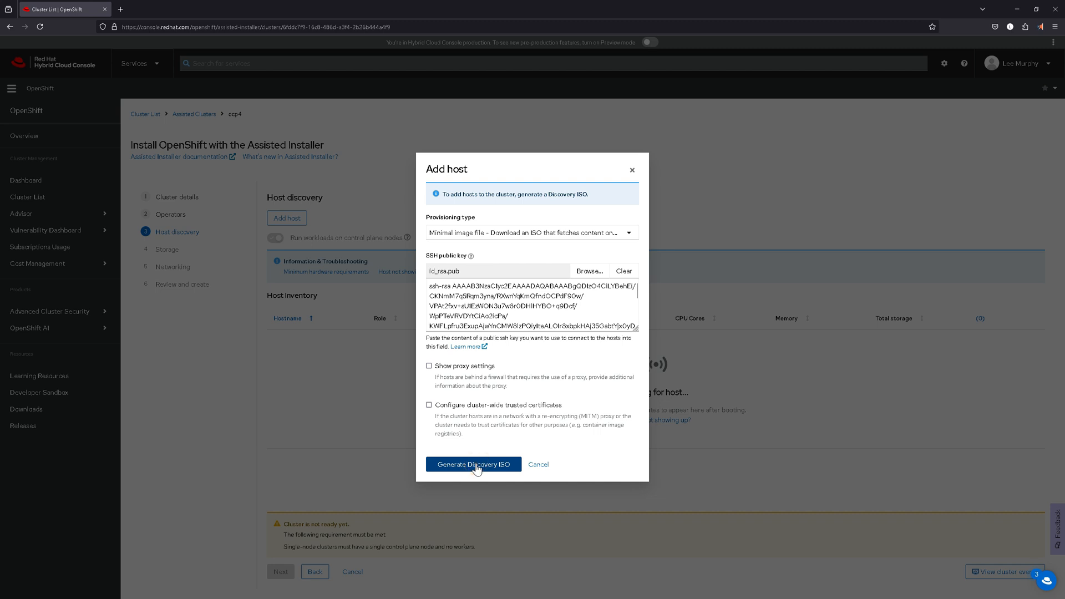
Step: Generate and download the discovery ISO, then dismiss the dialog
{"action": "left_click", "coordinate": [474, 464]}
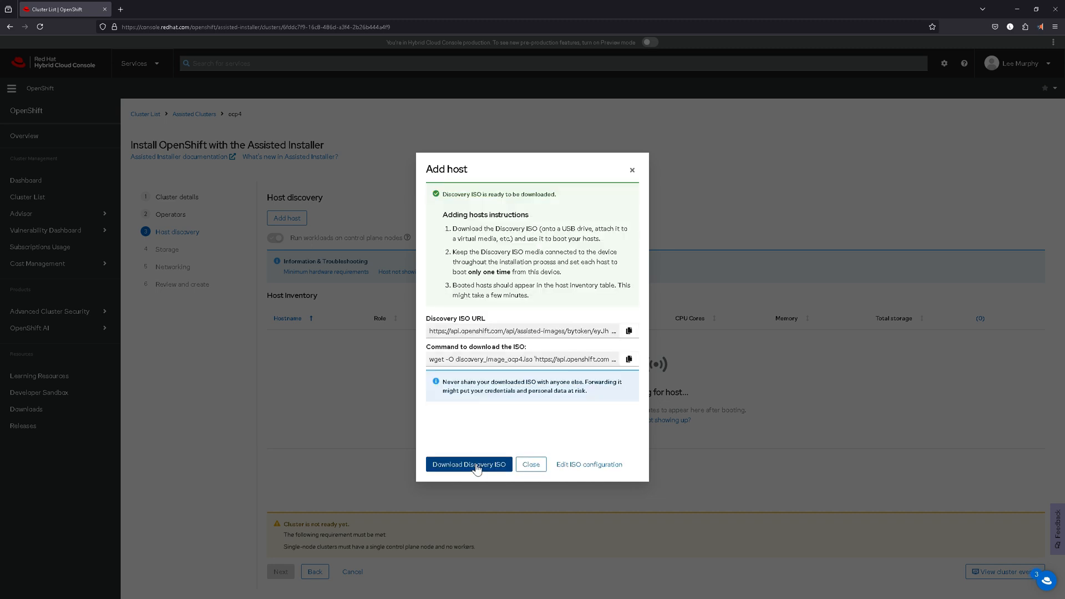
{"action": "left_click", "coordinate": [468, 464]}
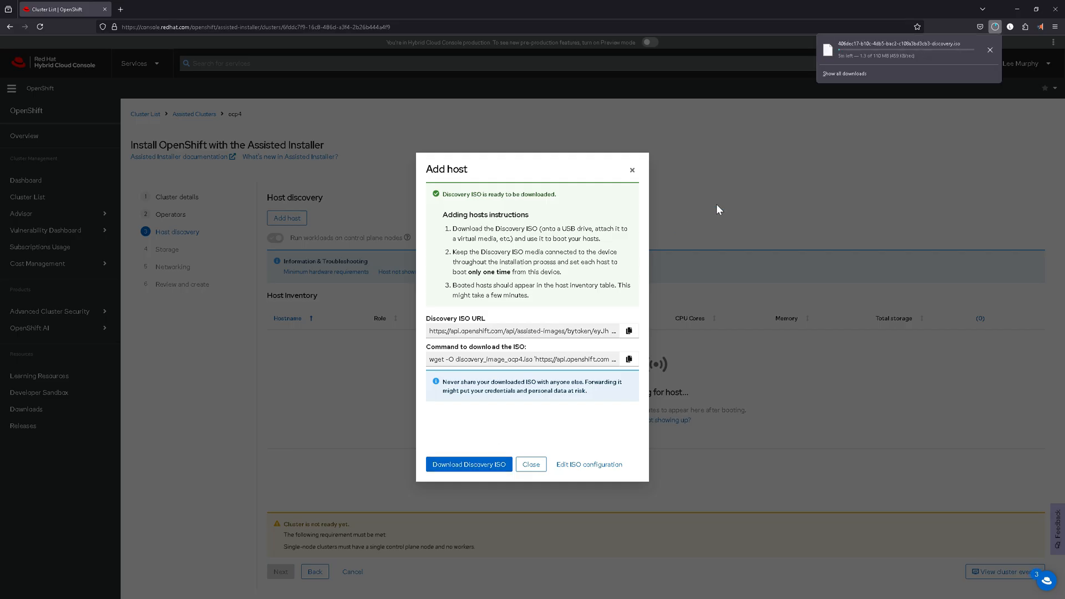
{"action": "mouse_move", "coordinate": [883, 170]}
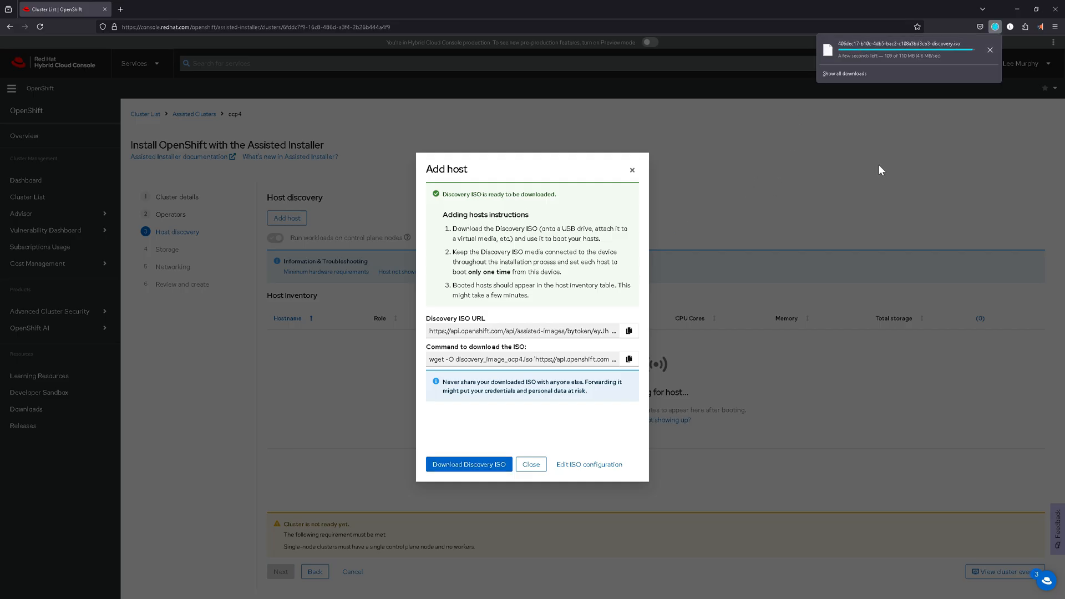
{"action": "mouse_move", "coordinate": [875, 164]}
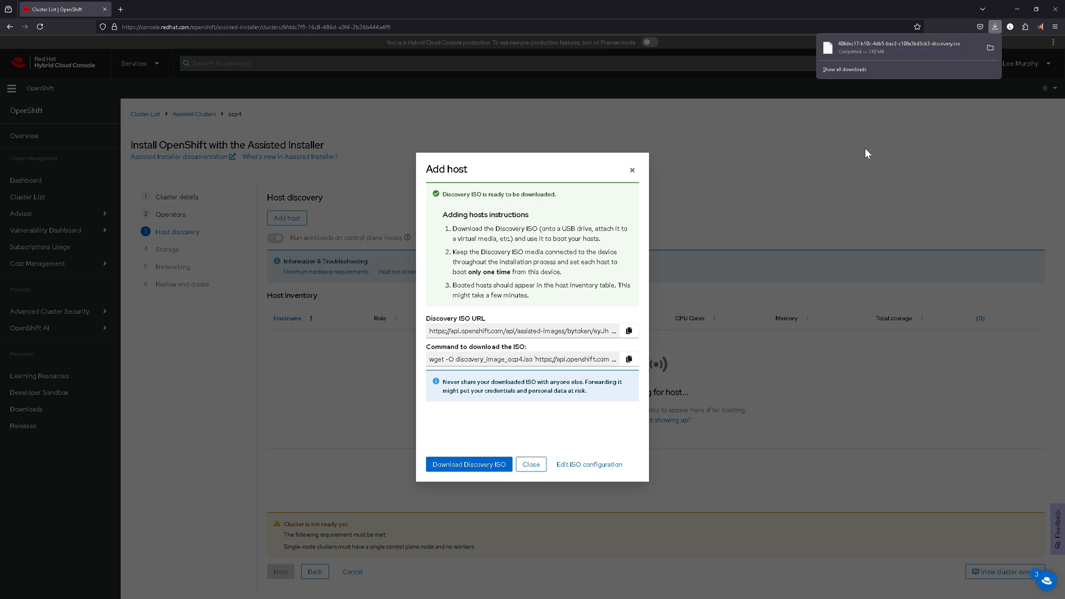
{"action": "mouse_move", "coordinate": [732, 197]}
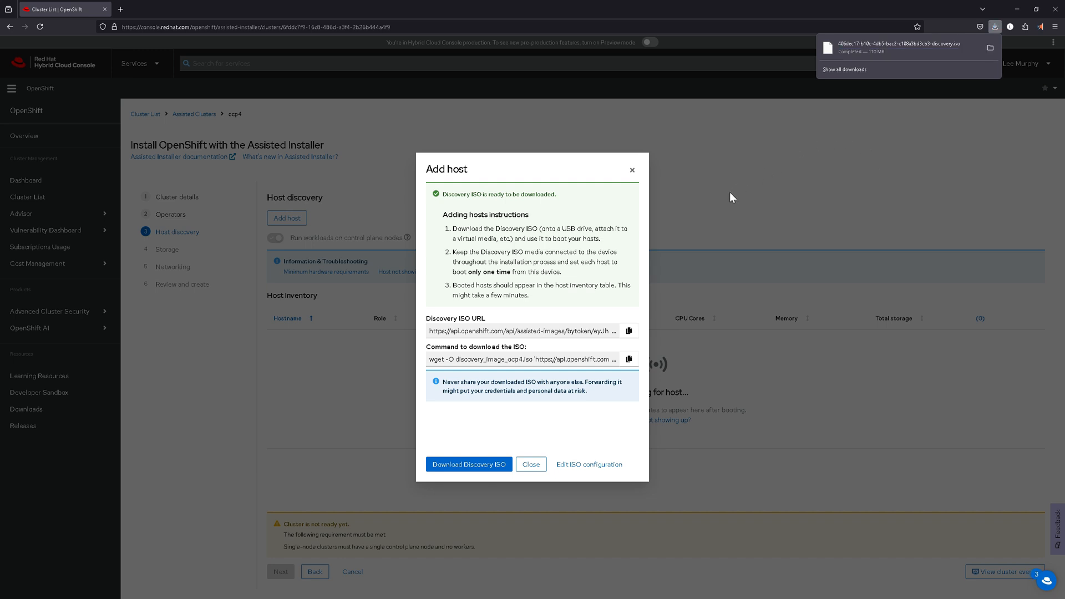
{"action": "mouse_move", "coordinate": [530, 465]}
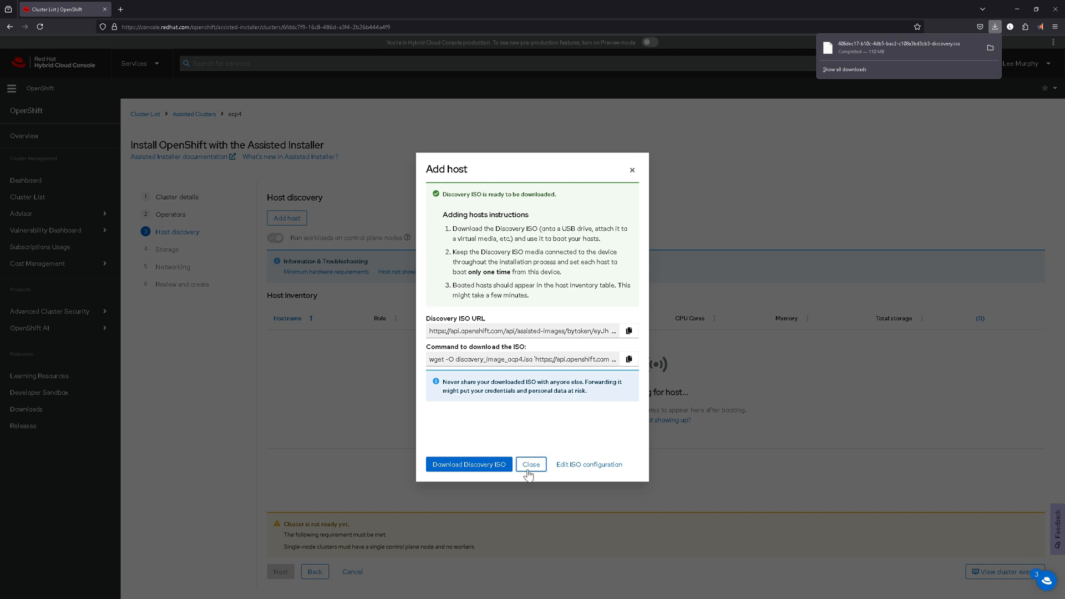
{"action": "left_click", "coordinate": [531, 464]}
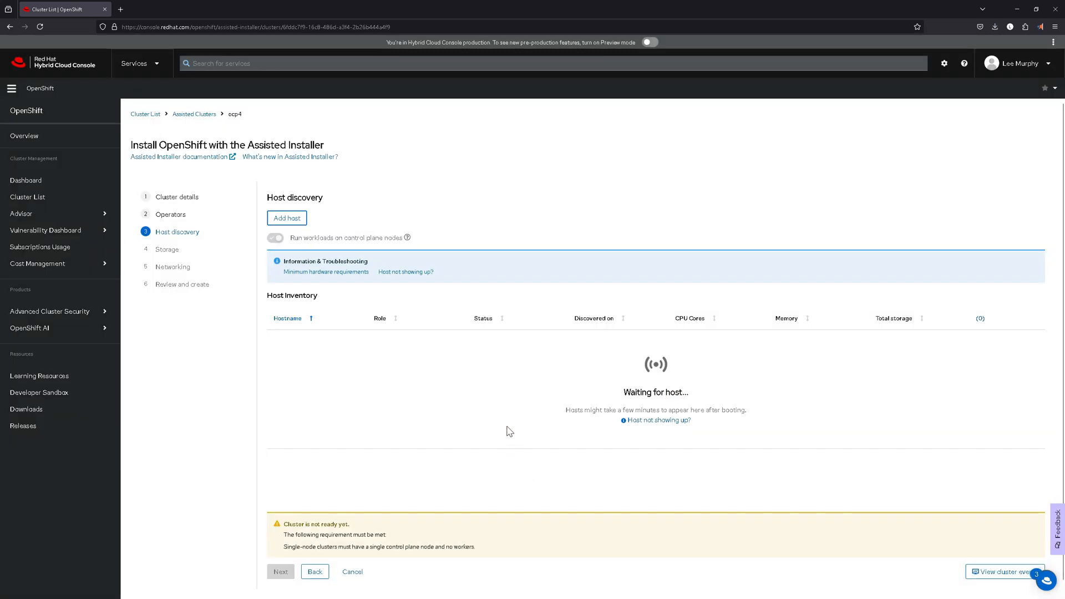
{"action": "mouse_move", "coordinate": [503, 422]}
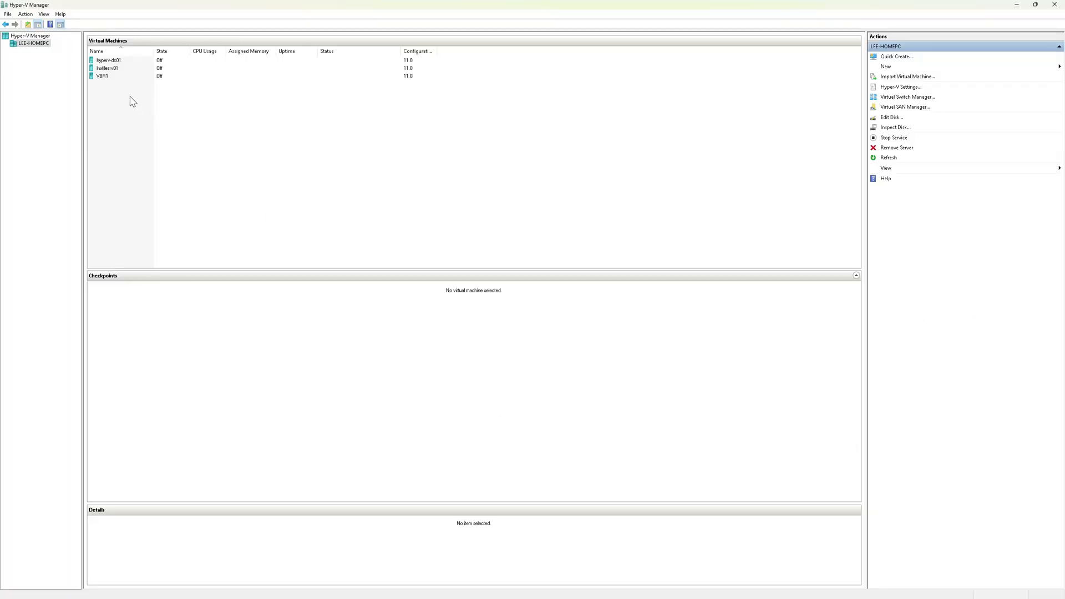
{"action": "mouse_move", "coordinate": [519, 35]}
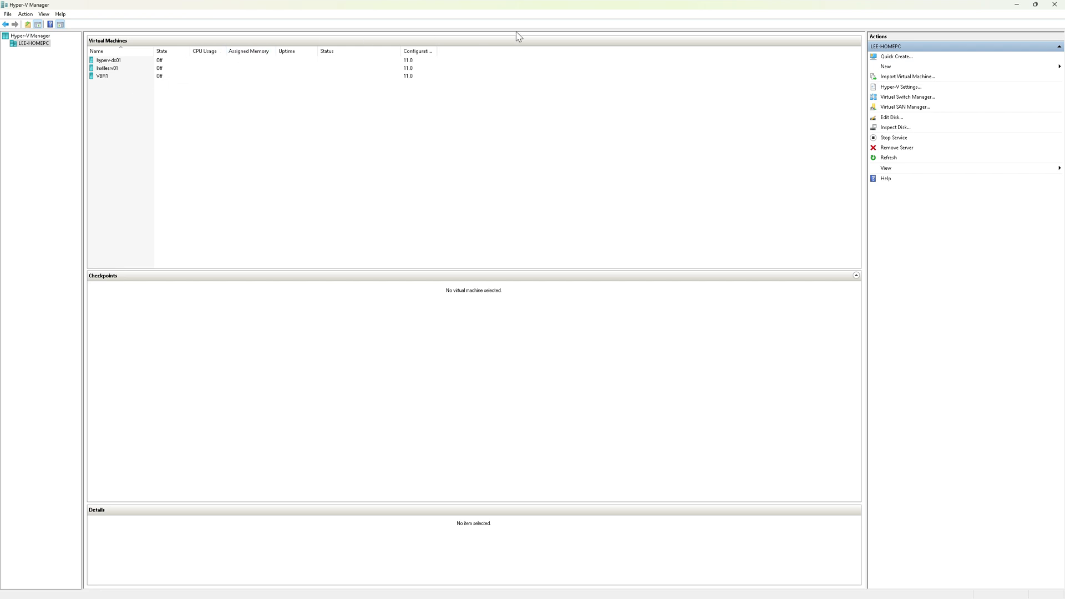
Step: Start the New Virtual Machine wizard and name the machine OCP4-Host
{"action": "left_click", "coordinate": [886, 66]}
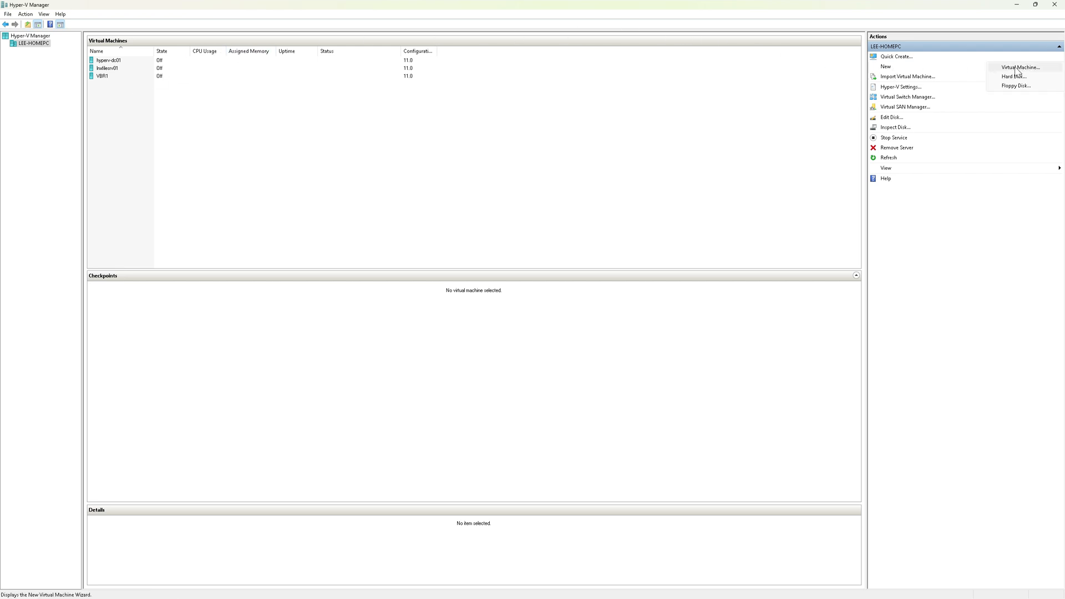
{"action": "mouse_move", "coordinate": [1021, 73]}
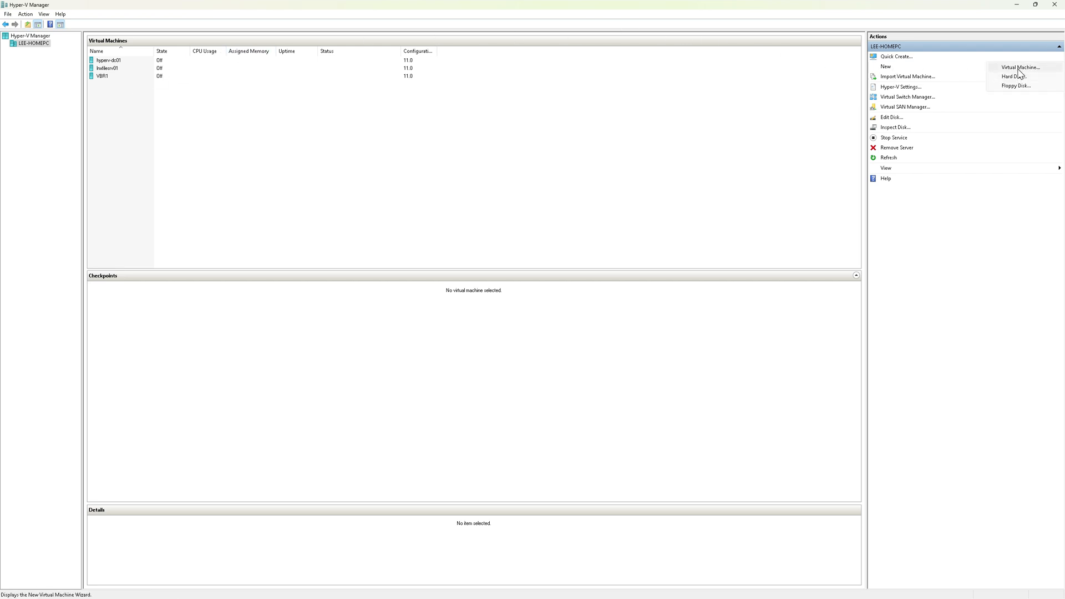
{"action": "left_click", "coordinate": [1019, 67]}
{"action": "type", "text": "OCP4"}
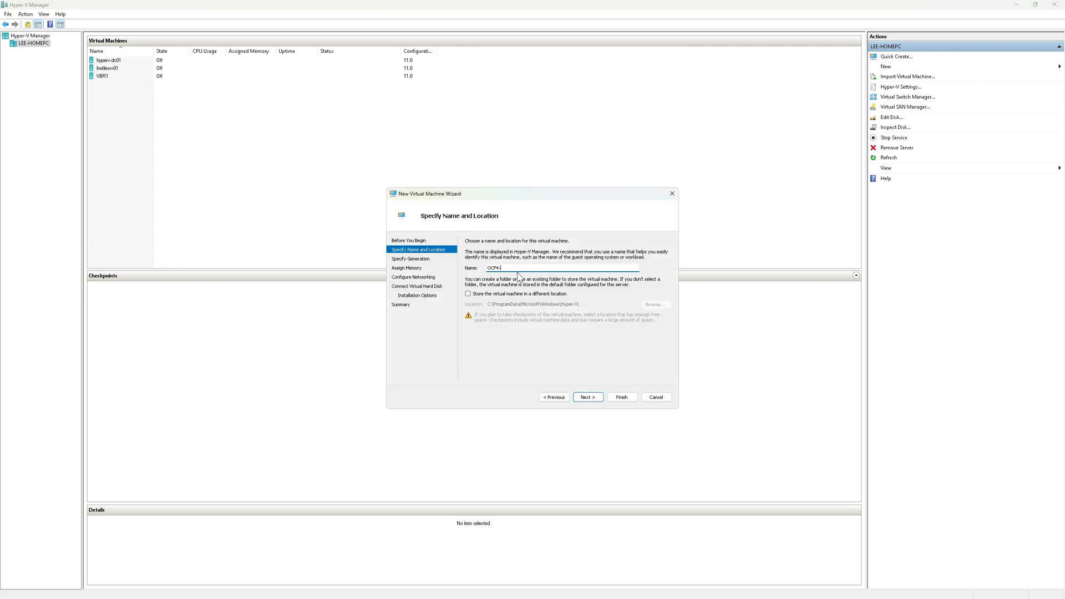
{"action": "type", "text": "-Host"}
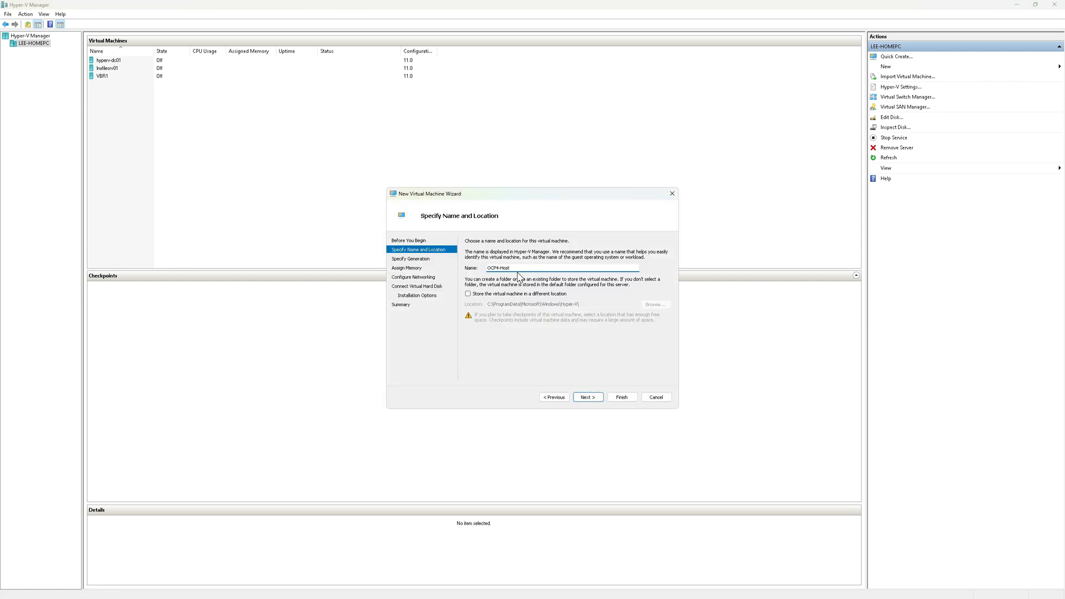
{"action": "mouse_move", "coordinate": [505, 314]}
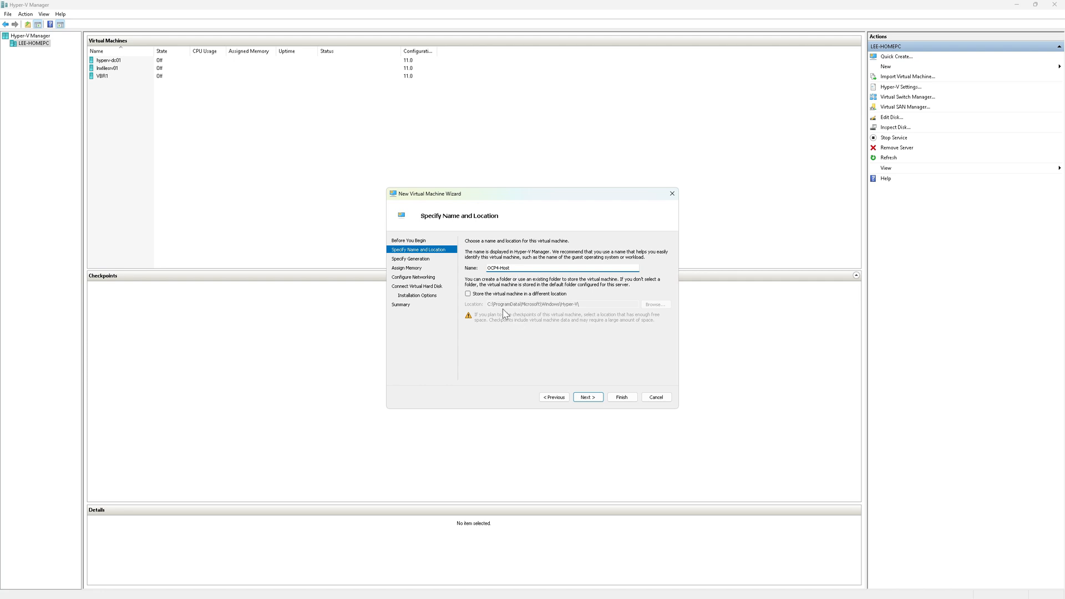
Step: Make OCP4-Host Generation 2 on externalSwitch, keeping the new 127 GB VHDX
{"action": "left_click", "coordinate": [586, 398]}
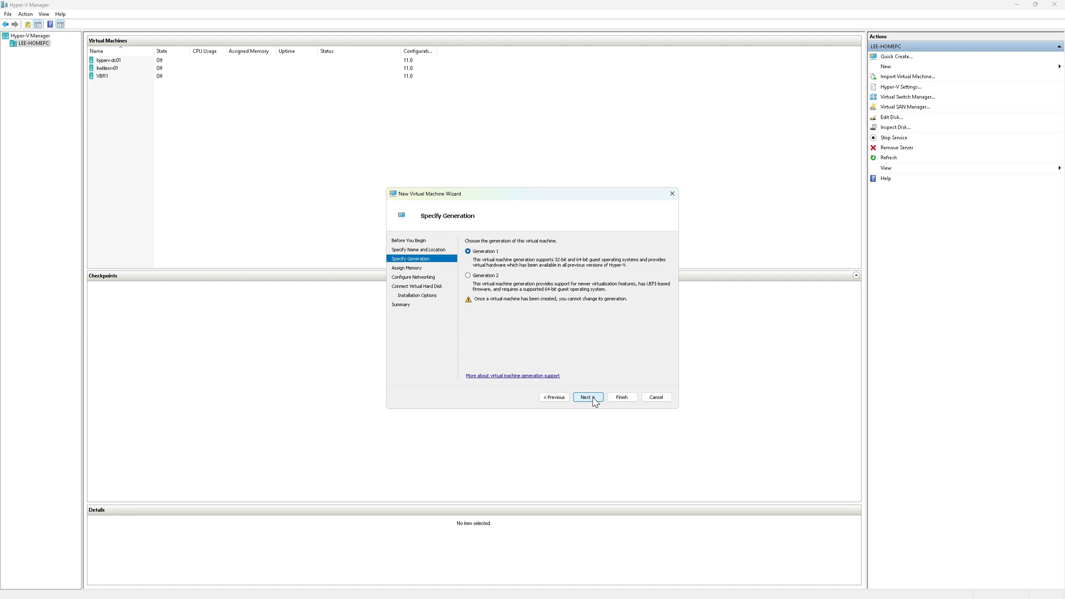
{"action": "left_click", "coordinate": [469, 276]}
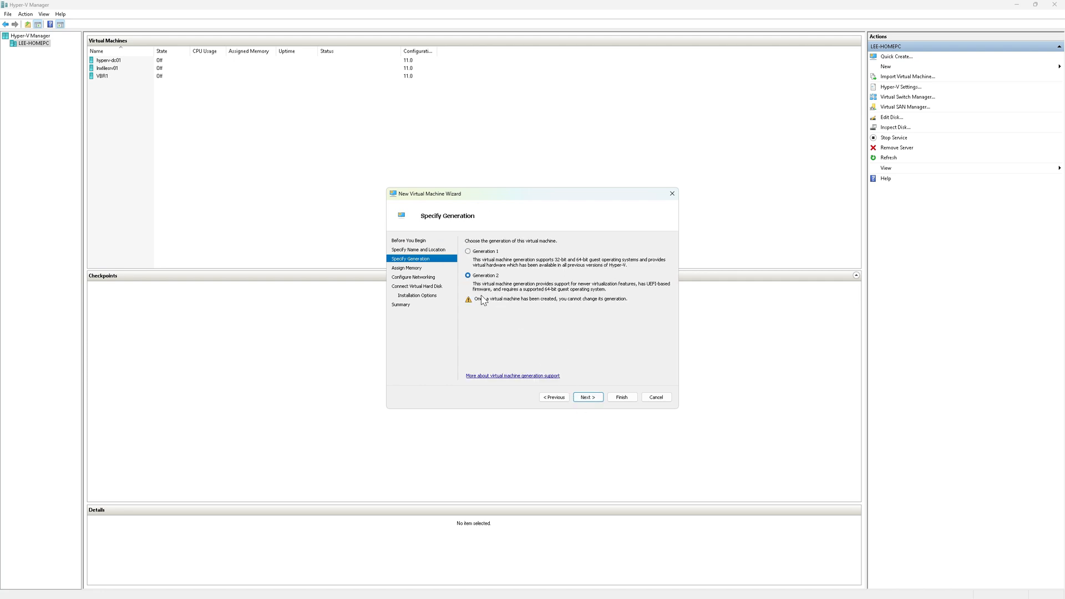
{"action": "mouse_move", "coordinate": [587, 397]}
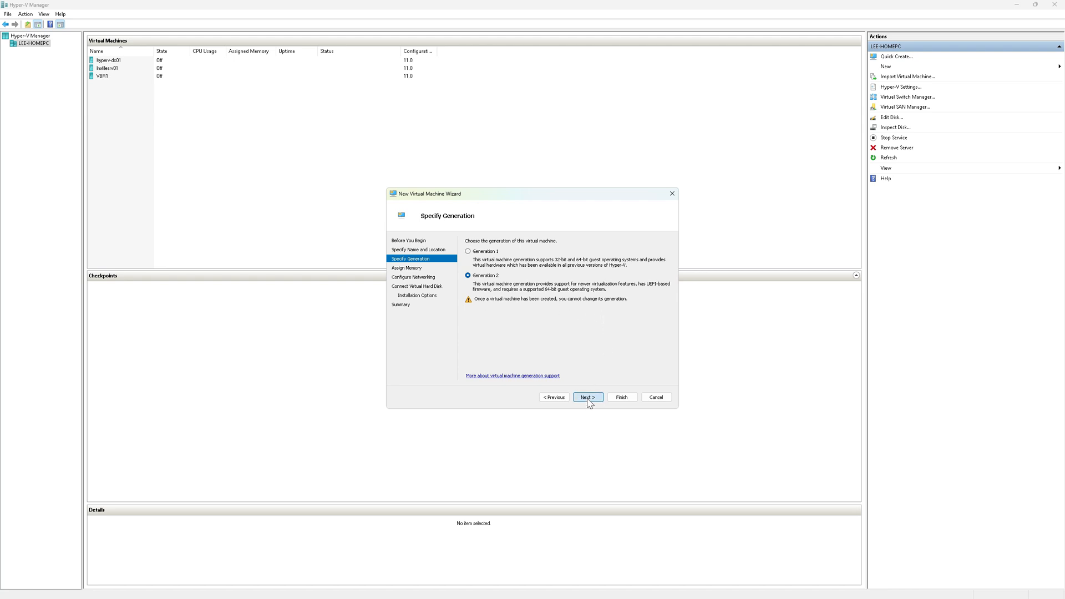
{"action": "left_click", "coordinate": [587, 397]}
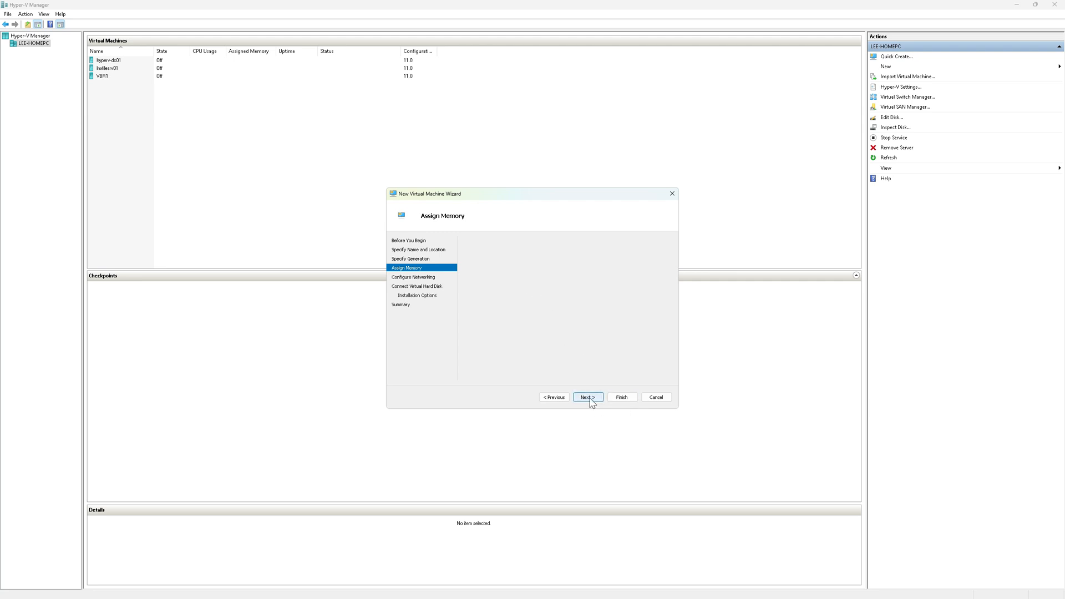
{"action": "left_click", "coordinate": [586, 397]}
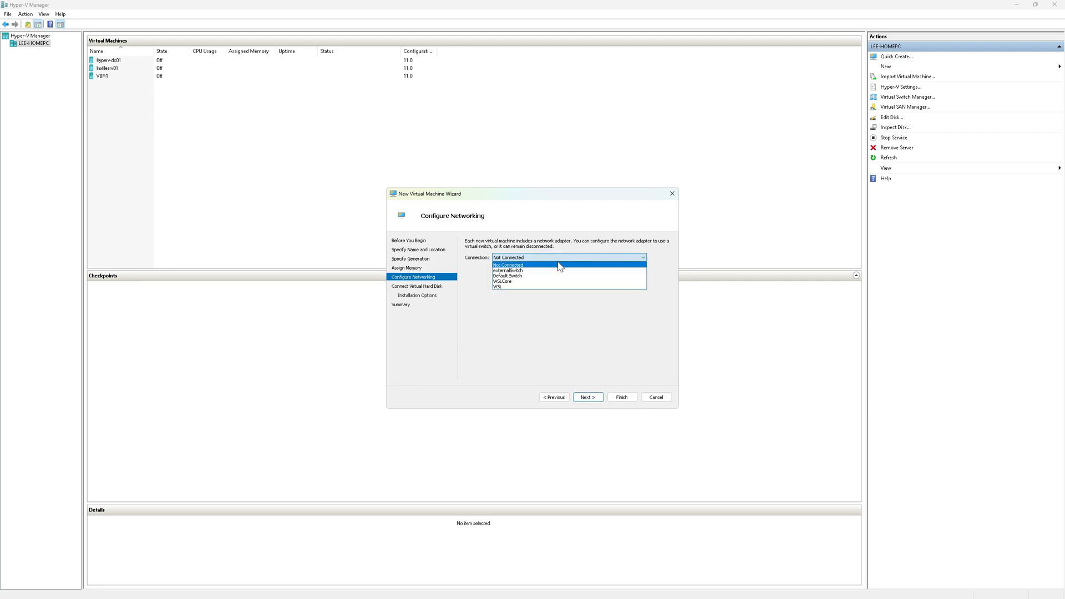
{"action": "left_click", "coordinate": [507, 271]}
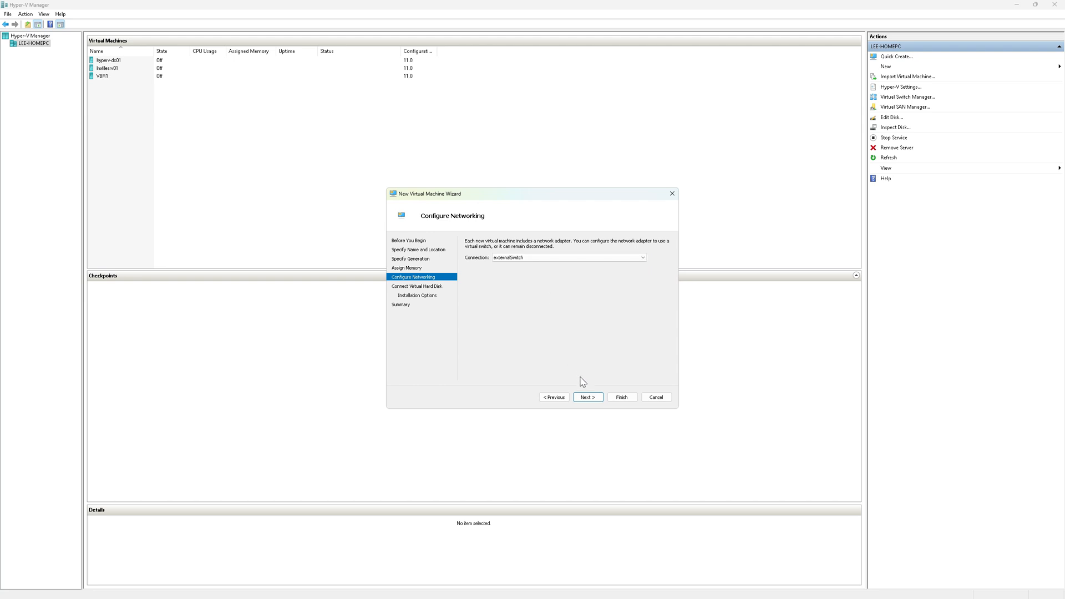
{"action": "left_click", "coordinate": [587, 398]}
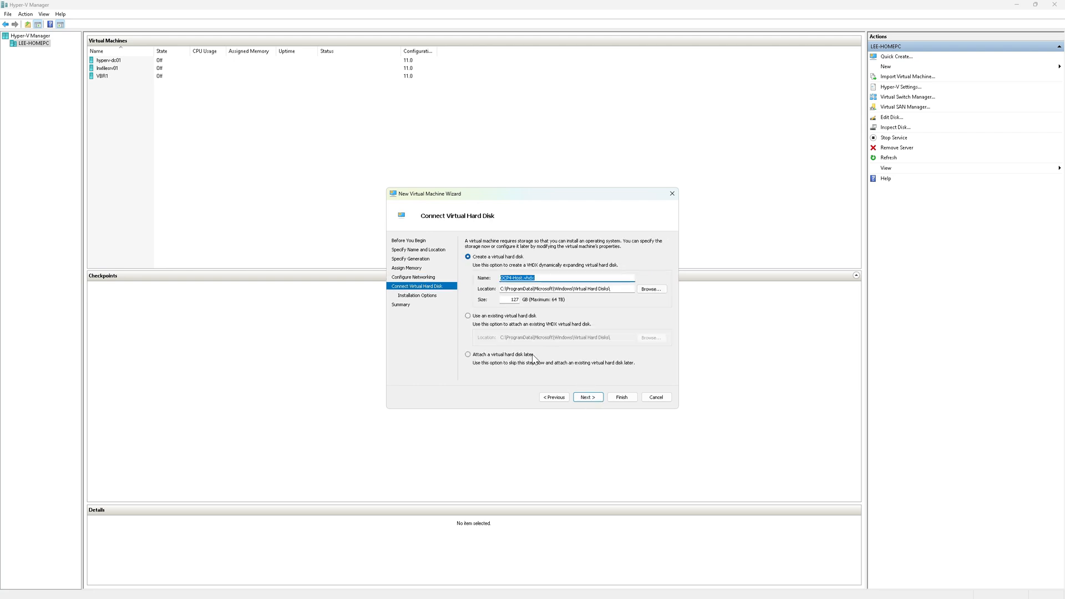
{"action": "mouse_move", "coordinate": [517, 314]}
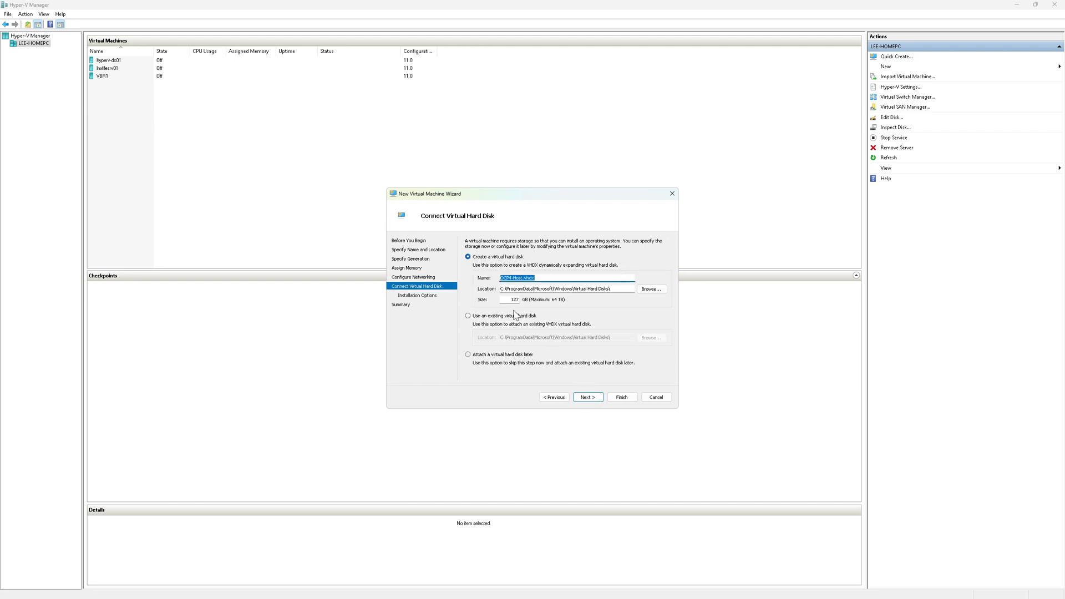
{"action": "left_click", "coordinate": [587, 397]}
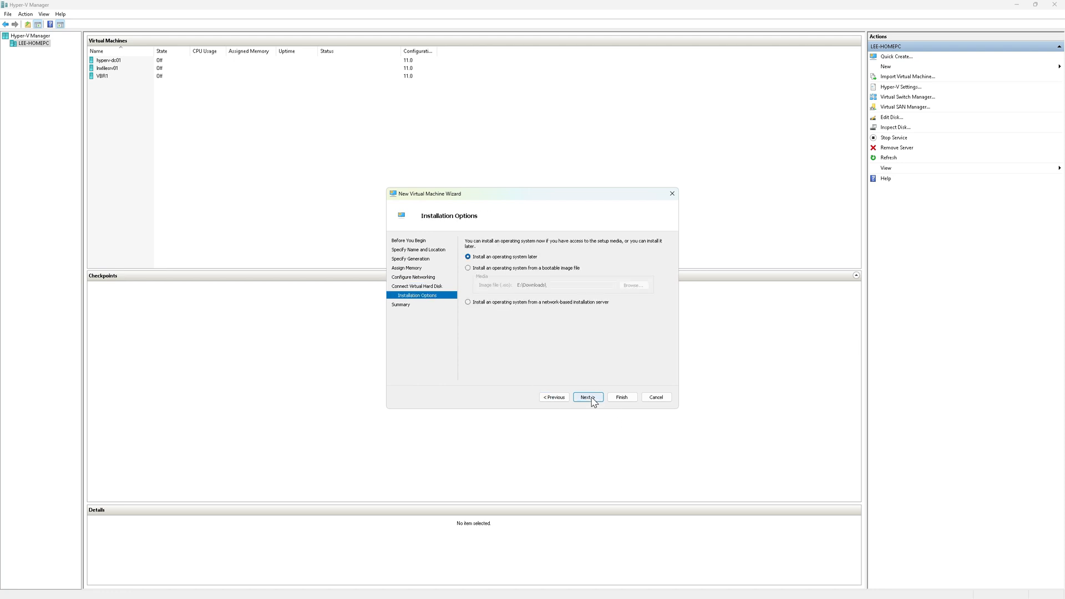
{"action": "mouse_move", "coordinate": [556, 274]}
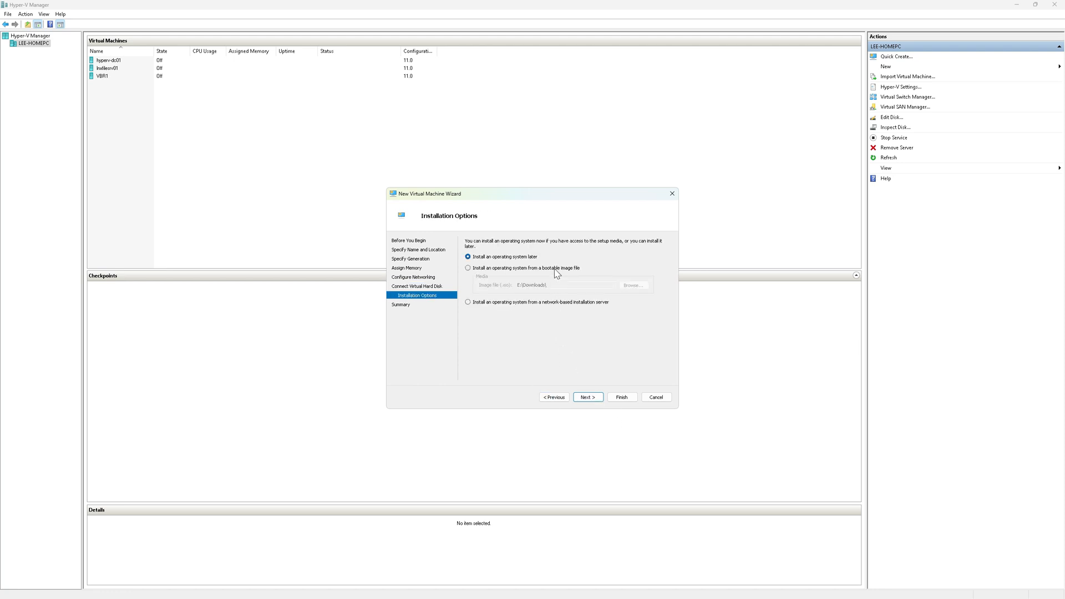
Step: Set OCP4-Host to install from a bootable image file and browse for the ISO
{"action": "left_click", "coordinate": [468, 268]}
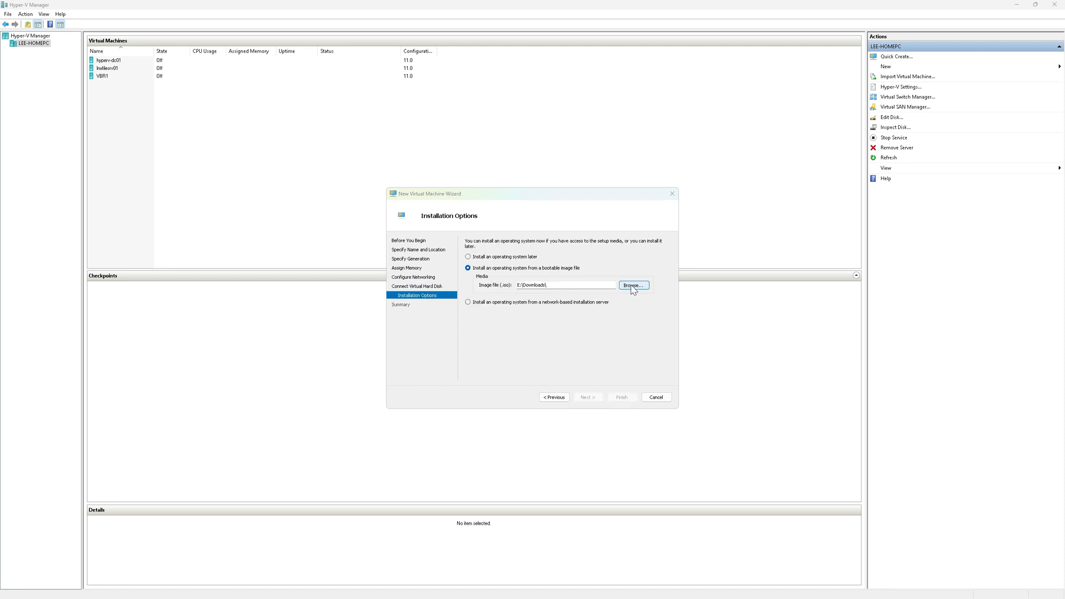
{"action": "left_click", "coordinate": [633, 285]}
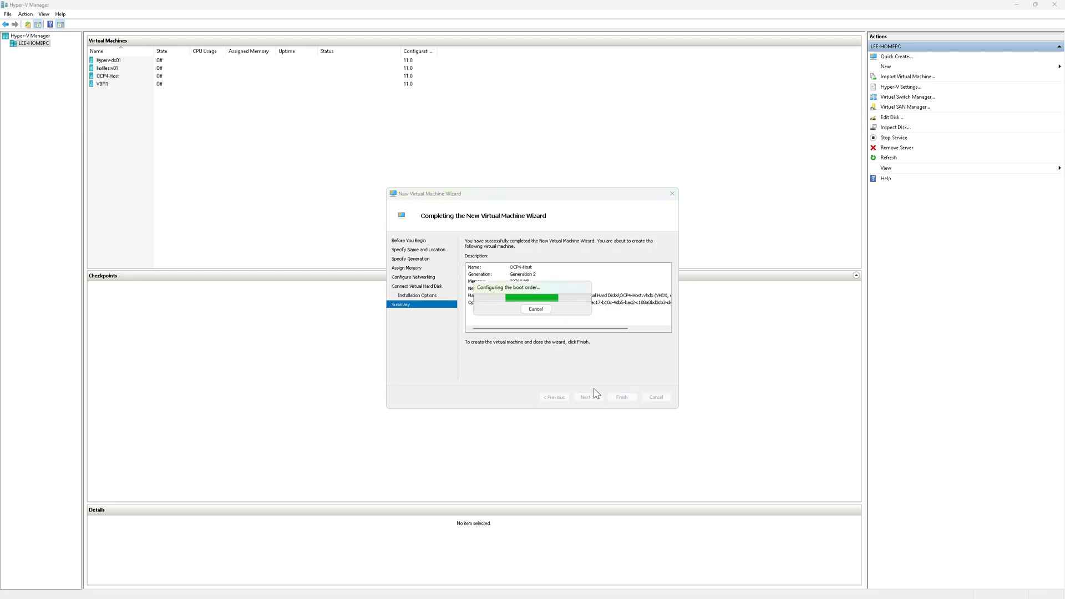
Step: In OCP4-Host's settings use the Microsoft UEFI Certificate Authority template and 16 virtual processors
{"action": "left_click", "coordinate": [622, 398]}
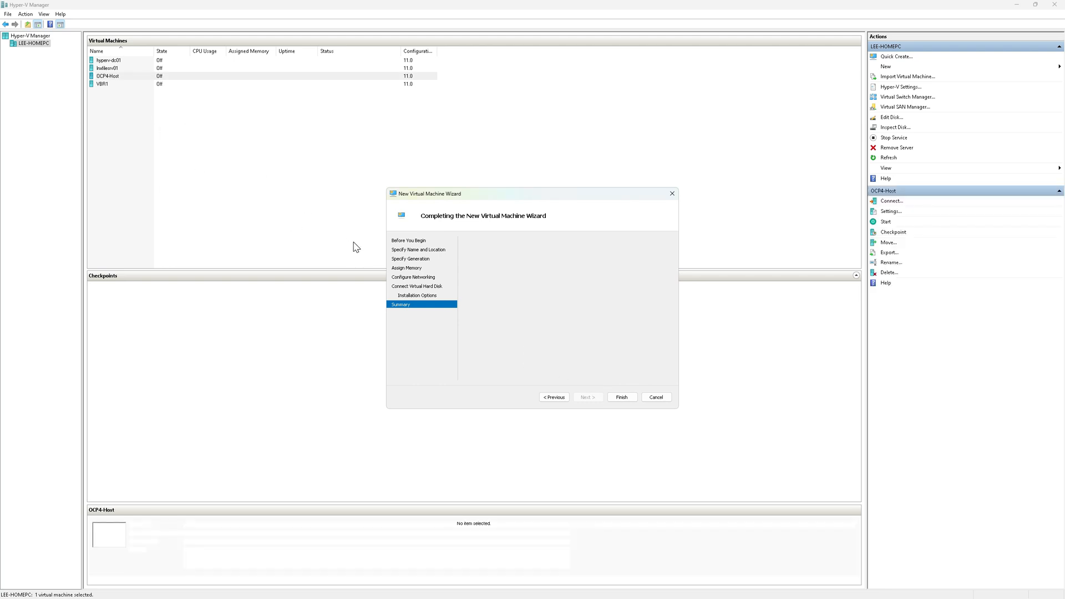
{"action": "left_click", "coordinate": [620, 397]}
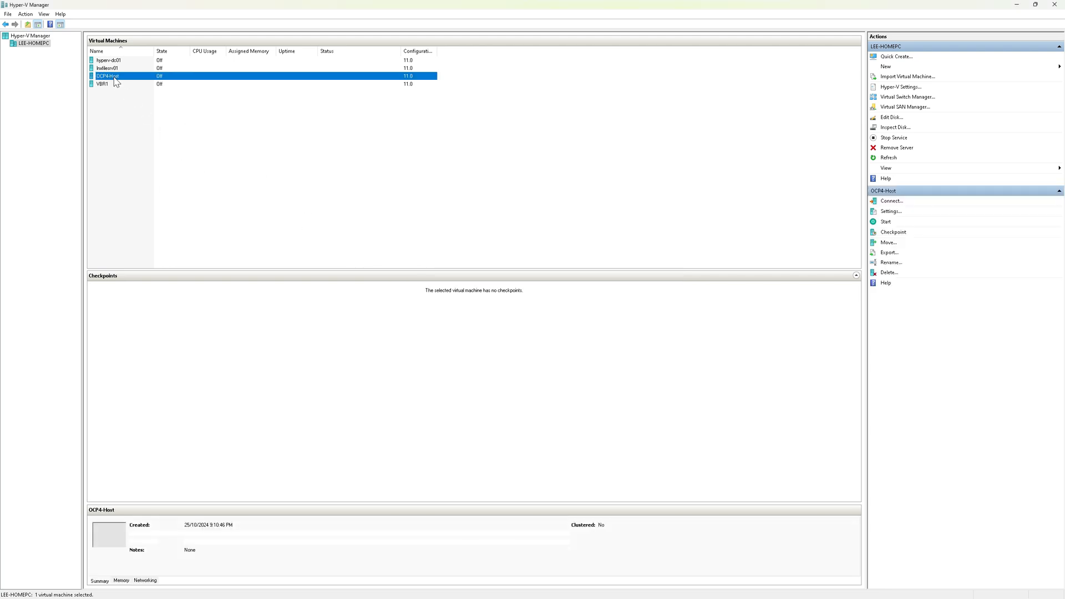
{"action": "left_click", "coordinate": [891, 211]}
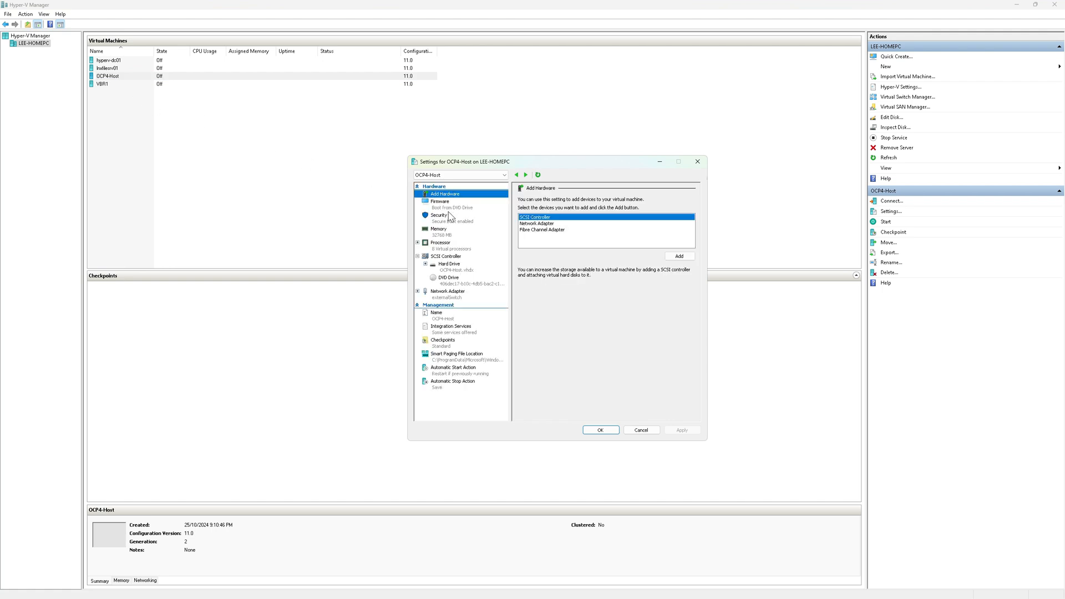
{"action": "left_click", "coordinate": [439, 215]}
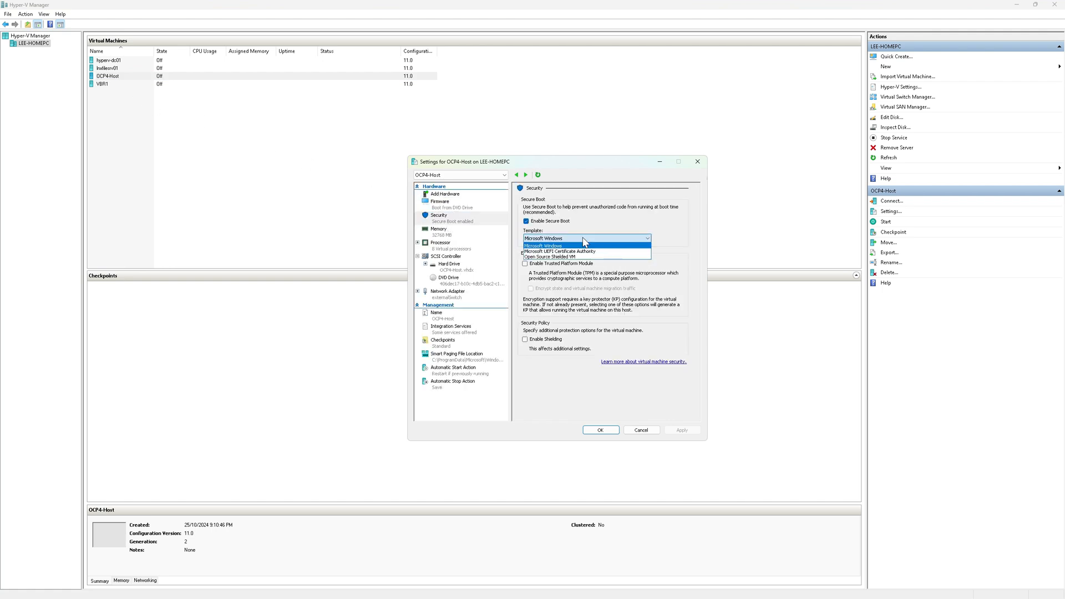
{"action": "left_click", "coordinate": [550, 252]}
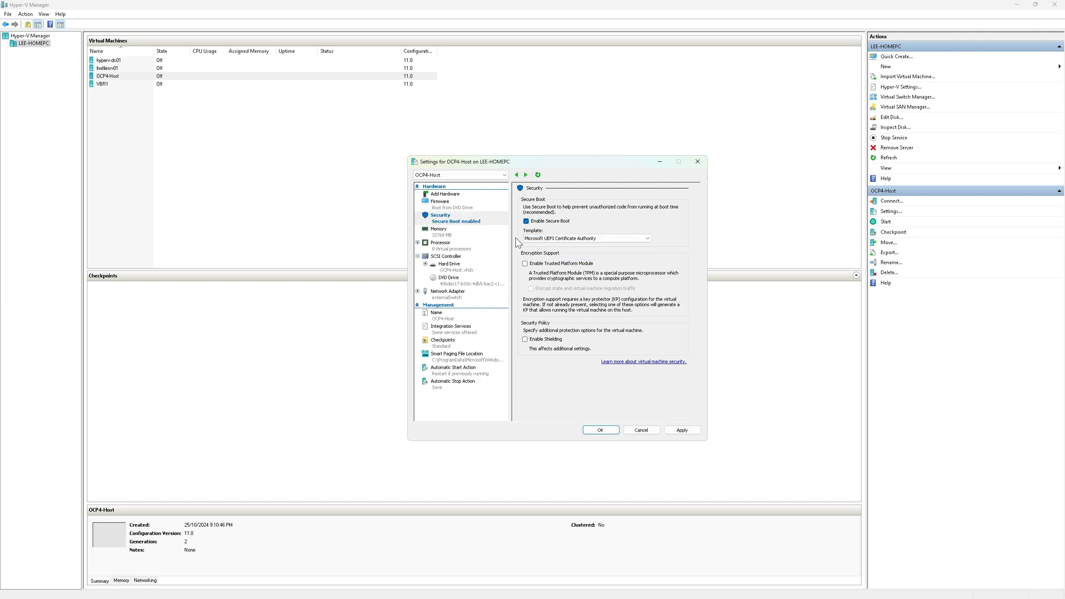
{"action": "mouse_move", "coordinate": [445, 243]}
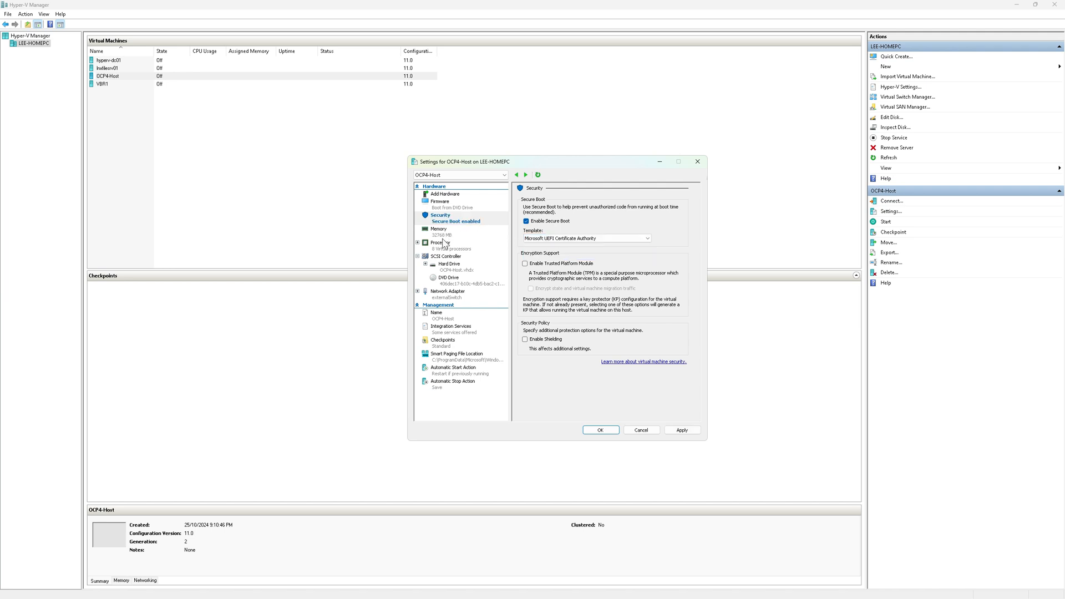
{"action": "left_click", "coordinate": [441, 243]}
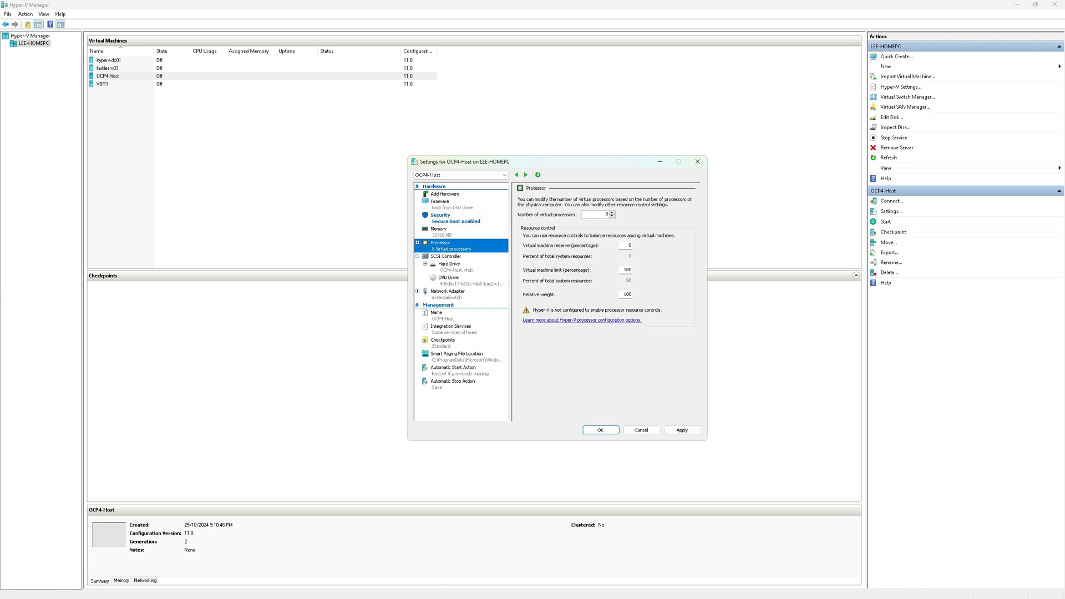
{"action": "left_click", "coordinate": [612, 212]}
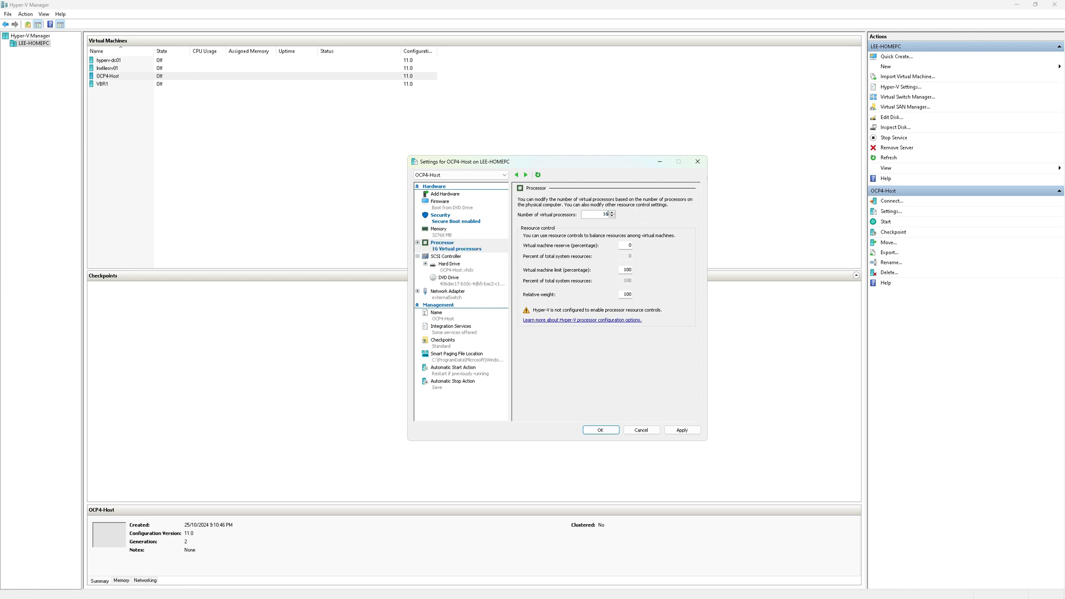
{"action": "mouse_move", "coordinate": [454, 256]}
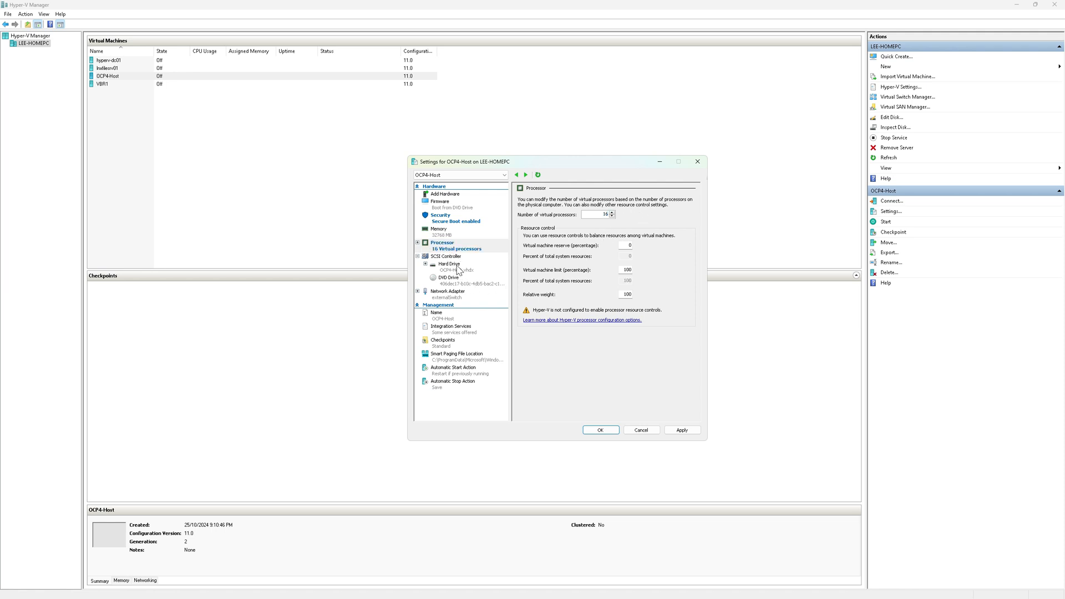
Step: Add a new dynamically expanding SCSI hard disk named ocp4-host-disk2.vhdx
{"action": "left_click", "coordinate": [445, 256]}
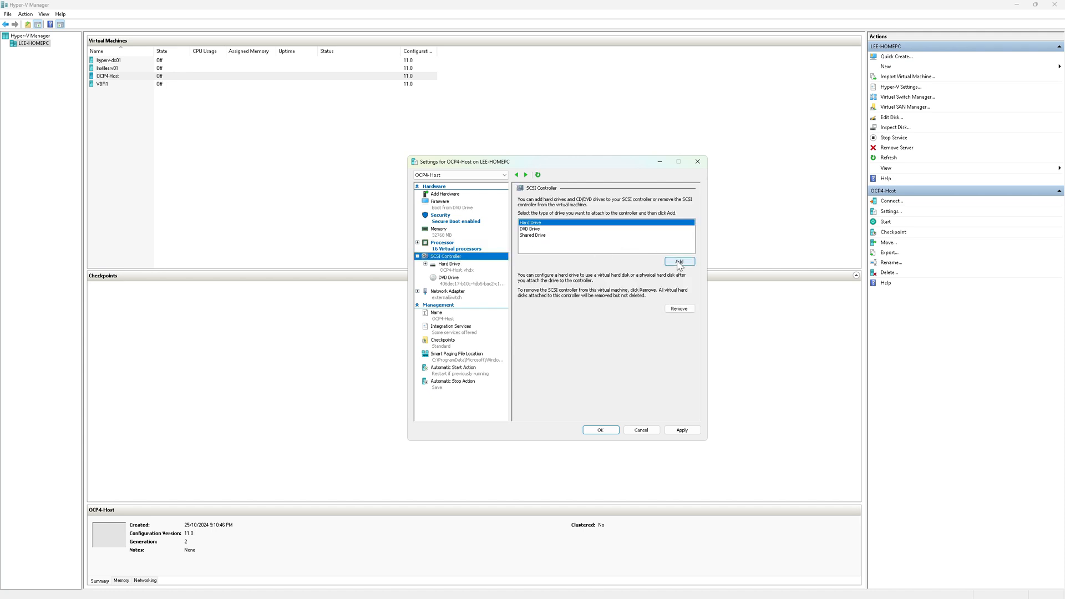
{"action": "left_click", "coordinate": [679, 262]}
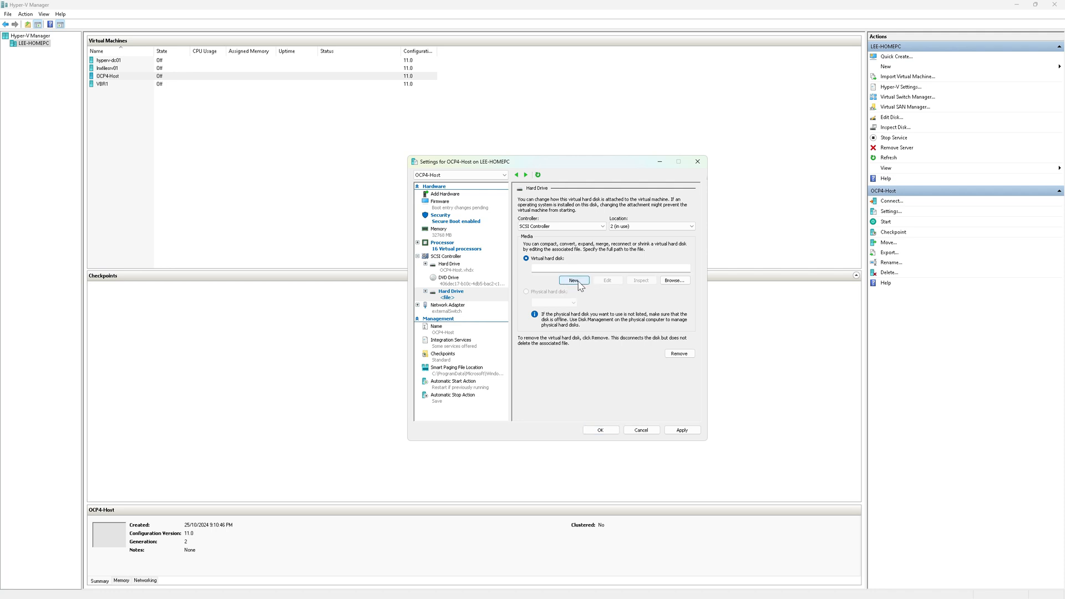
{"action": "left_click", "coordinate": [574, 280]}
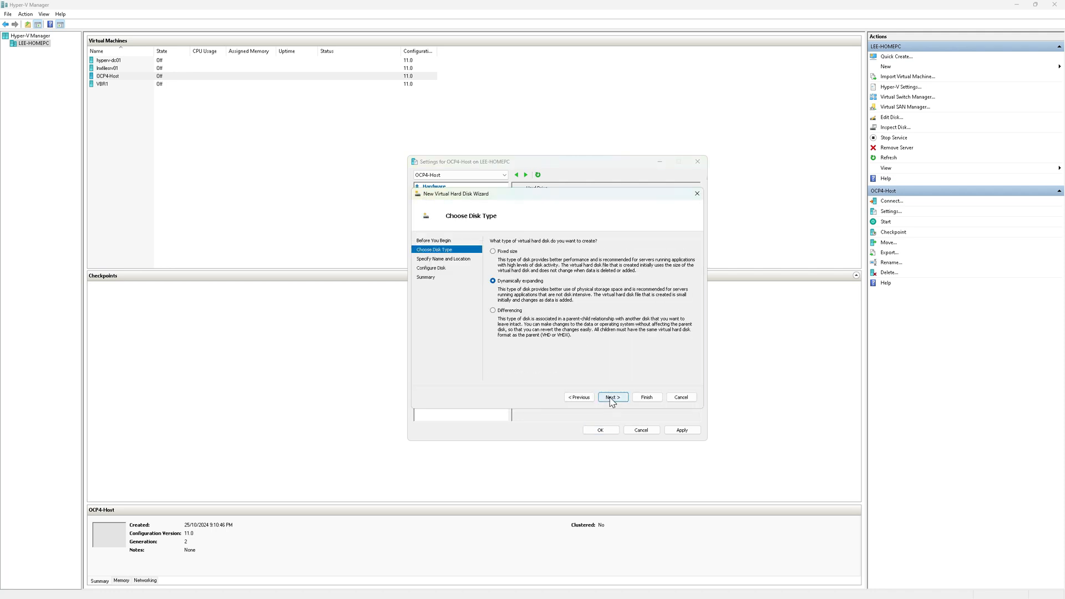
{"action": "left_click", "coordinate": [613, 397]}
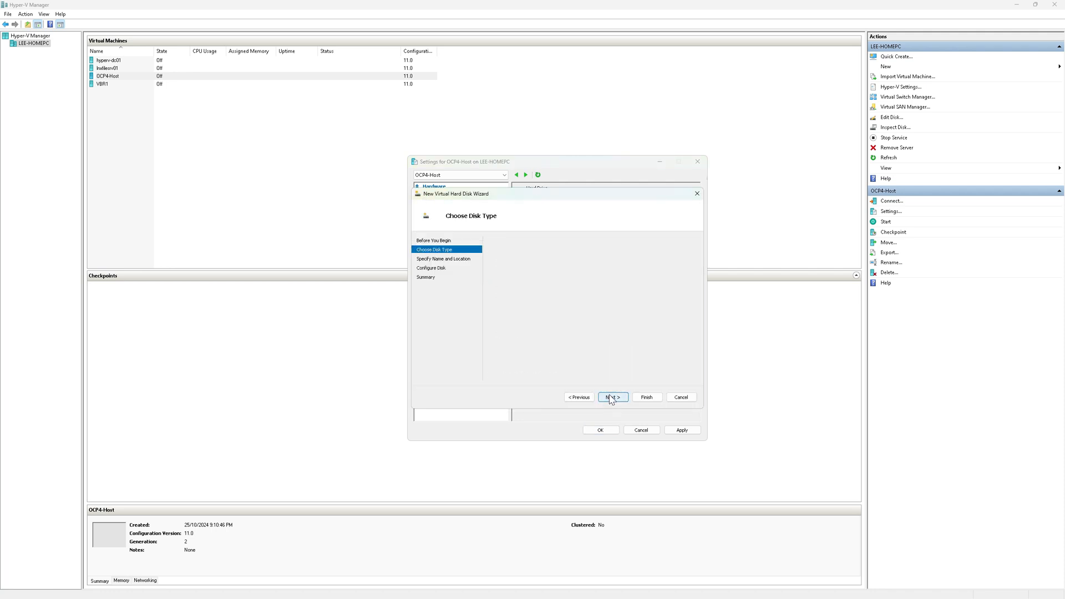
{"action": "left_click", "coordinate": [612, 397]}
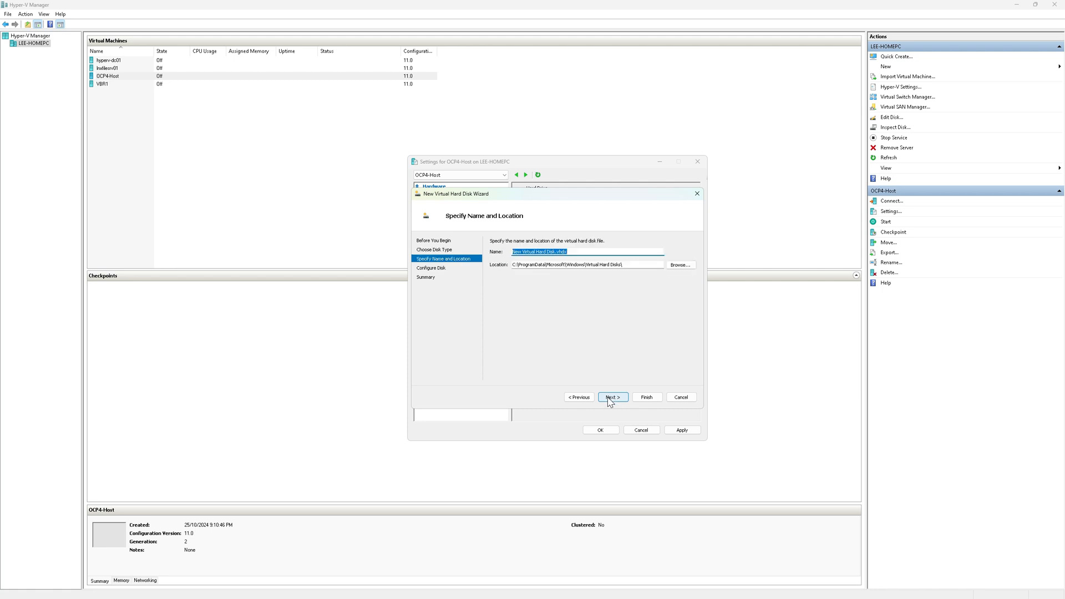
{"action": "type", "text": "ocp4-host-d"}
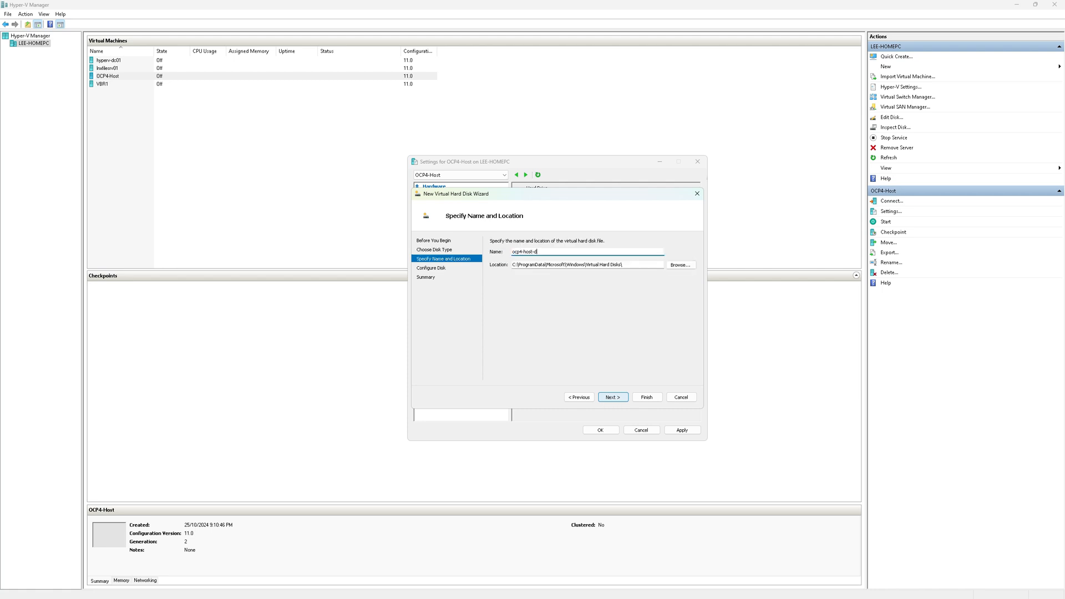
{"action": "type", "text": "isk2"}
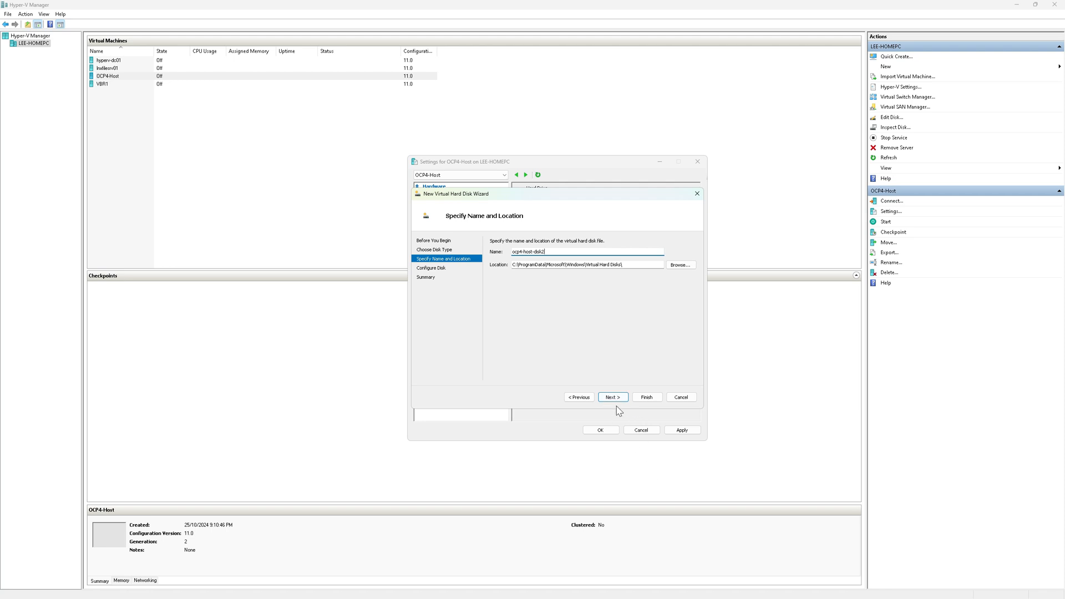
Step: Size the new disk at 500 GB, create it, and save OCP4-Host's settings
{"action": "left_click", "coordinate": [612, 397]}
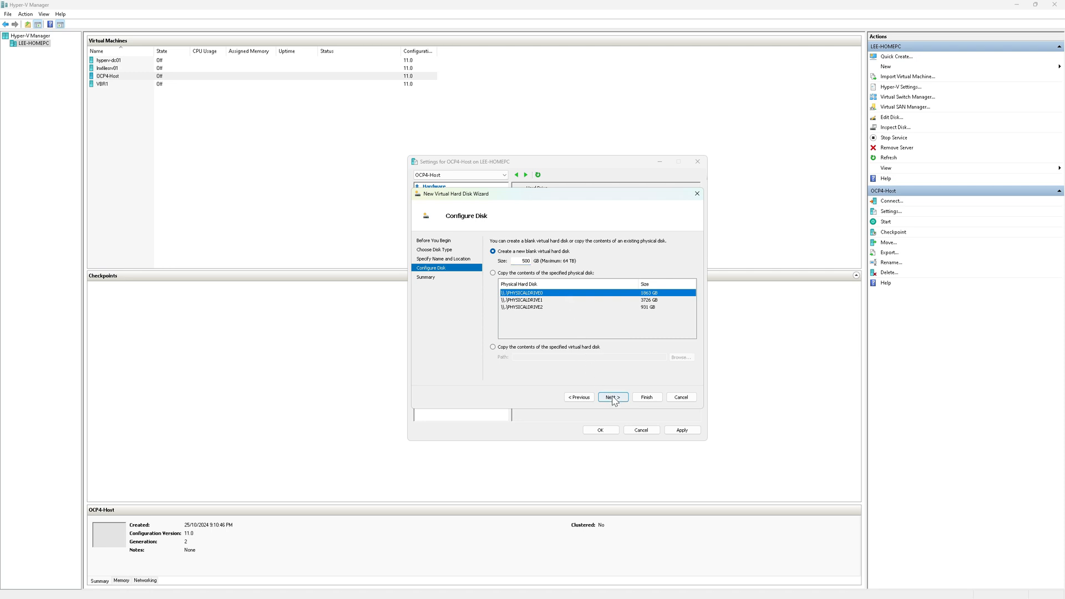
{"action": "left_click", "coordinate": [610, 397]}
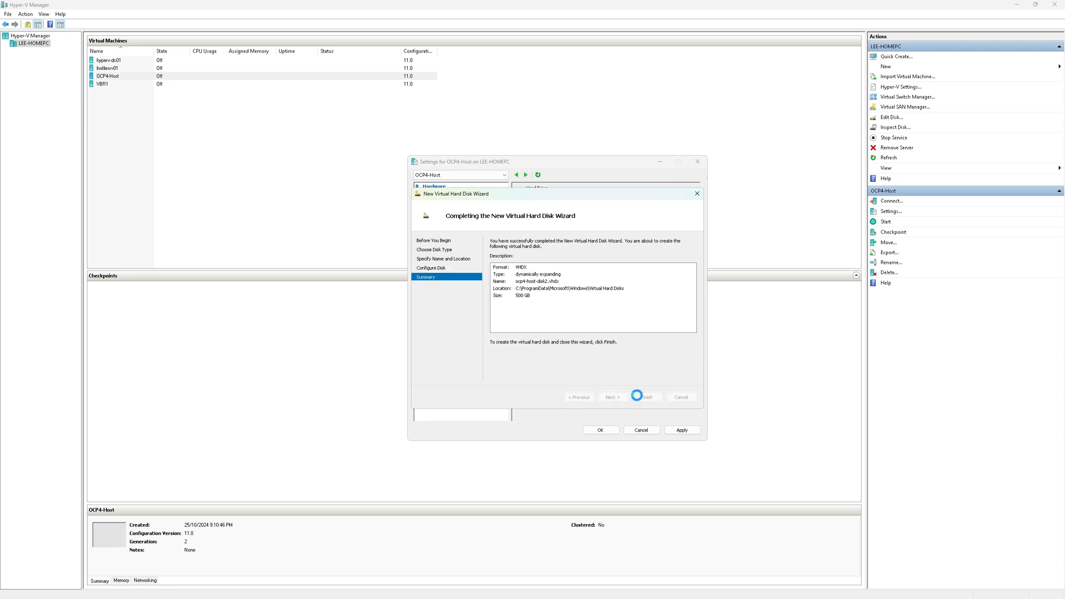
{"action": "left_click", "coordinate": [643, 398]}
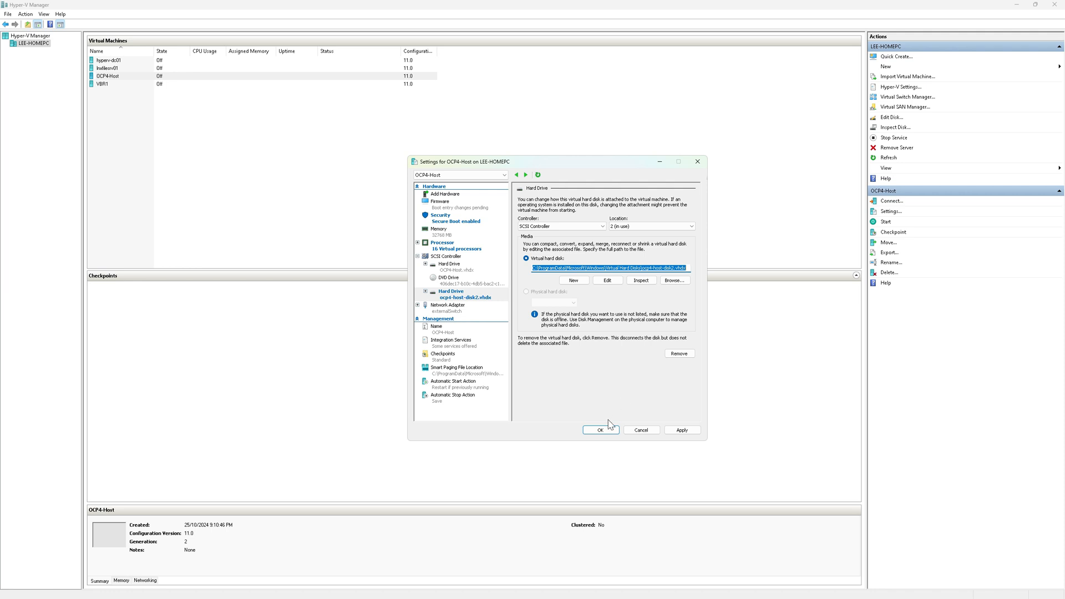
{"action": "left_click", "coordinate": [600, 429]}
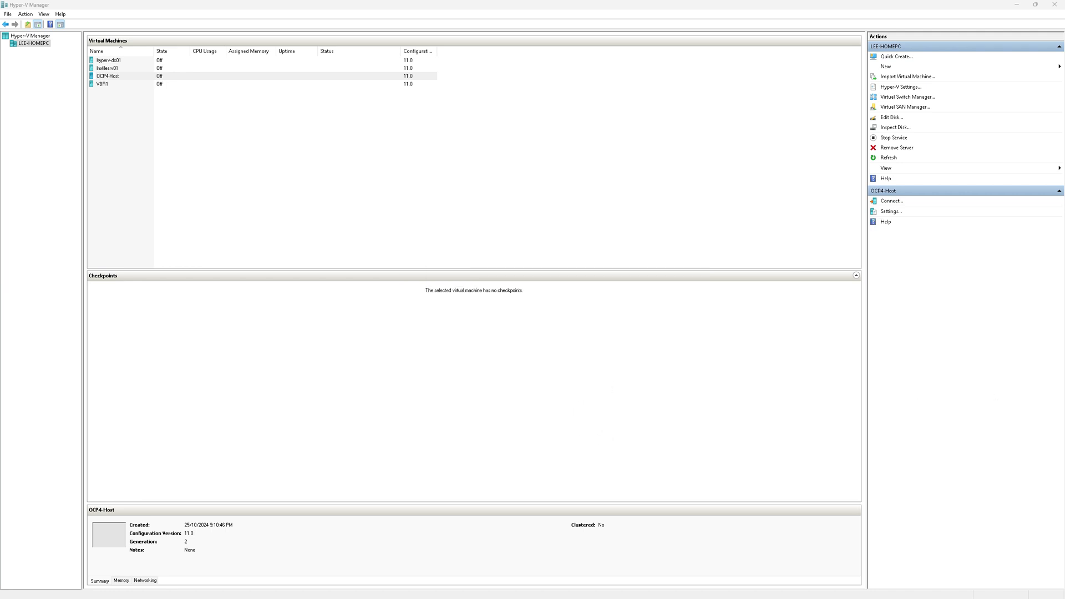
Step: Run get-vm -name "OCP4-Host" | set-VMProcessor -exposevirtualizationextensions $True in PowerShell
{"action": "left_click", "coordinate": [107, 75]}
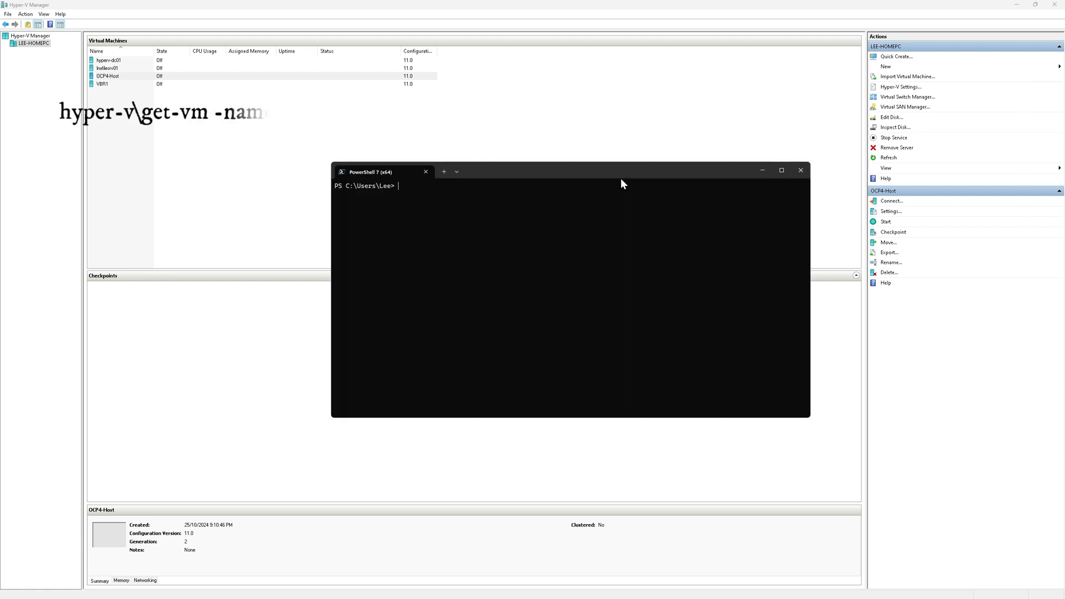
{"action": "type", "text": "hyper-v\\get-vm -name \"OCP4\" | set-VMProcessor -exposevirtualizationextensions $True"}
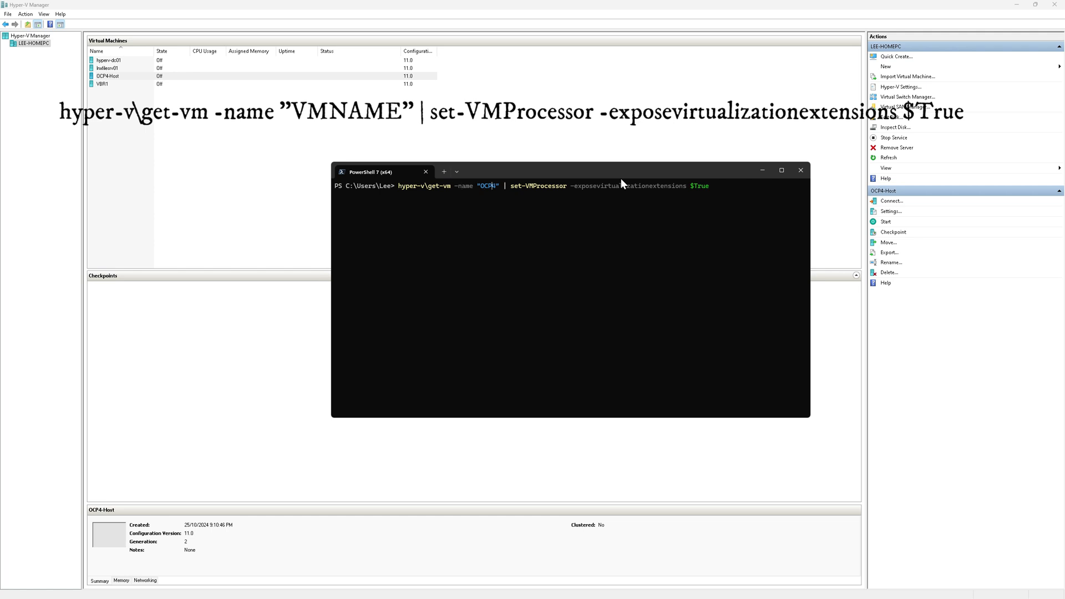
{"action": "type", "text": "4-host"}
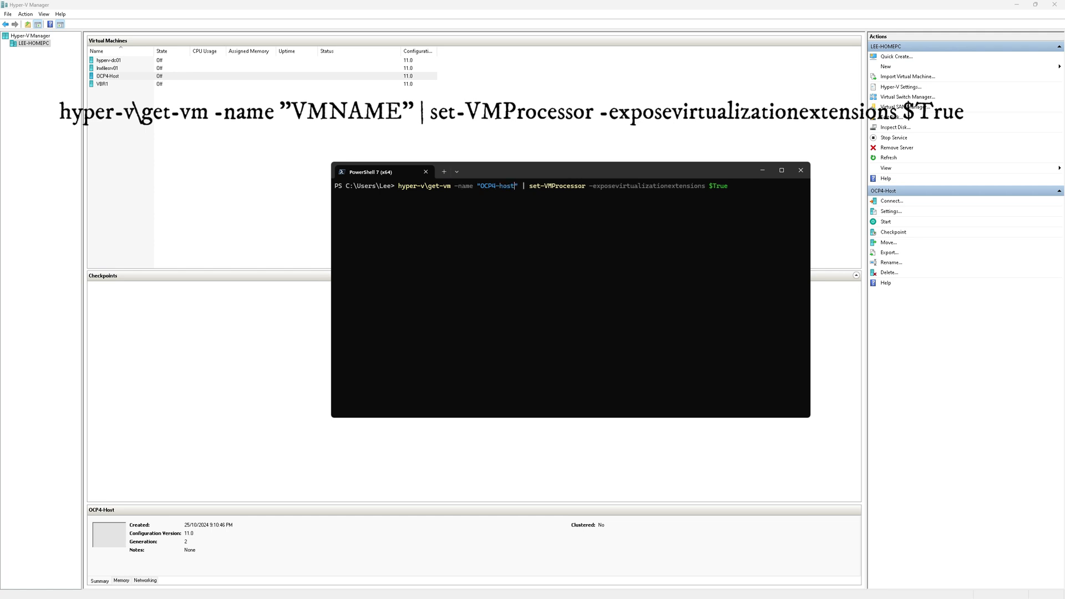
{"action": "key", "text": "Return"}
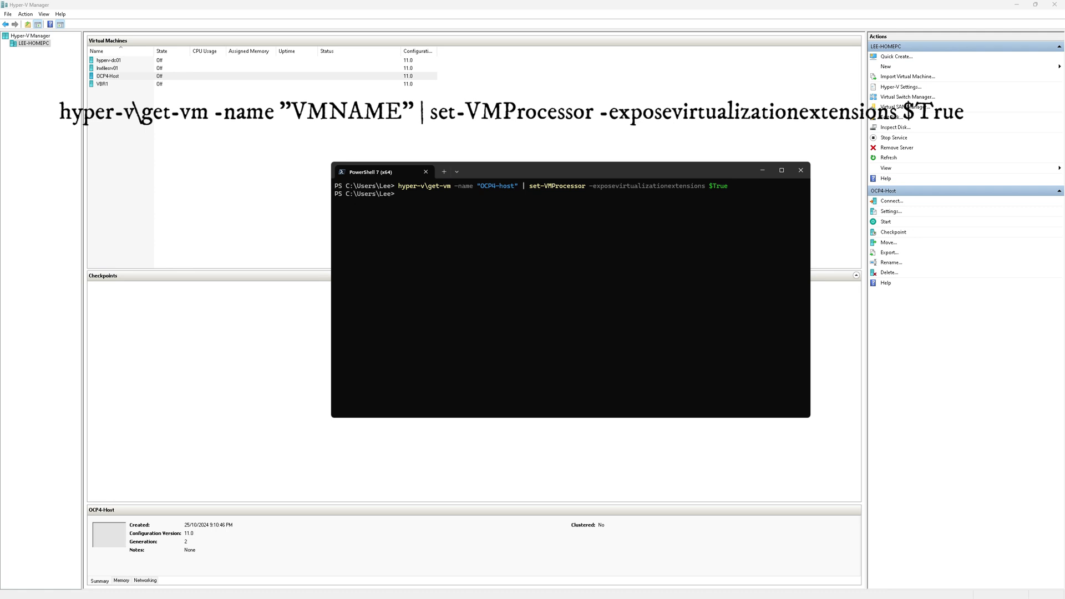
{"action": "mouse_move", "coordinate": [829, 164]}
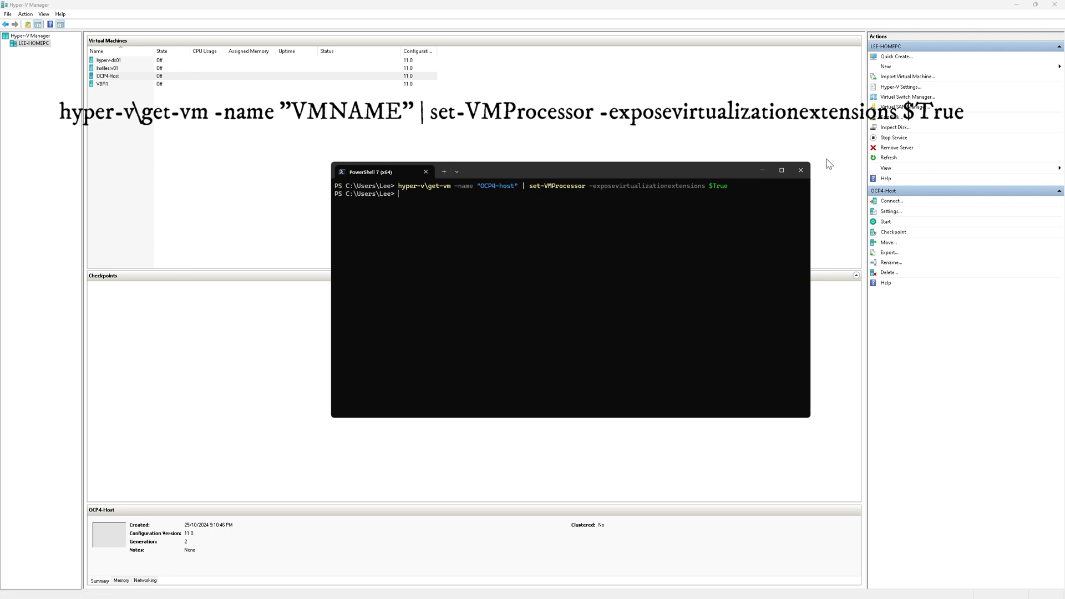
{"action": "mouse_move", "coordinate": [801, 170]}
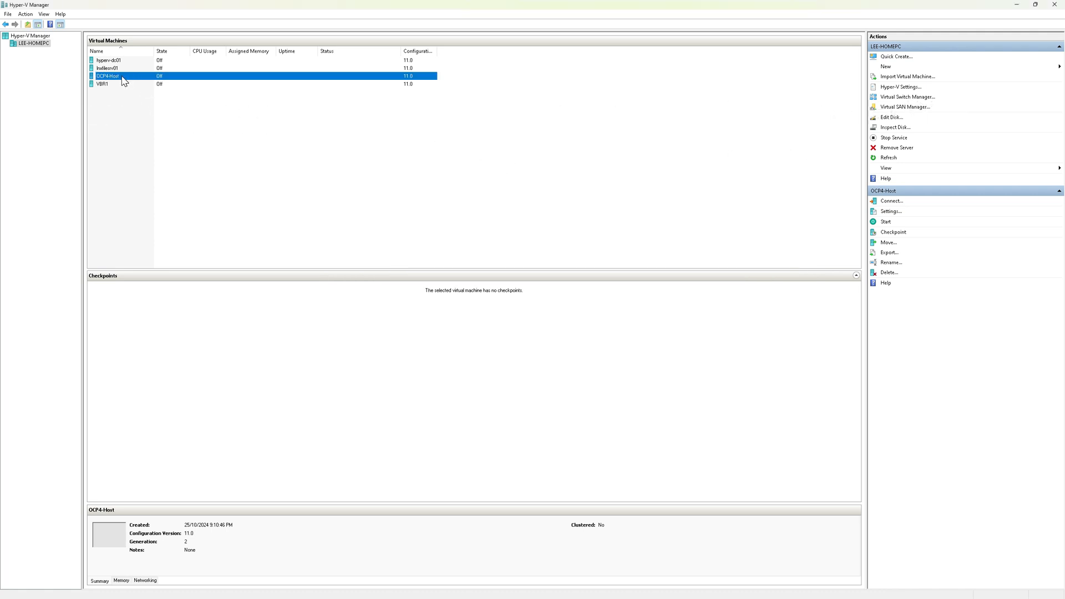
Step: Start the OCP4-Host virtual machine from its right-click menu
{"action": "right_click", "coordinate": [107, 76]}
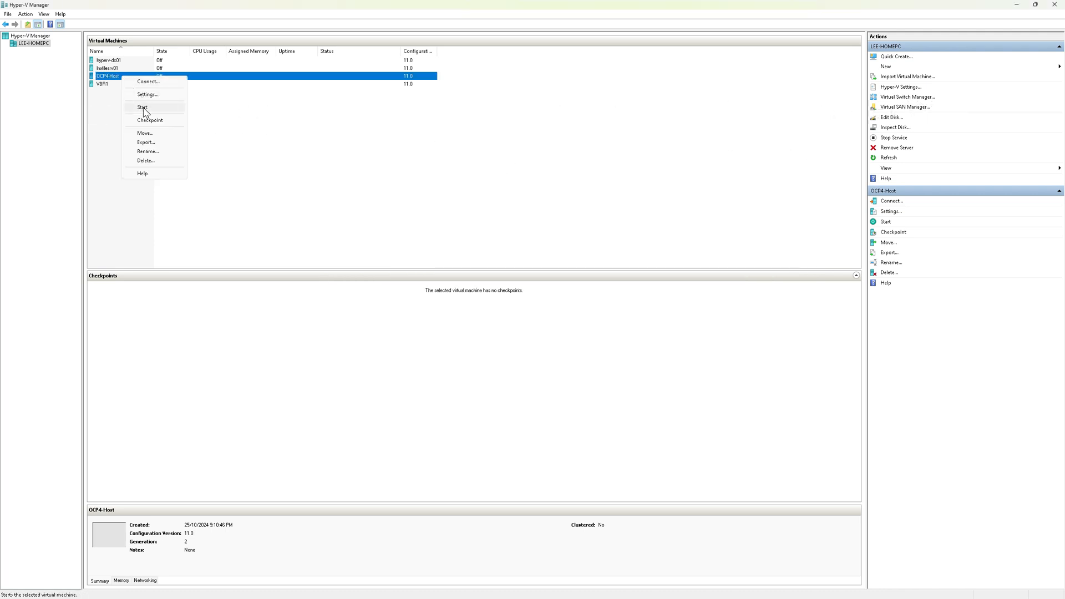
{"action": "left_click", "coordinate": [143, 108]}
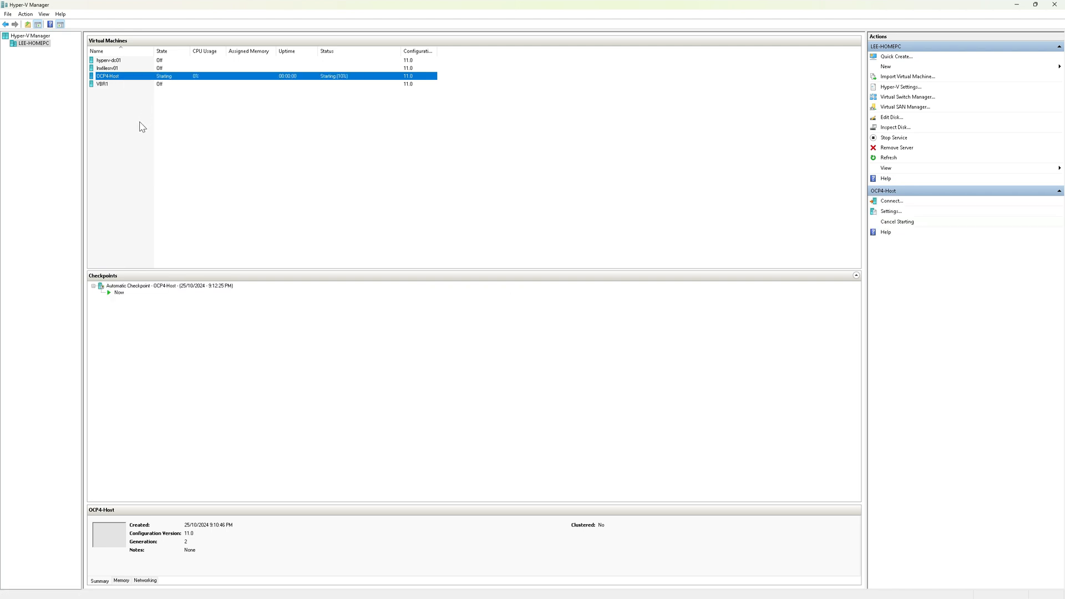
{"action": "mouse_move", "coordinate": [111, 110]}
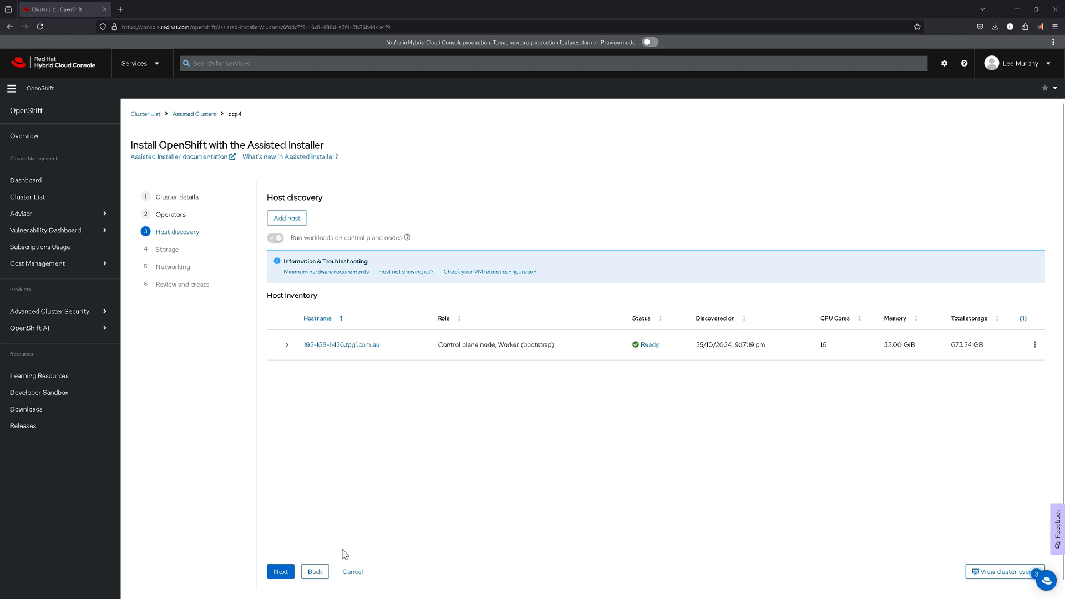
{"action": "mouse_move", "coordinate": [649, 350]}
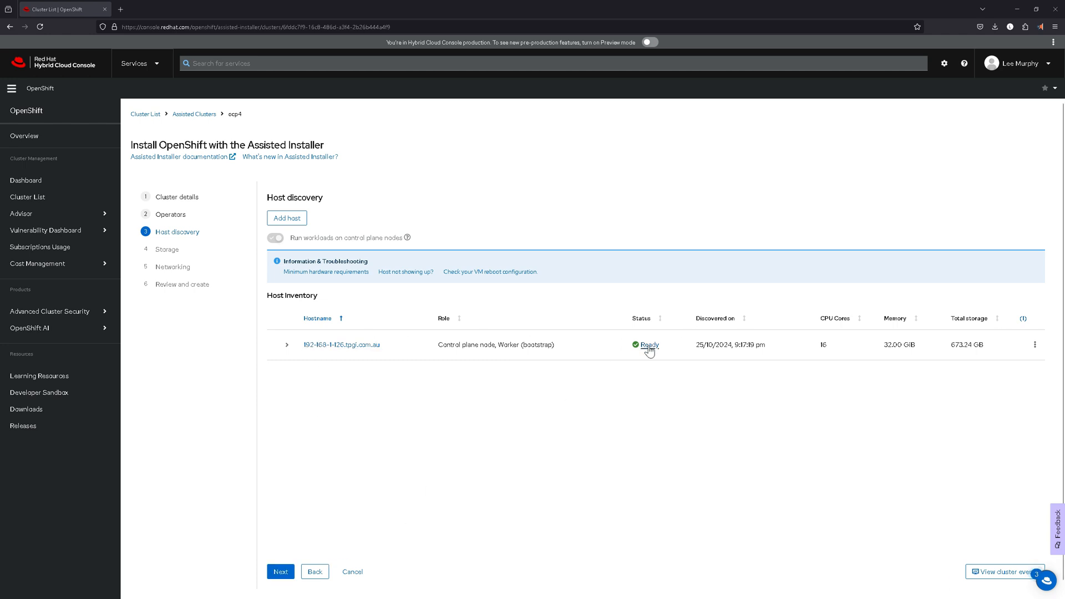
{"action": "mouse_move", "coordinate": [324, 411]}
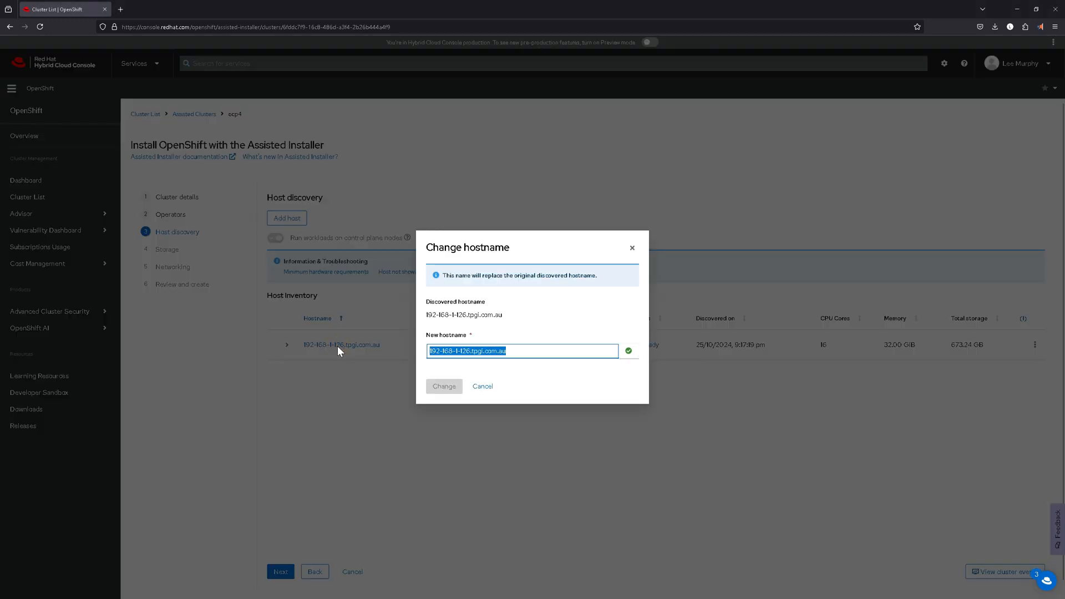
Step: Rename the discovered host to ocp4-host1.leelab.cloud and confirm the change
{"action": "type", "text": "ocp"}
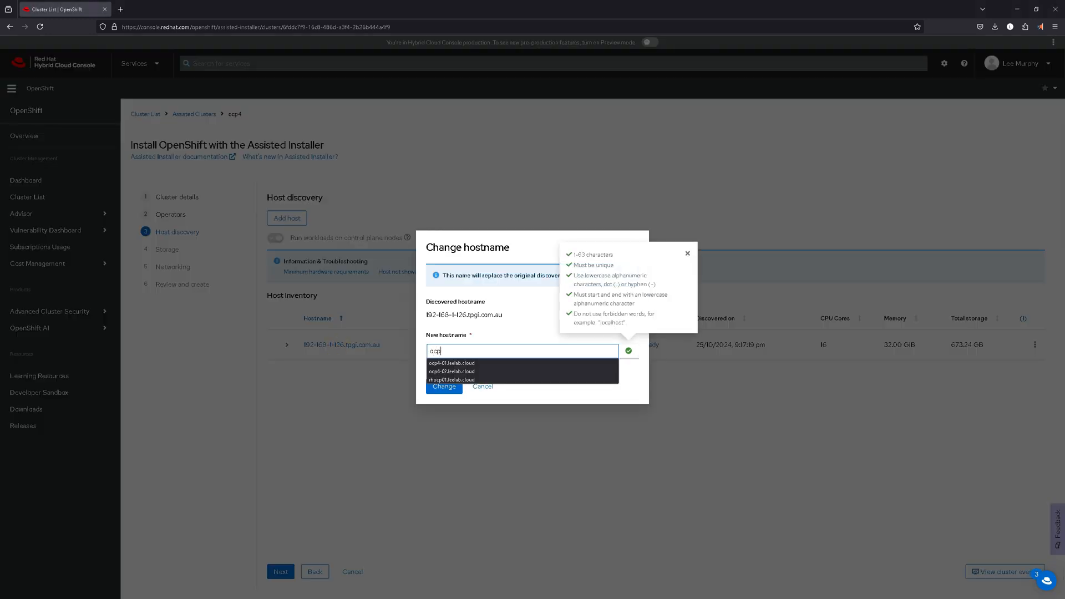
{"action": "type", "text": "4-host1"}
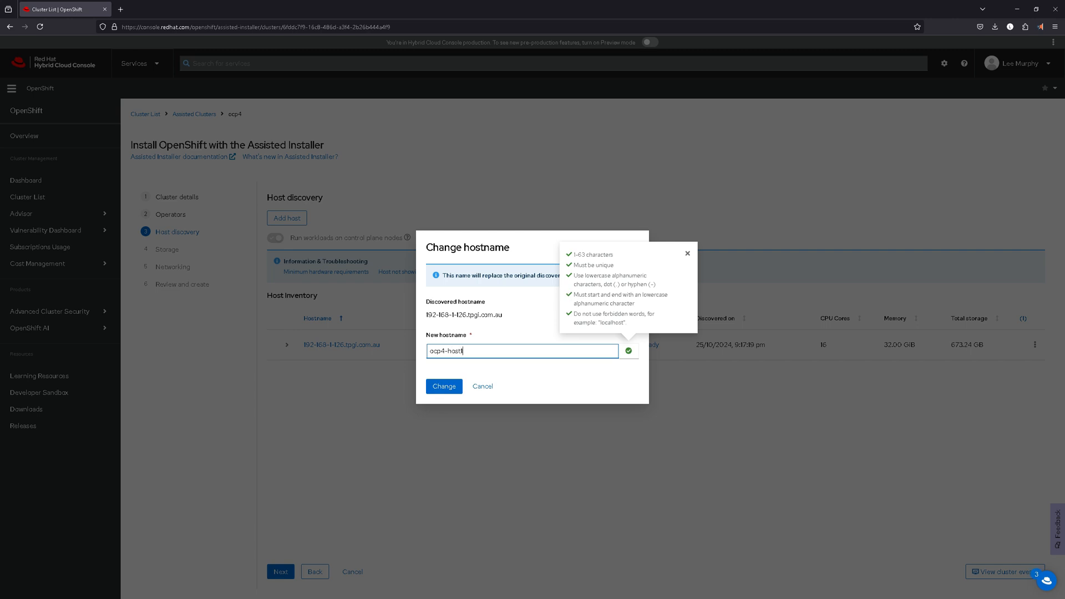
{"action": "type", "text": ".leelab.c"}
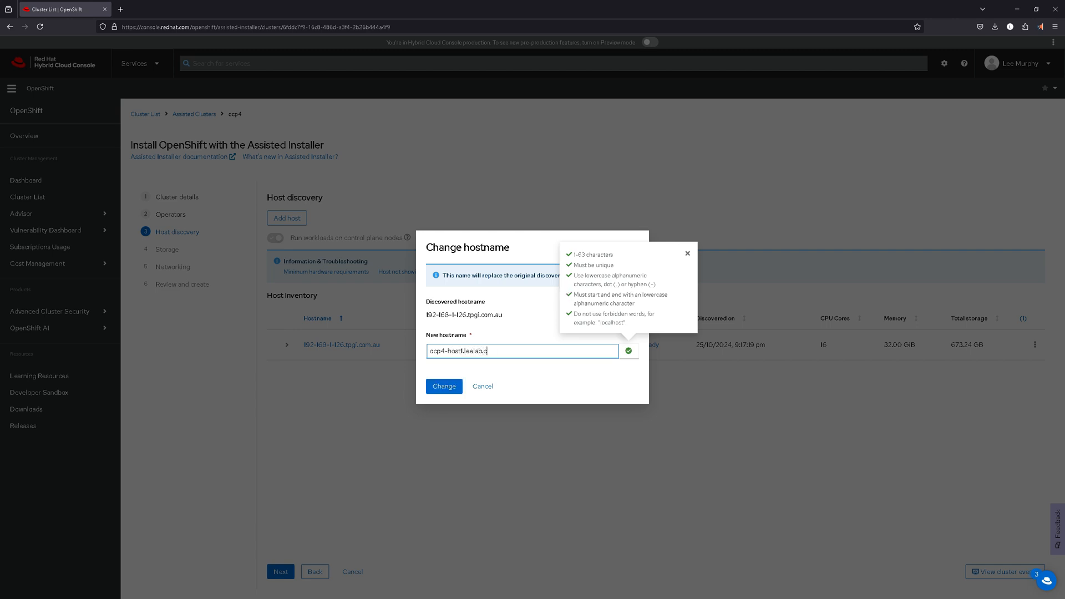
{"action": "type", "text": "loud"}
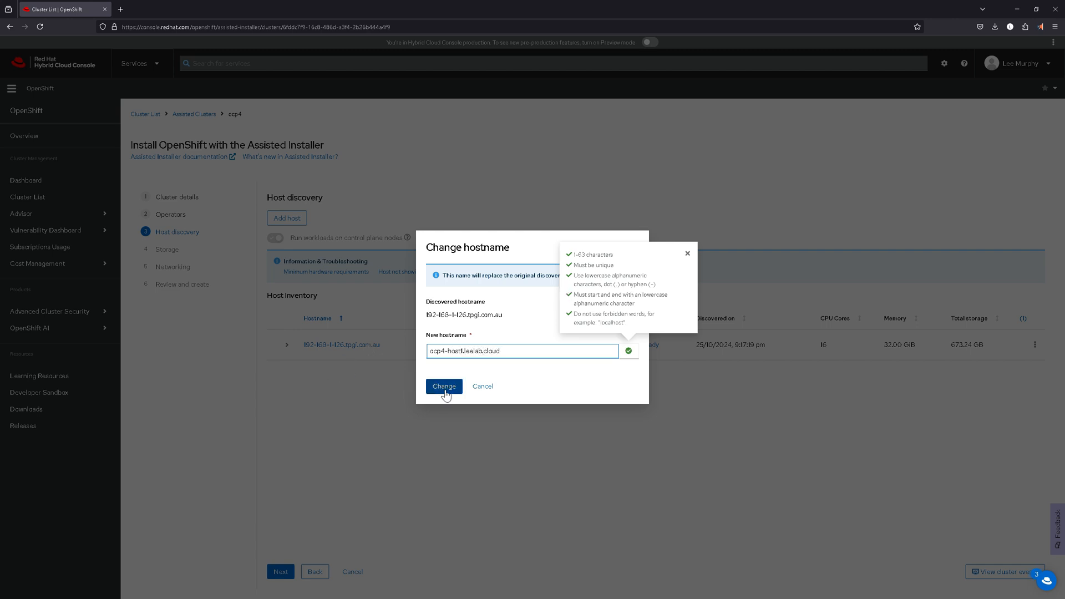
{"action": "left_click", "coordinate": [444, 386]}
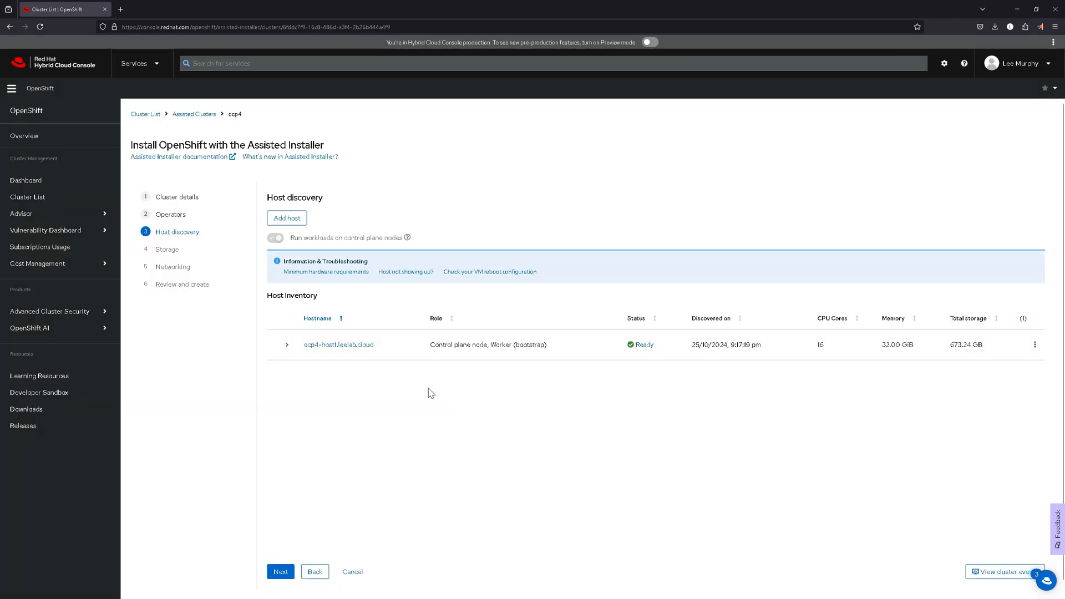
{"action": "mouse_move", "coordinate": [306, 406]}
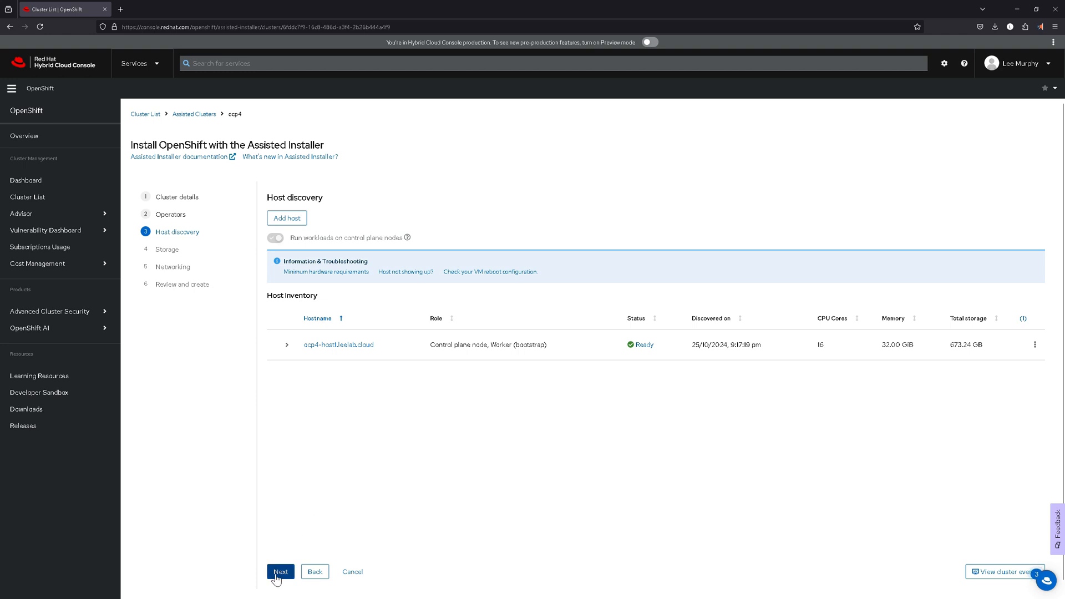
Step: Advance to the Storage step and briefly review the host's three disks
{"action": "left_click", "coordinate": [279, 572]}
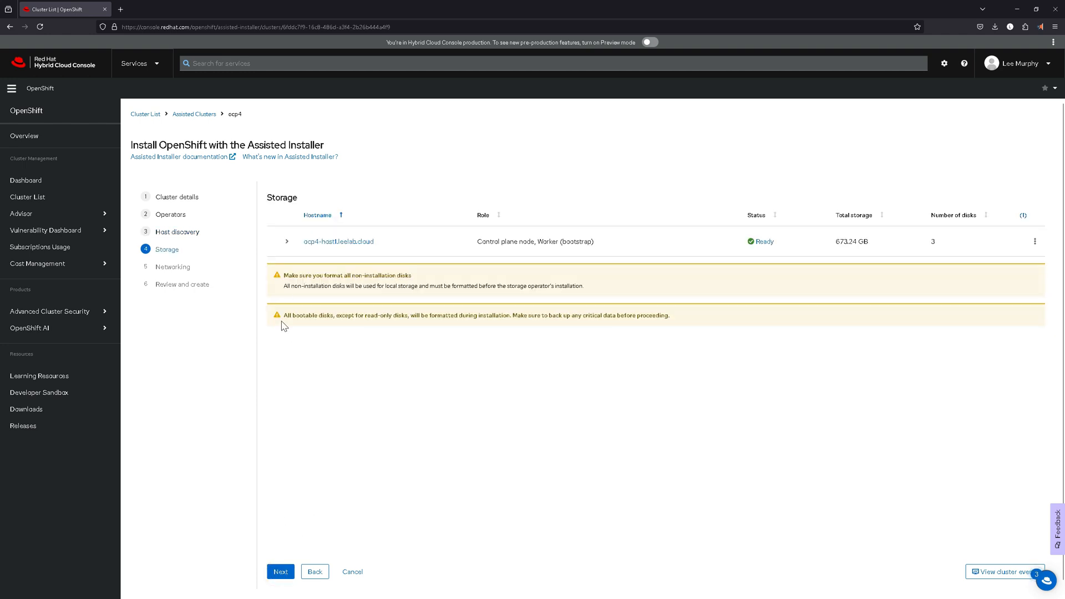
{"action": "mouse_move", "coordinate": [291, 243]}
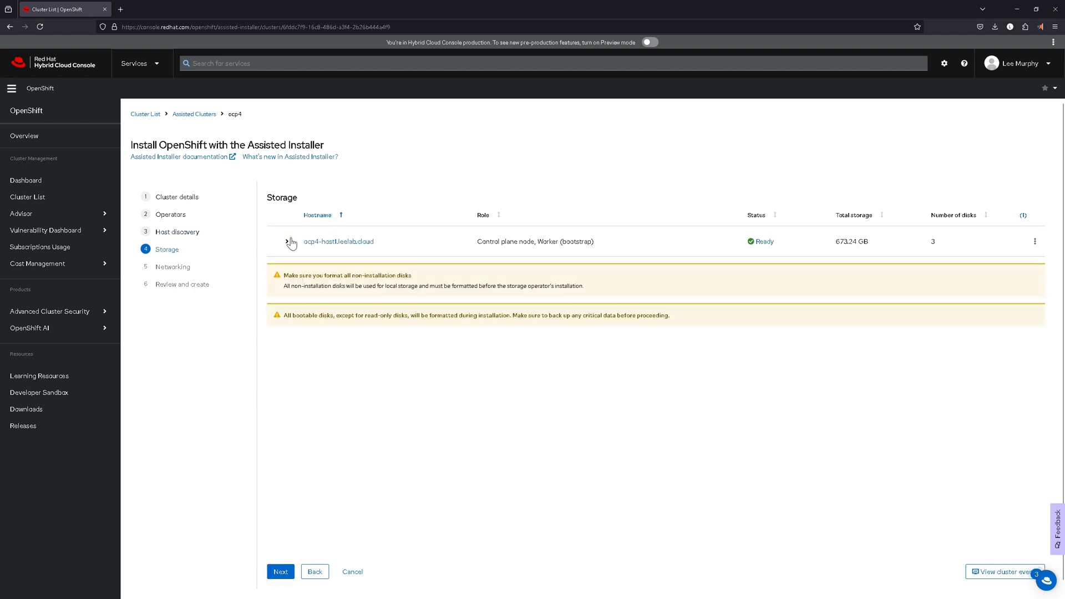
{"action": "left_click", "coordinate": [288, 242]}
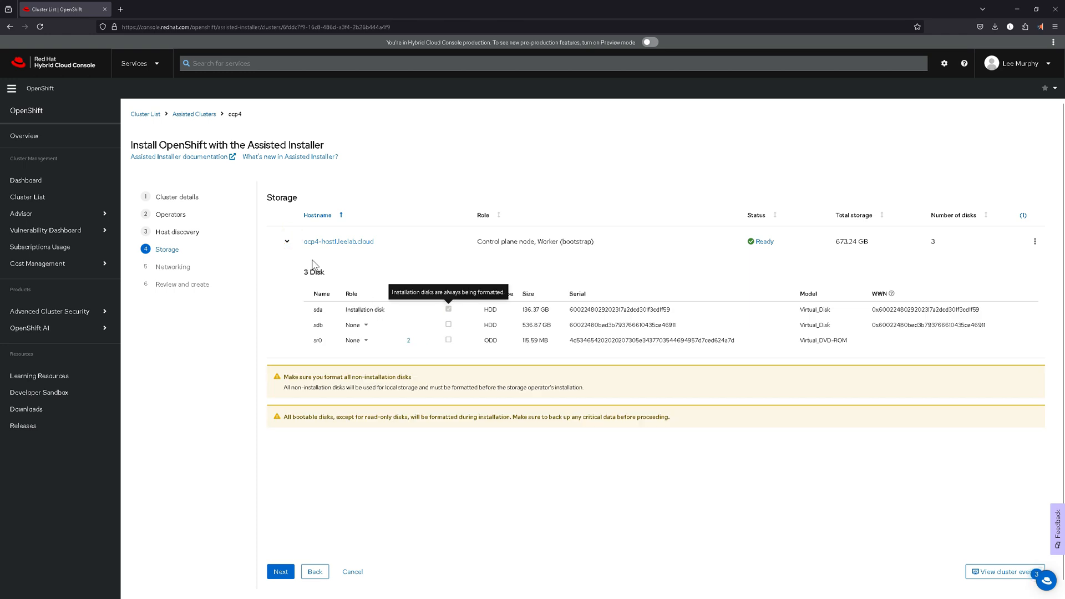
{"action": "left_click", "coordinate": [287, 241]}
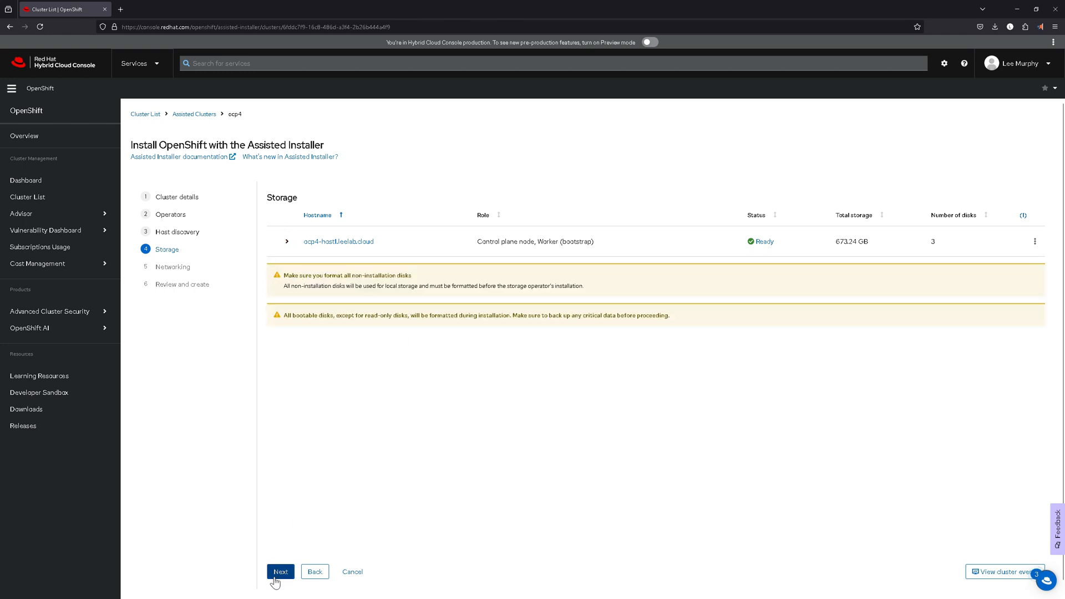
Step: Advance to Networking, toggle advanced networking on and off, and check the Insufficient status
{"action": "left_click", "coordinate": [280, 572]}
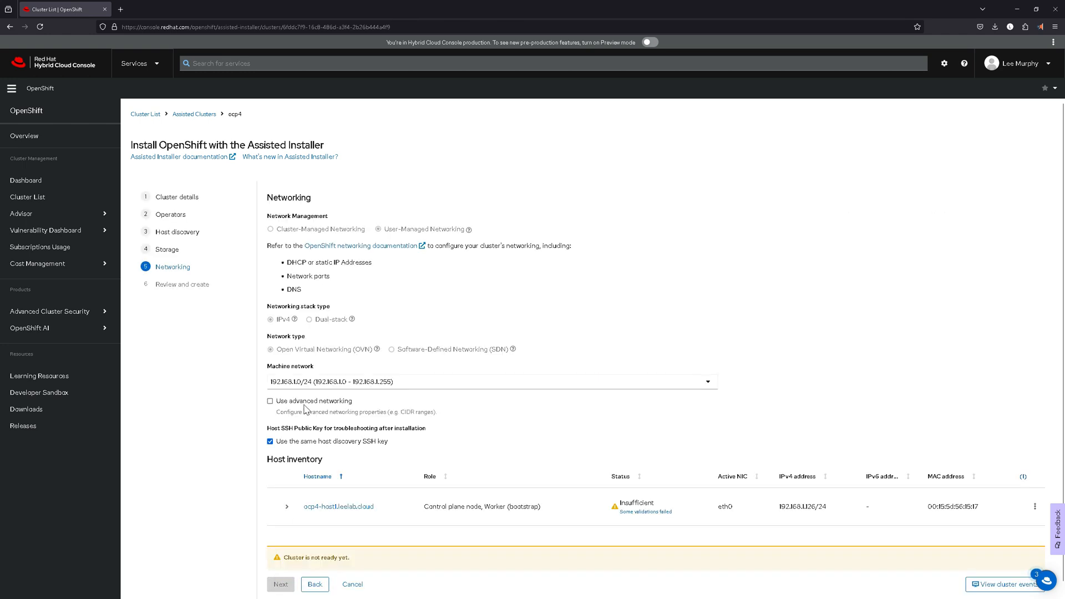
{"action": "mouse_move", "coordinate": [365, 237]}
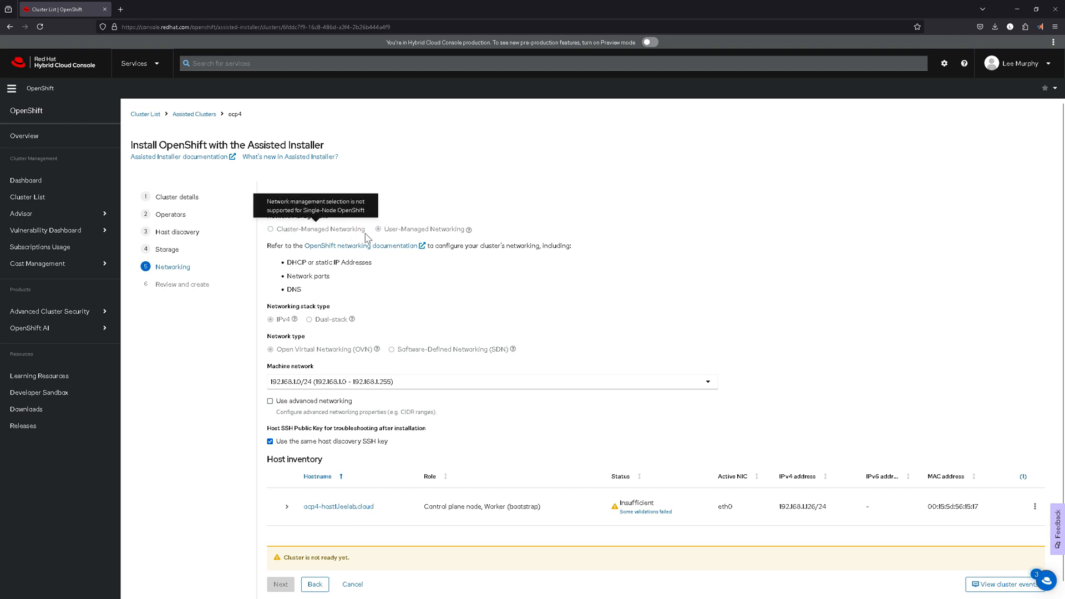
{"action": "mouse_move", "coordinate": [282, 342]}
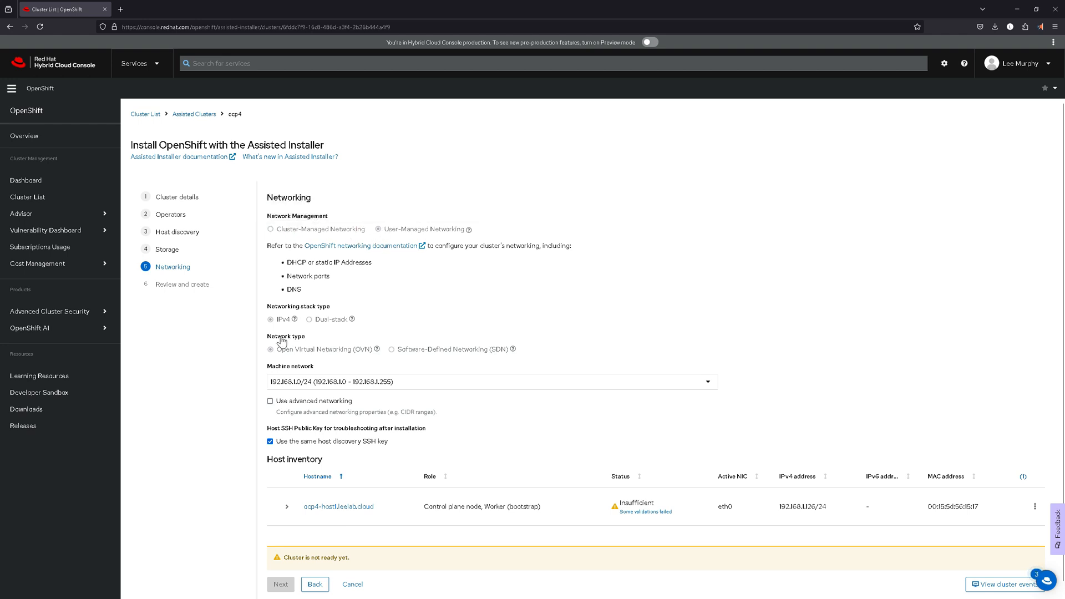
{"action": "mouse_move", "coordinate": [265, 410]}
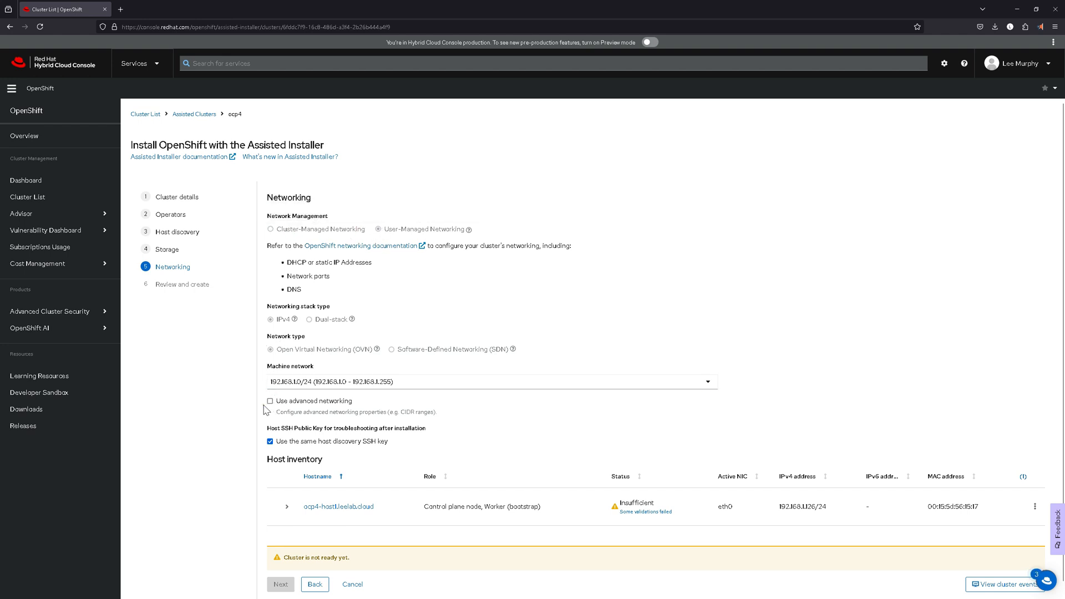
{"action": "left_click", "coordinate": [271, 400]}
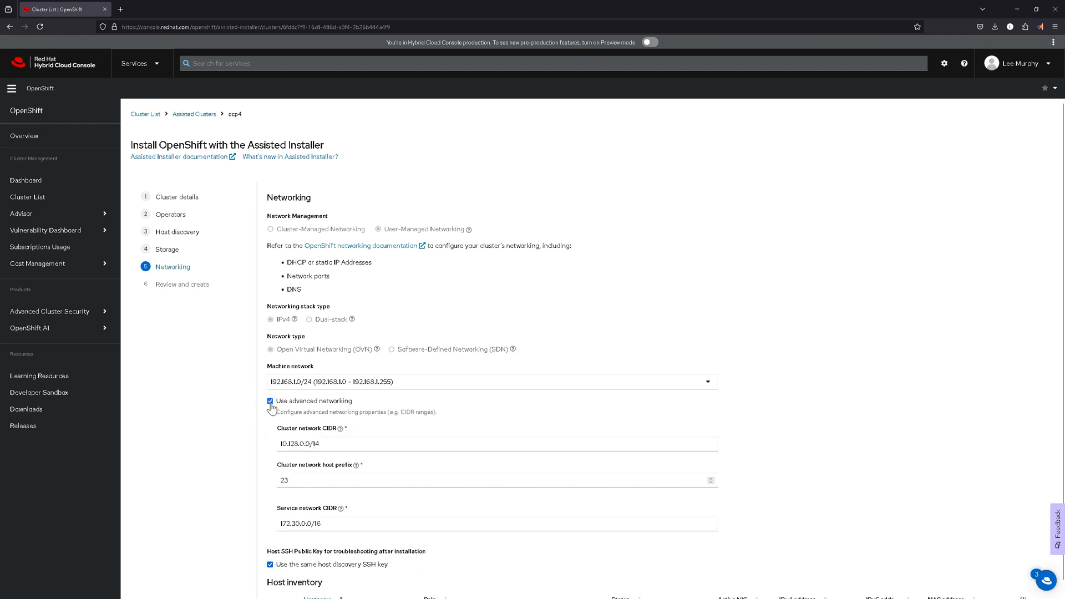
{"action": "left_click", "coordinate": [269, 400]}
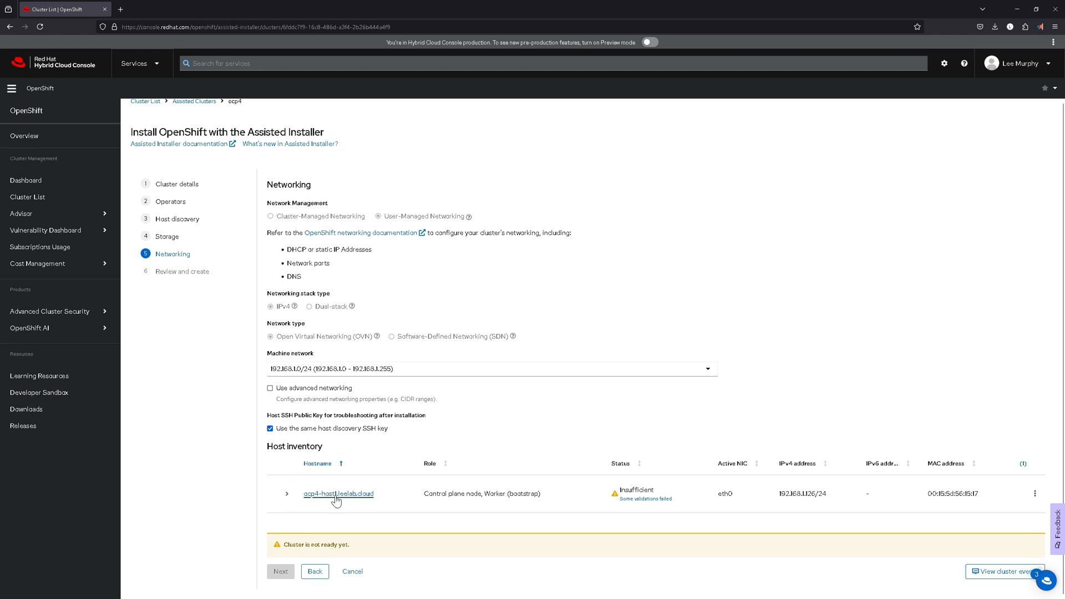
{"action": "left_click", "coordinate": [644, 492]}
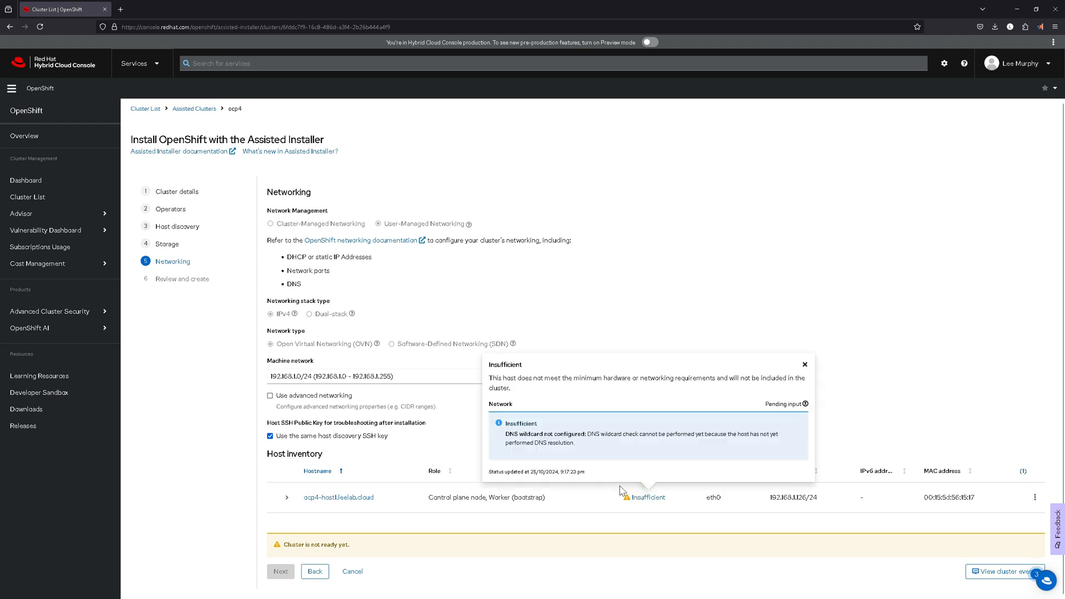
{"action": "mouse_move", "coordinate": [619, 489]}
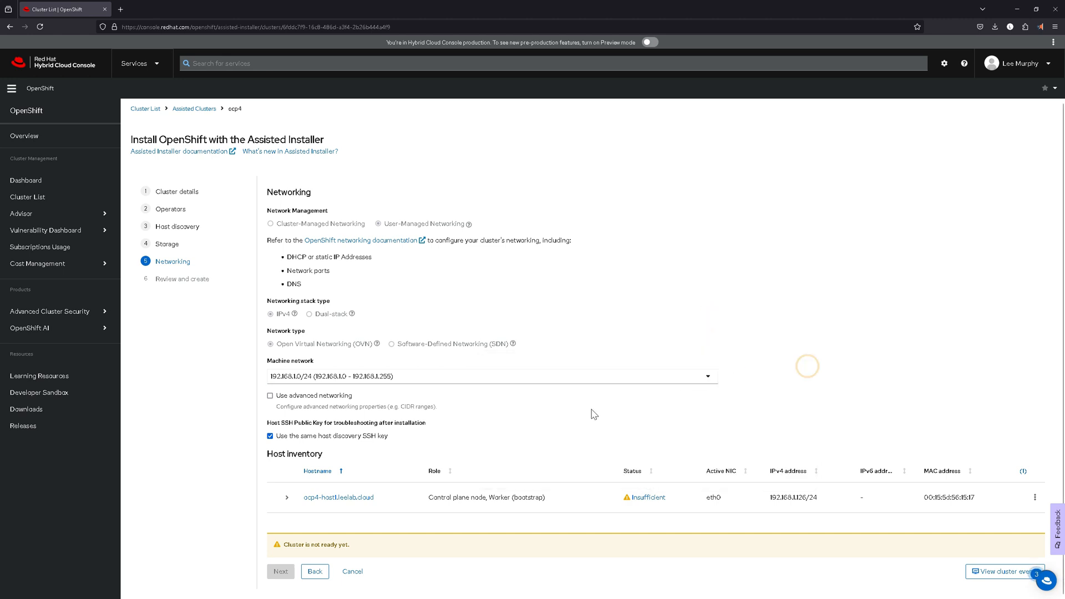
{"action": "mouse_move", "coordinate": [295, 469]}
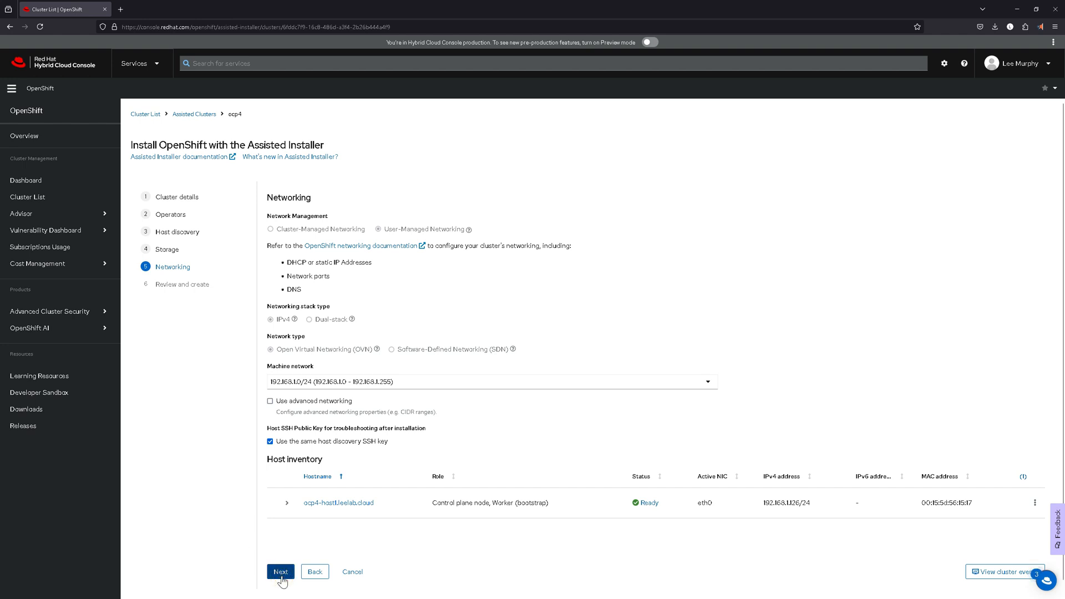
{"action": "mouse_move", "coordinate": [286, 510]}
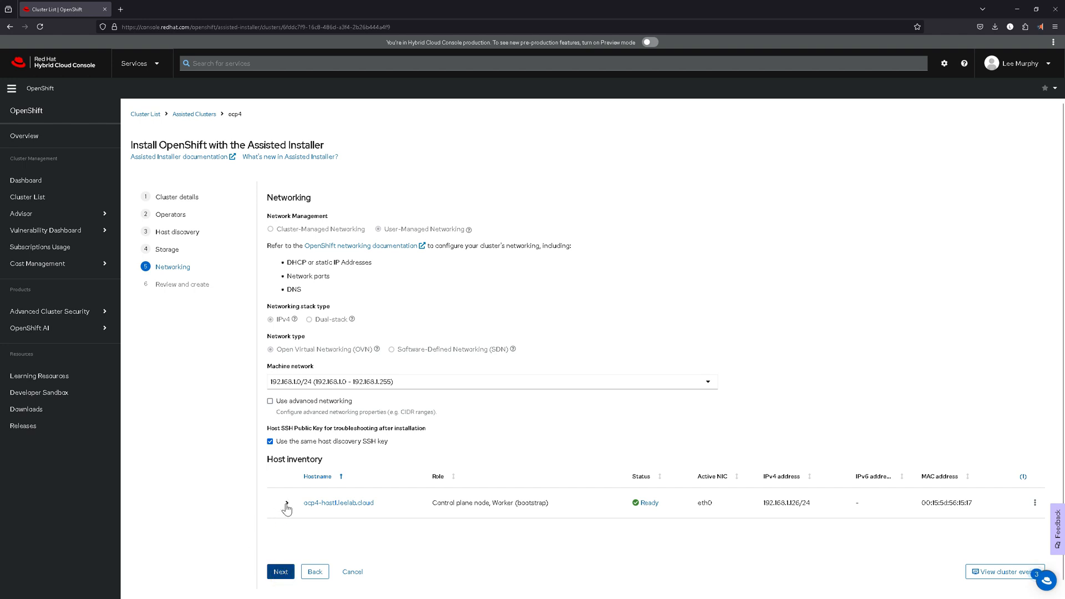
Step: Expand and collapse the ocp4-host1.leelab.cloud details in Host inventory
{"action": "left_click", "coordinate": [285, 502]}
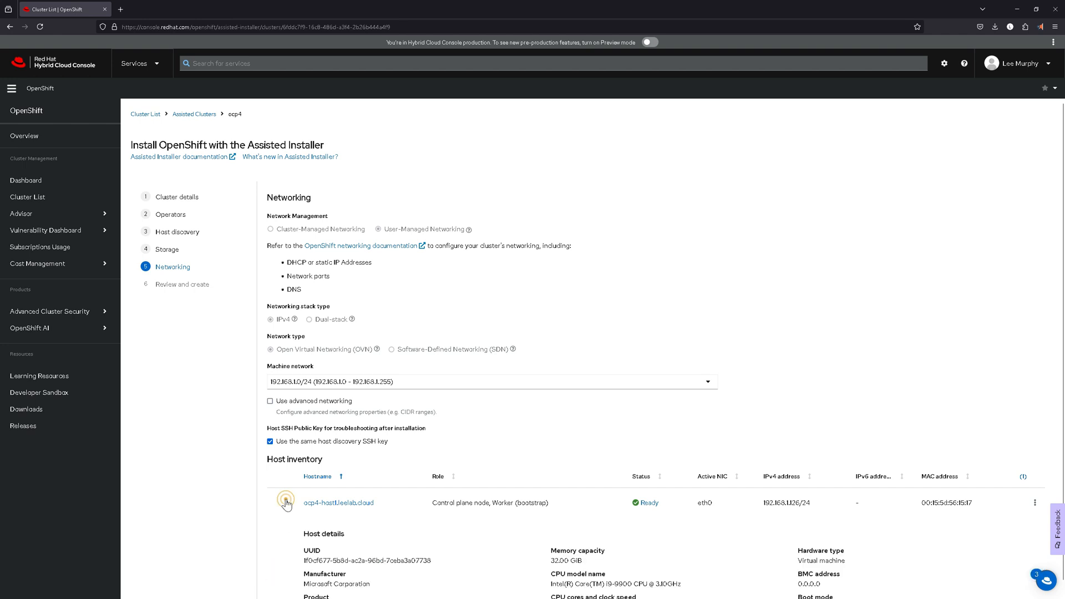
{"action": "left_click", "coordinate": [286, 502]}
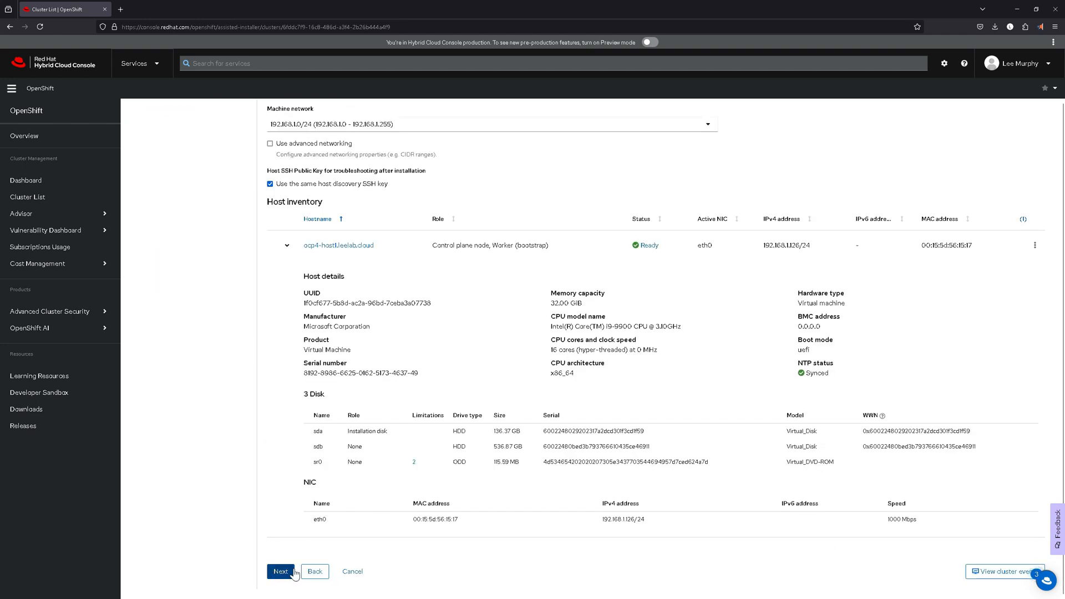
Step: Proceed to Review and create, review the summary, and start installing cluster ocp4
{"action": "left_click", "coordinate": [280, 572]}
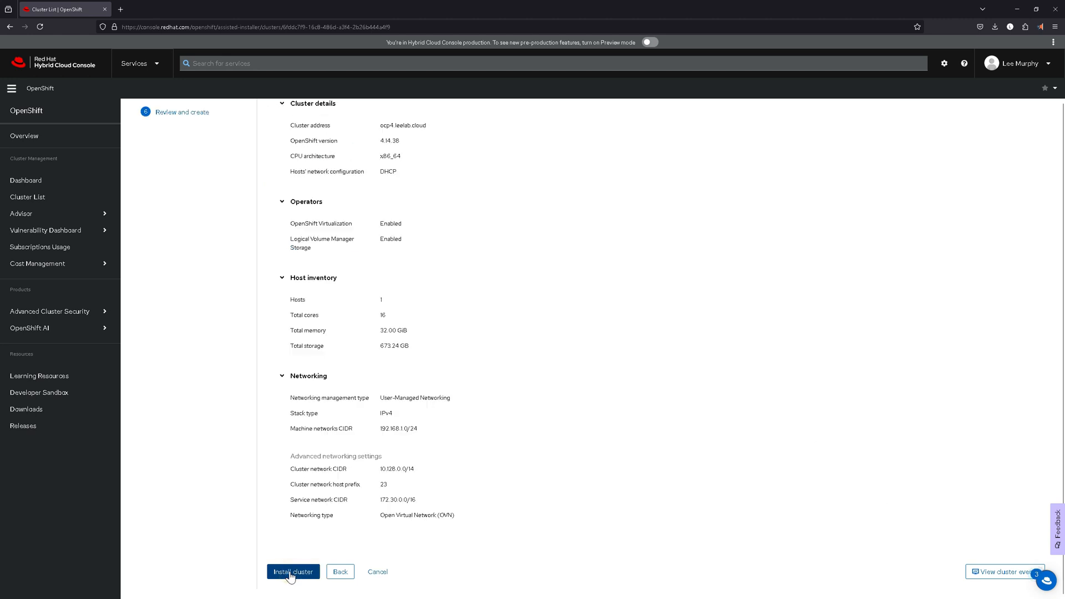
{"action": "left_click", "coordinate": [293, 572]}
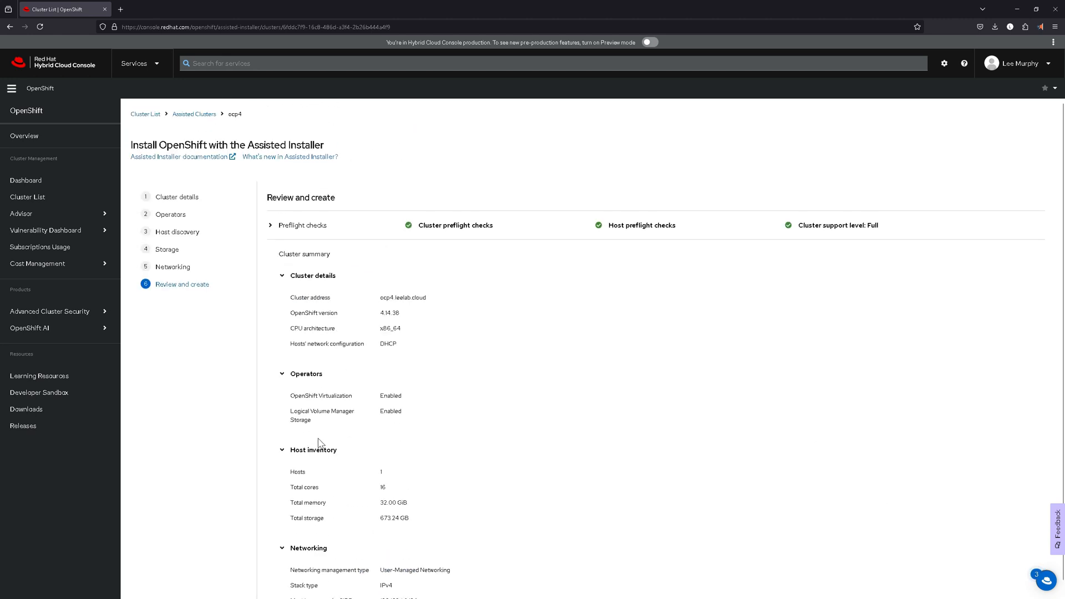
{"action": "scroll", "scroll_direction": "down", "scroll_amount": 3}
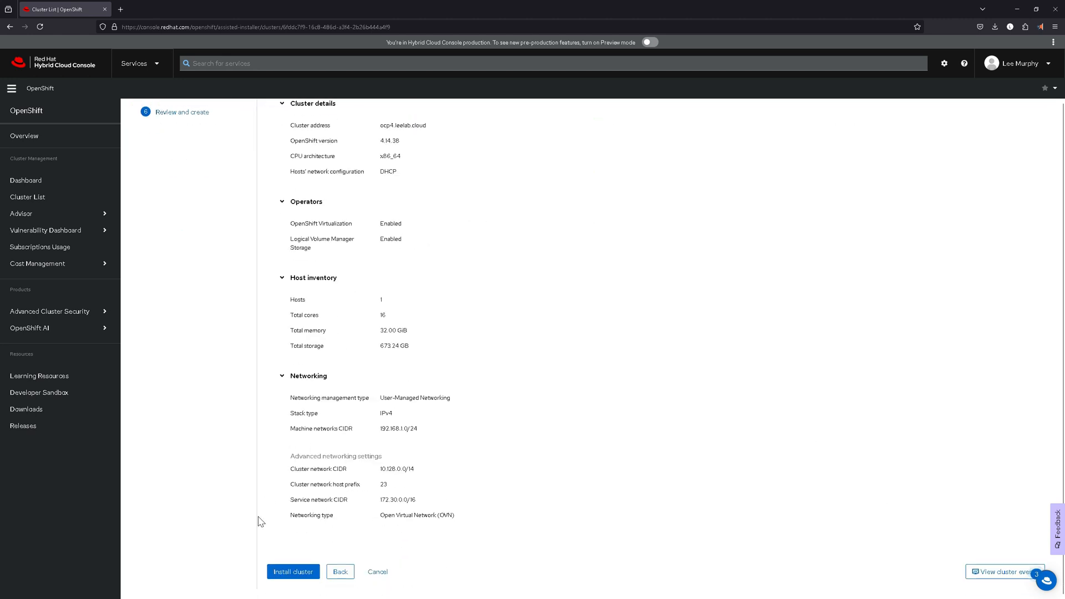
{"action": "left_click", "coordinate": [293, 571]}
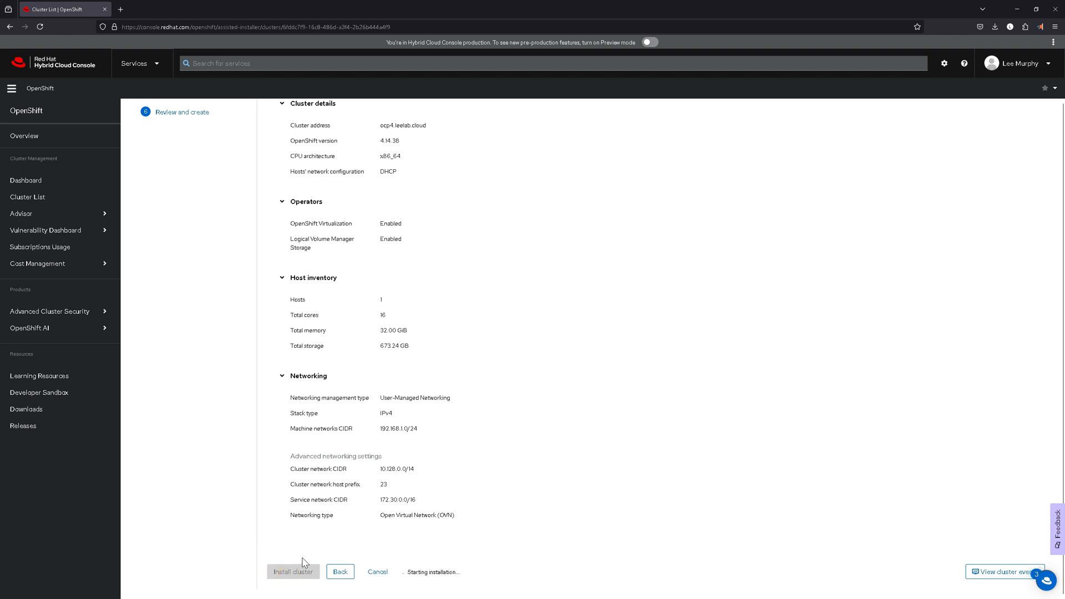
{"action": "left_click", "coordinate": [293, 572]}
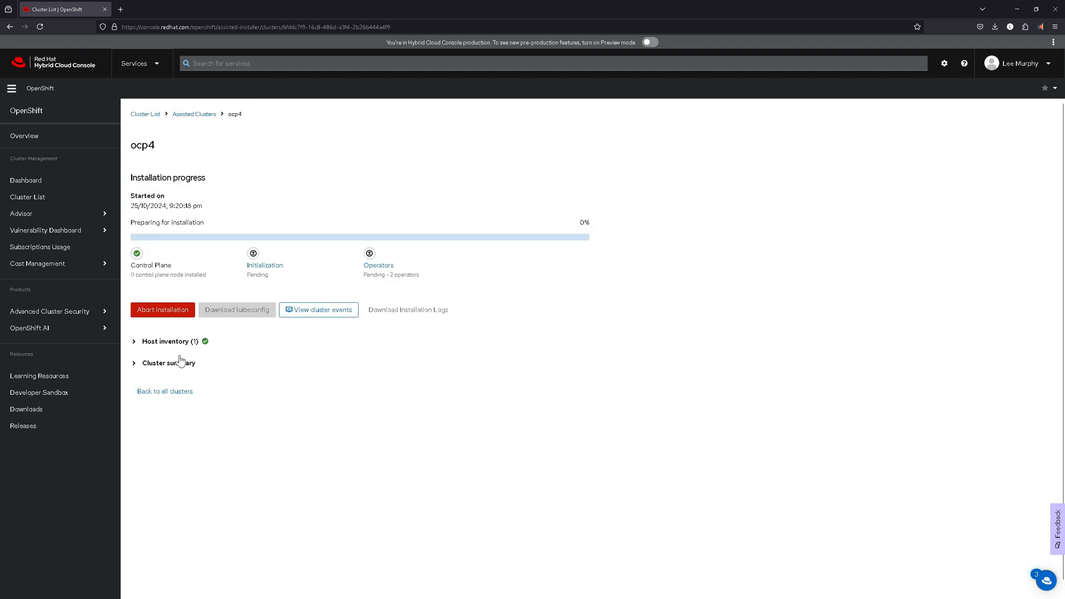
Step: Expand Host inventory to watch the host's installation progress
{"action": "left_click", "coordinate": [136, 341]}
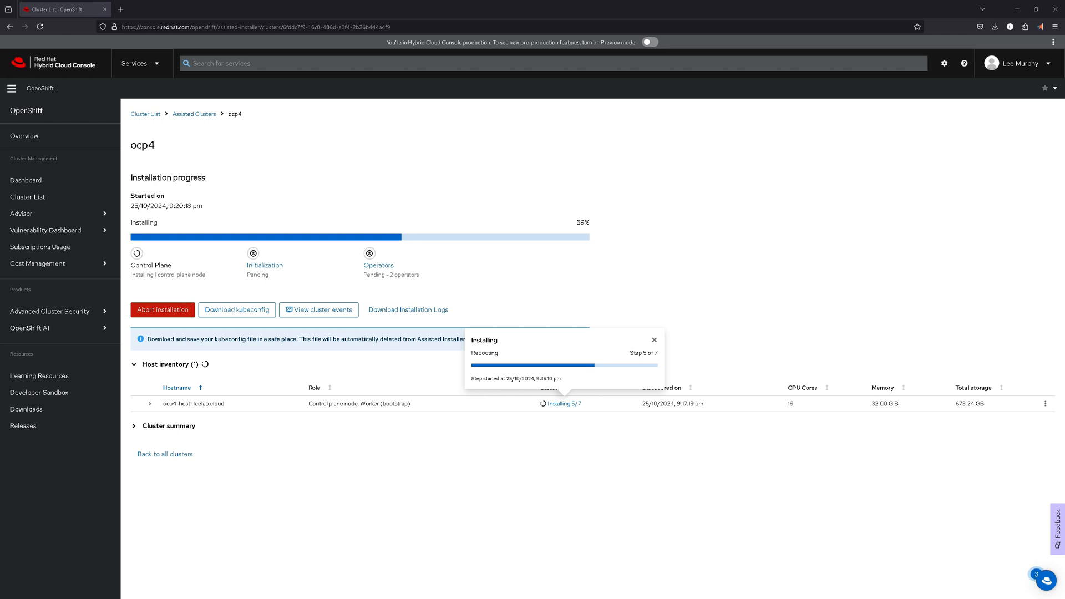
{"action": "mouse_move", "coordinate": [297, 14]}
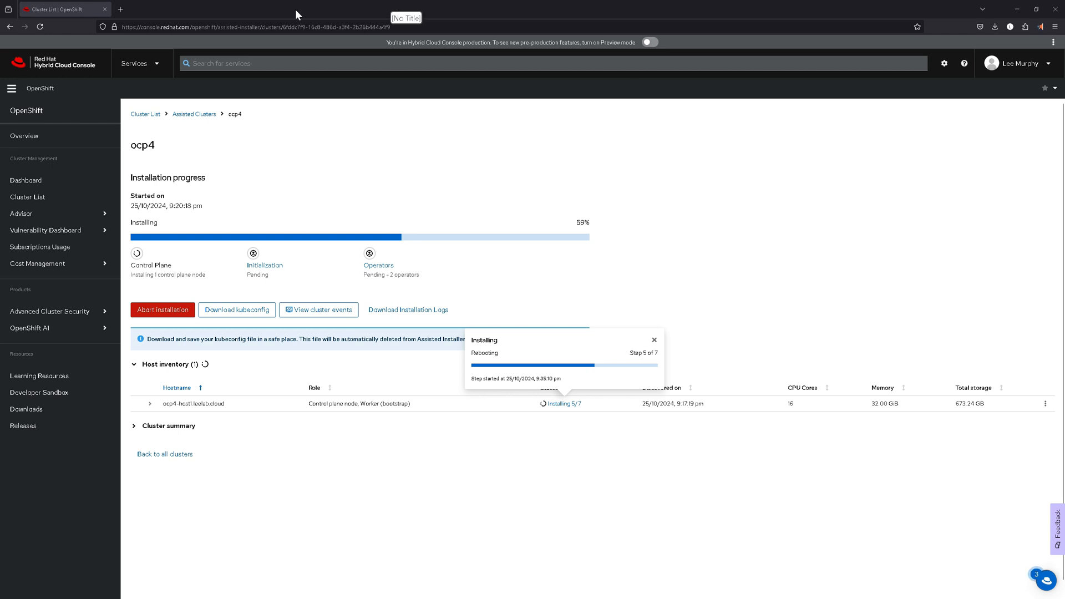
{"action": "mouse_move", "coordinate": [298, 14]}
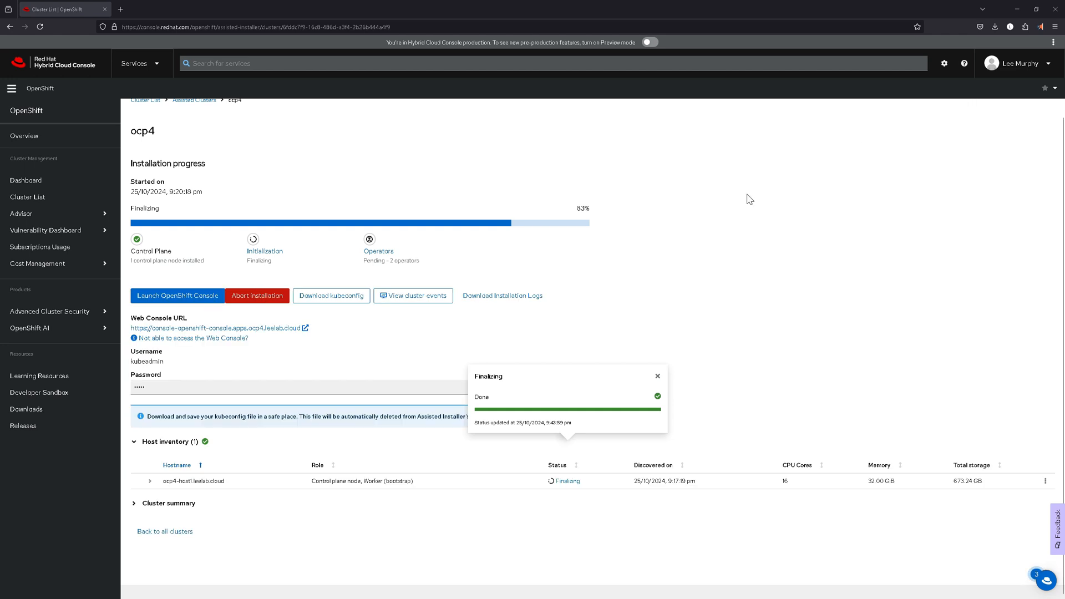
{"action": "mouse_move", "coordinate": [522, 453]}
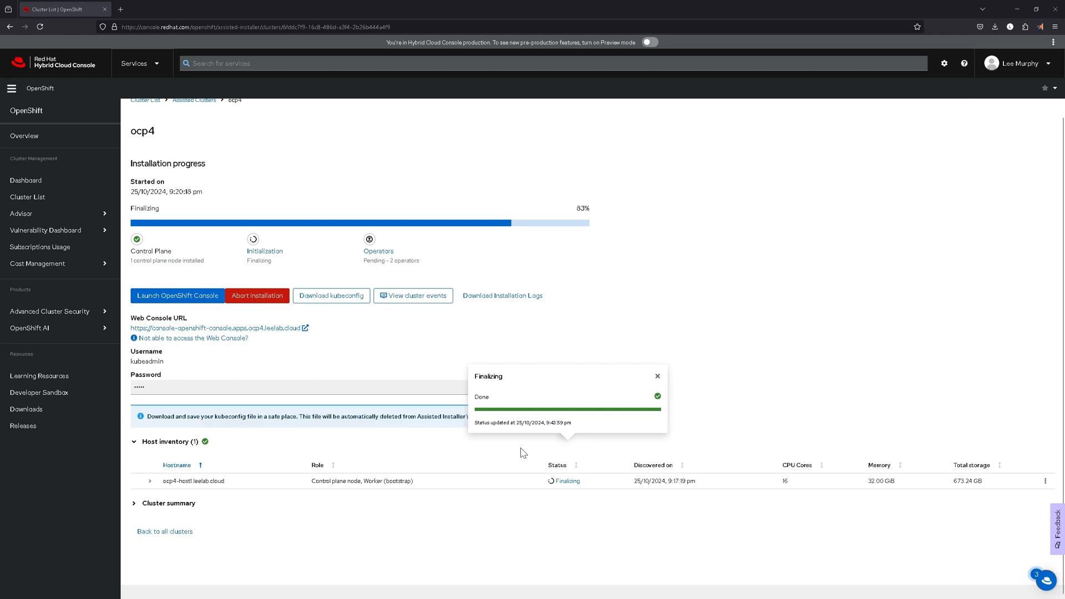
{"action": "mouse_move", "coordinate": [535, 509]}
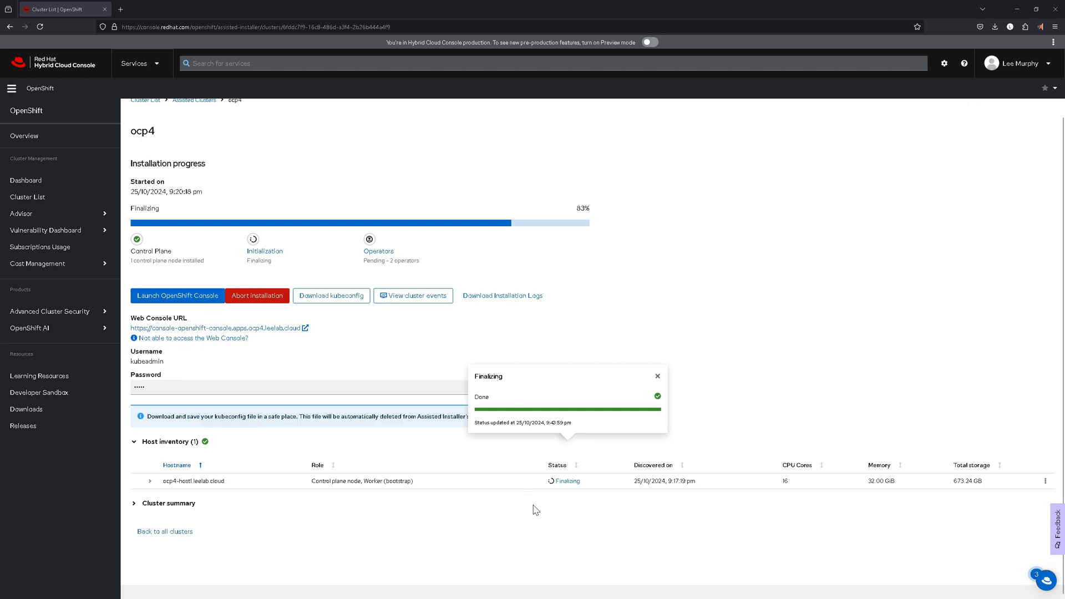
{"action": "mouse_move", "coordinate": [522, 510]}
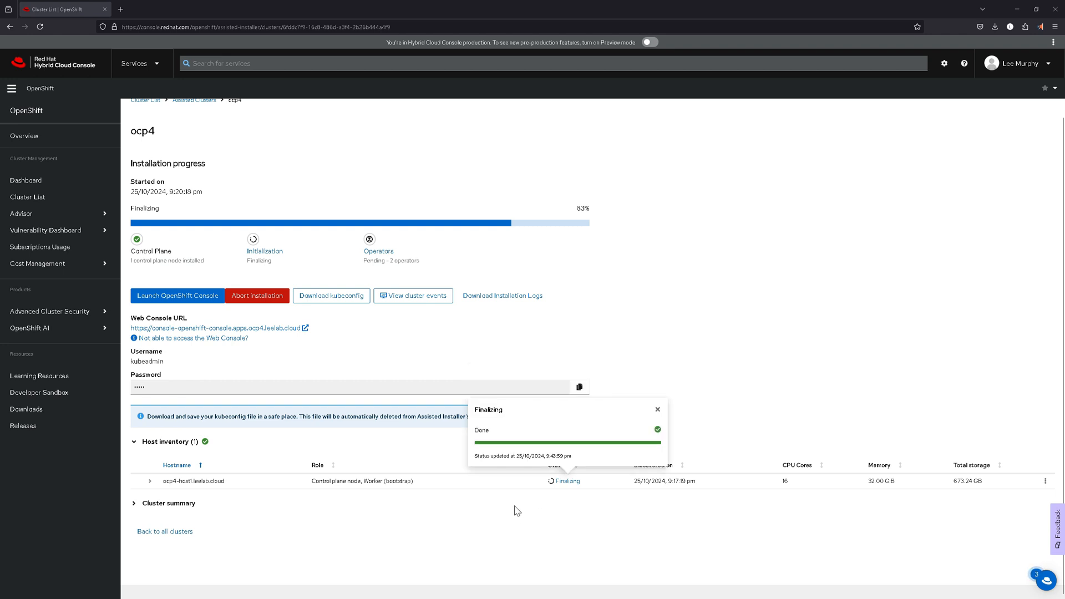
{"action": "mouse_move", "coordinate": [519, 506]}
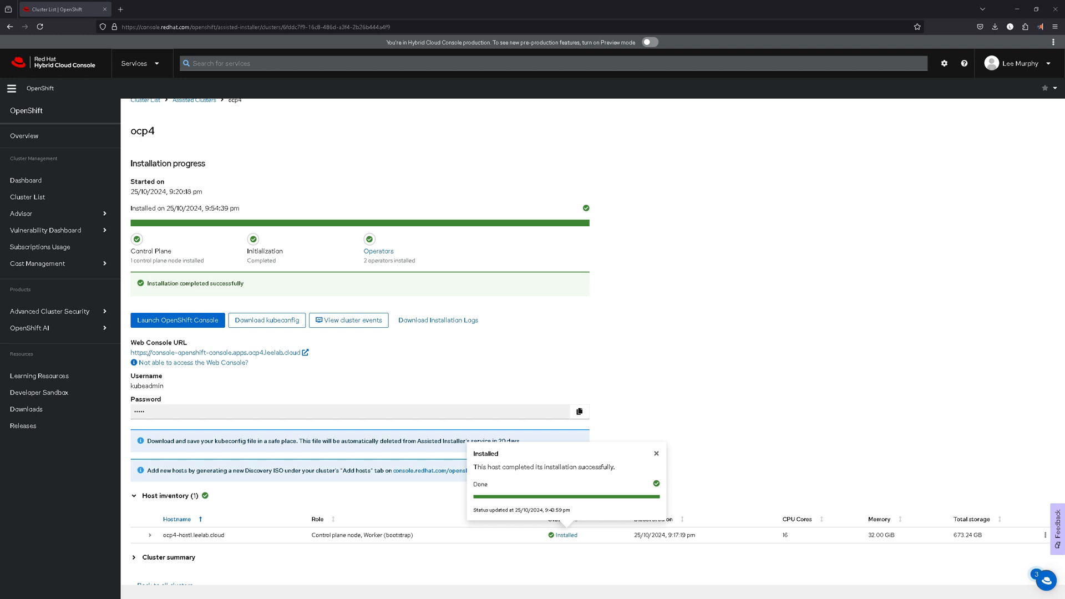
{"action": "mouse_move", "coordinate": [295, 348]}
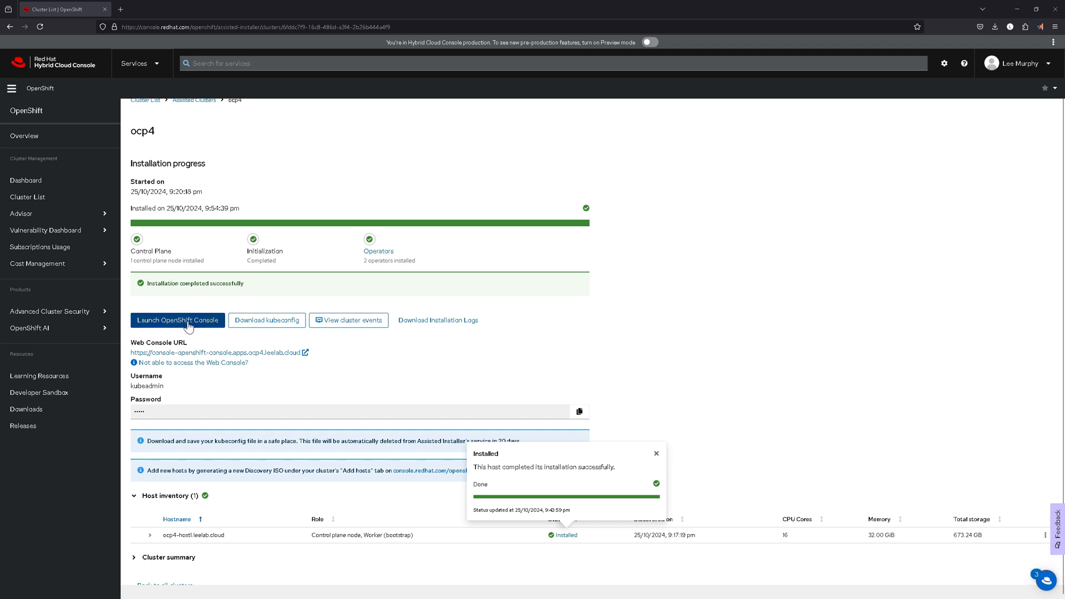
Step: View and dismiss the Launch OpenShift Console access instructions
{"action": "left_click", "coordinate": [177, 319]}
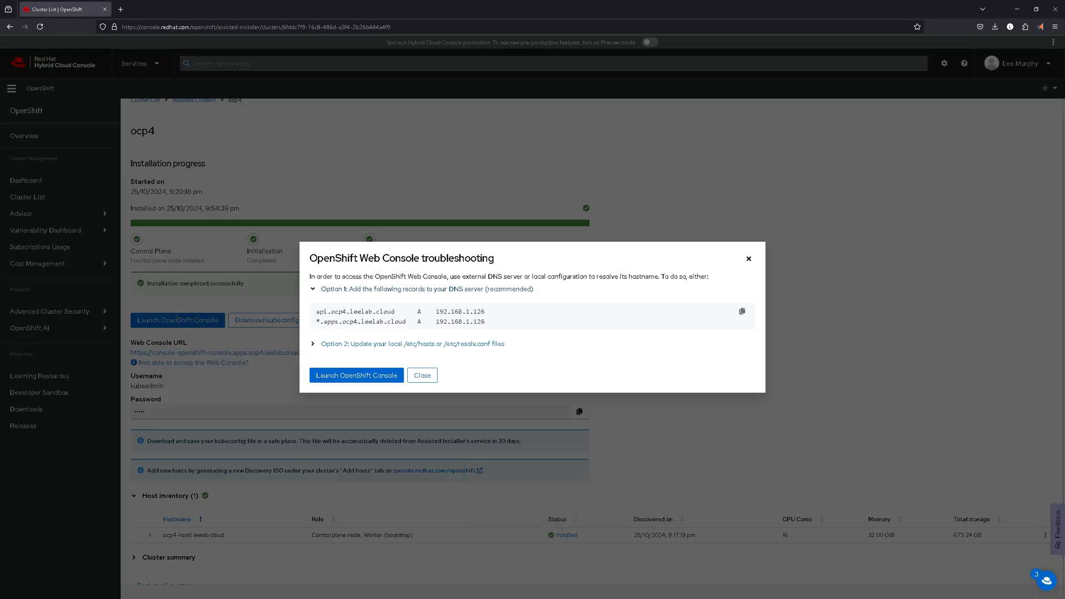
{"action": "left_click", "coordinate": [422, 375]}
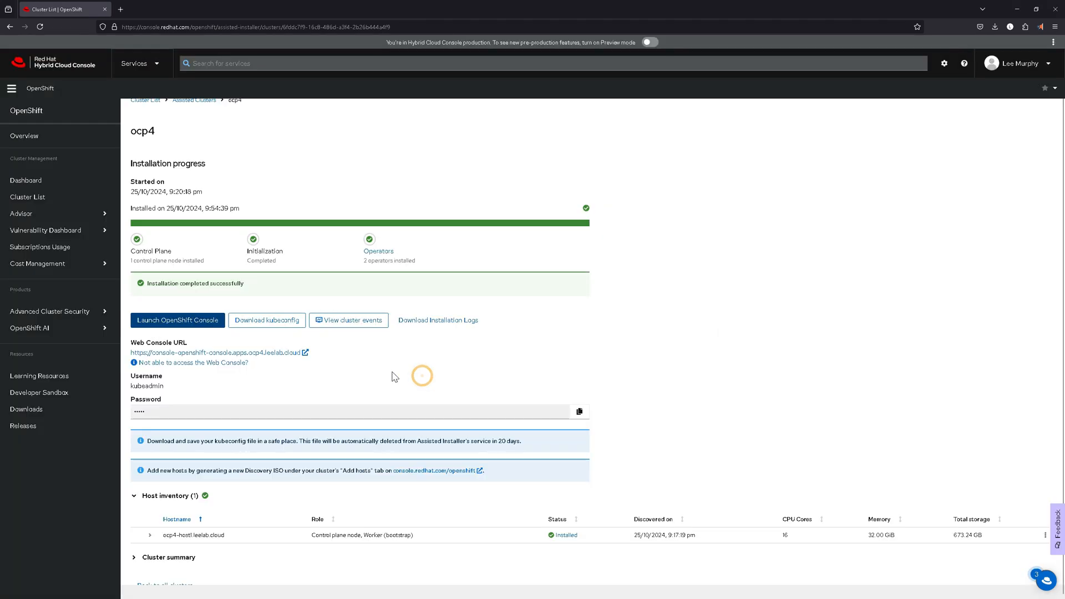
{"action": "mouse_move", "coordinate": [360, 314]}
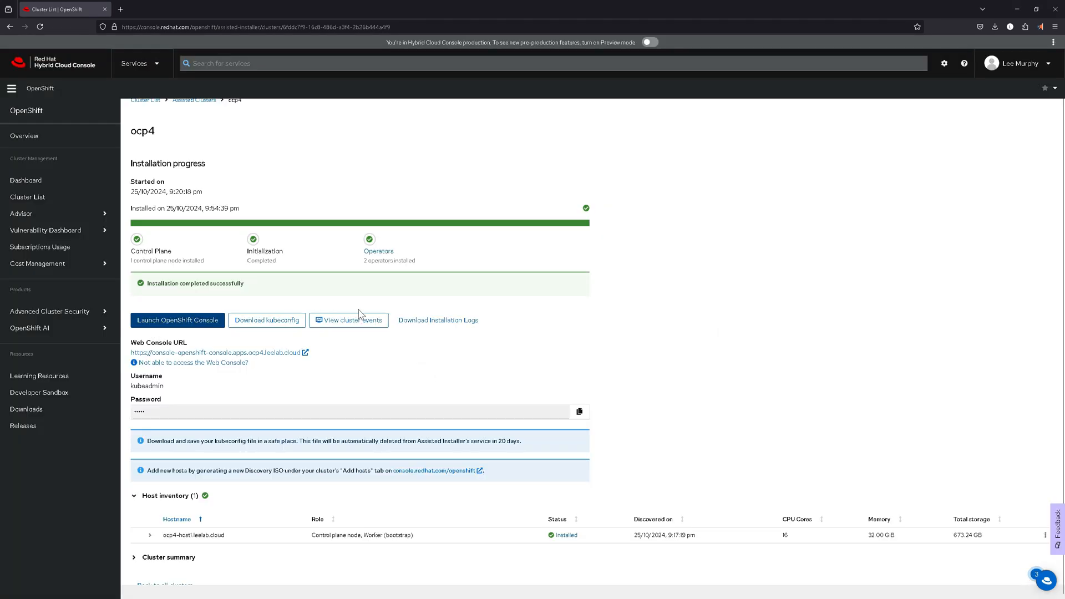
{"action": "left_click", "coordinate": [378, 252]}
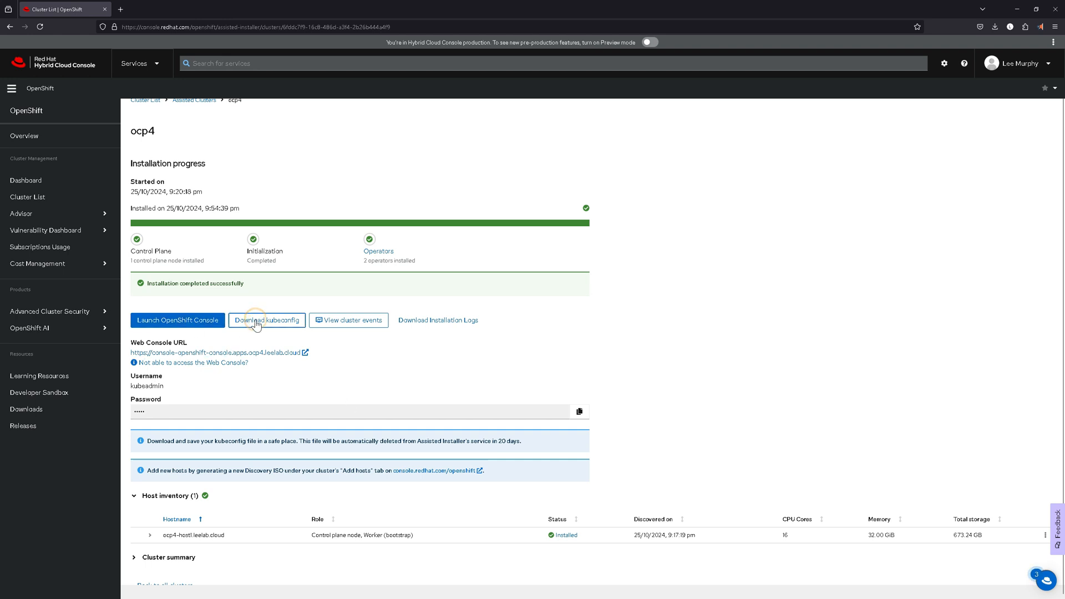
Step: Download the ocp4 kubeconfig file and reopen the console access instructions
{"action": "left_click", "coordinate": [266, 320]}
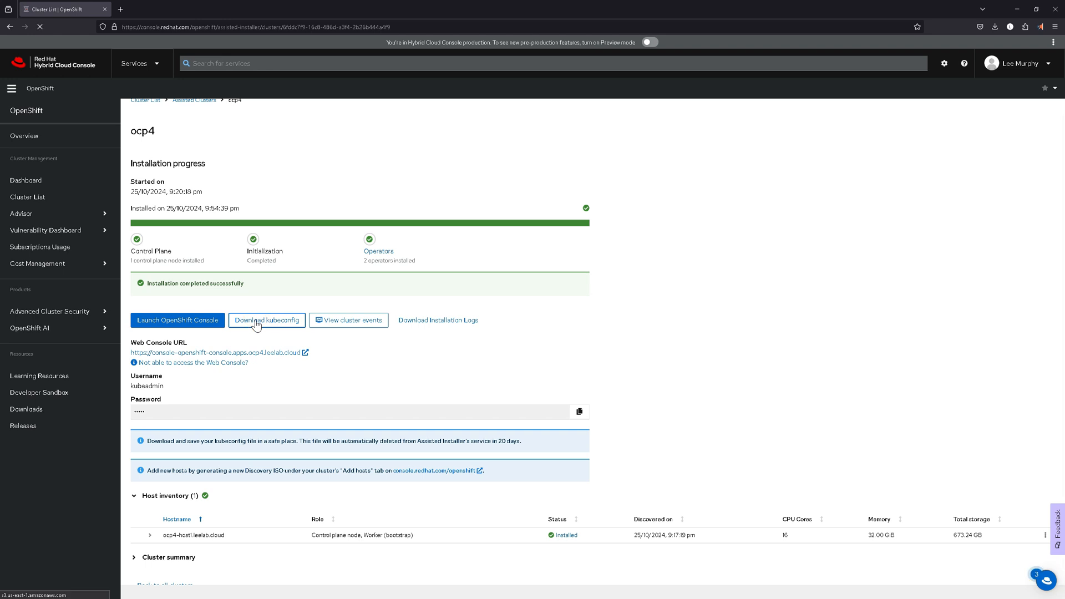
{"action": "mouse_move", "coordinate": [175, 425]}
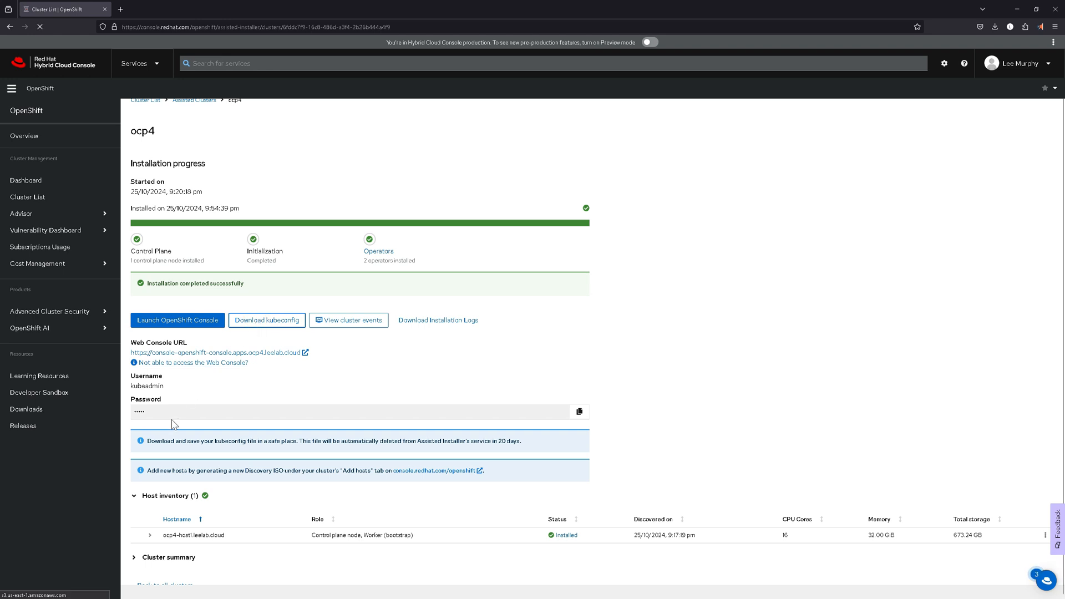
{"action": "left_click", "coordinate": [995, 26]}
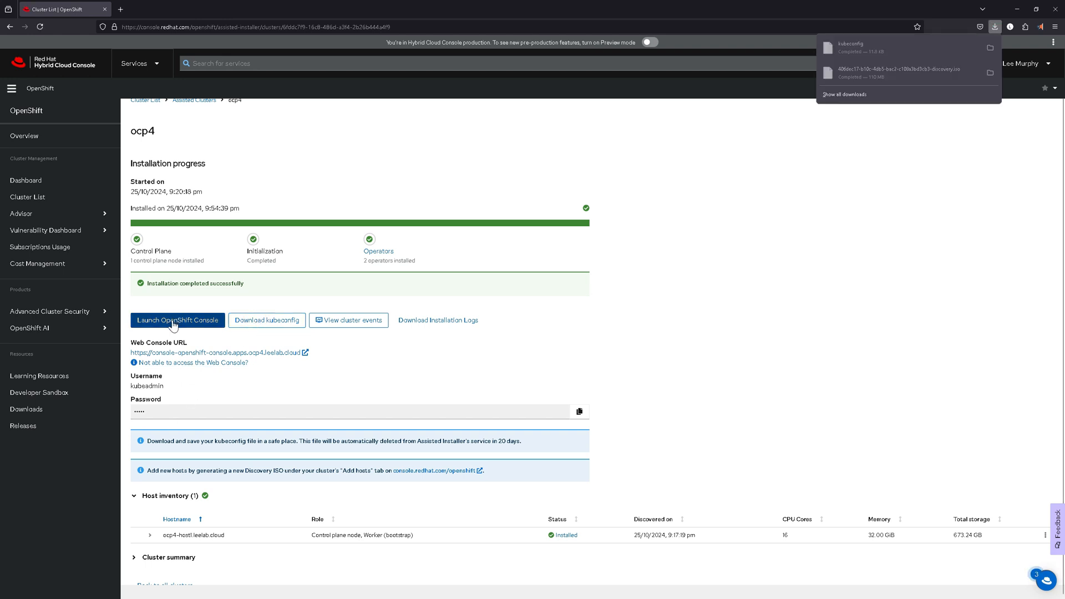
{"action": "left_click", "coordinate": [177, 320]}
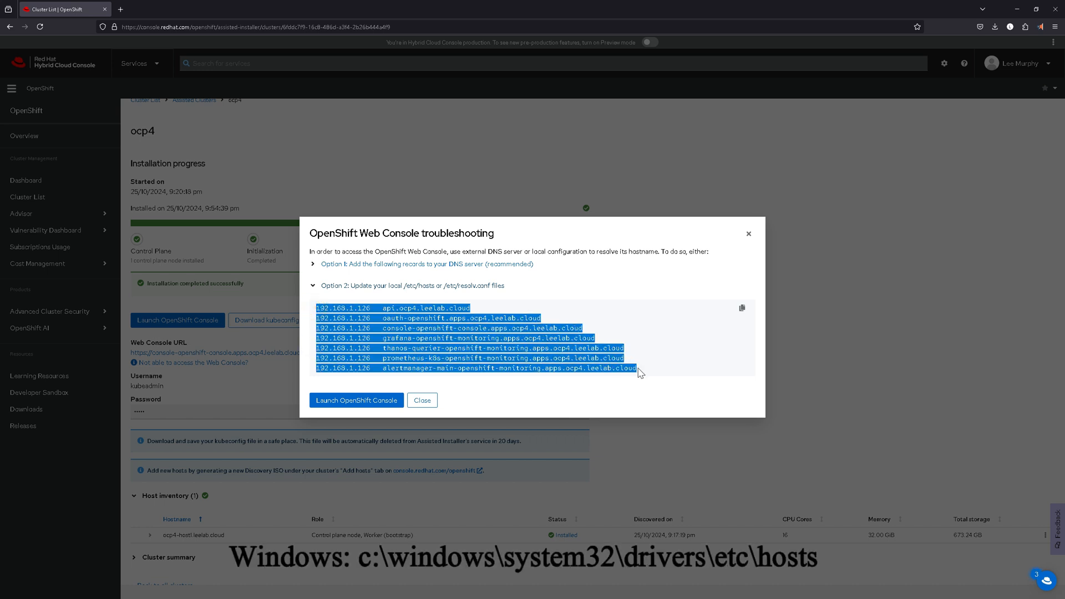
Step: Copy the seven ocp4 hosts entries for 192.168.1.126 from the dialog
{"action": "right_click", "coordinate": [639, 373]}
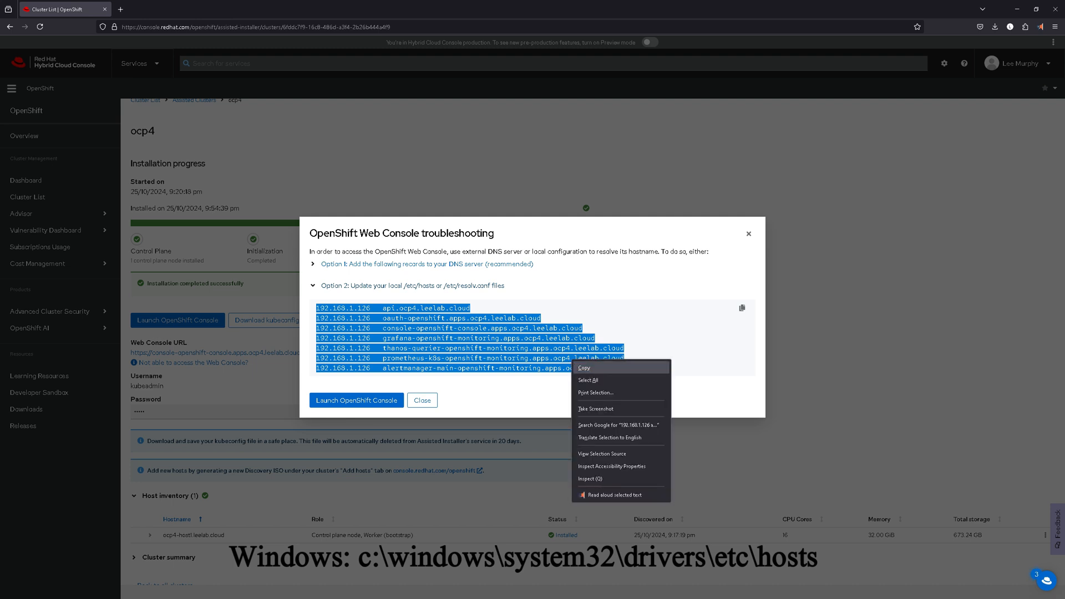
{"action": "left_click", "coordinate": [582, 367]}
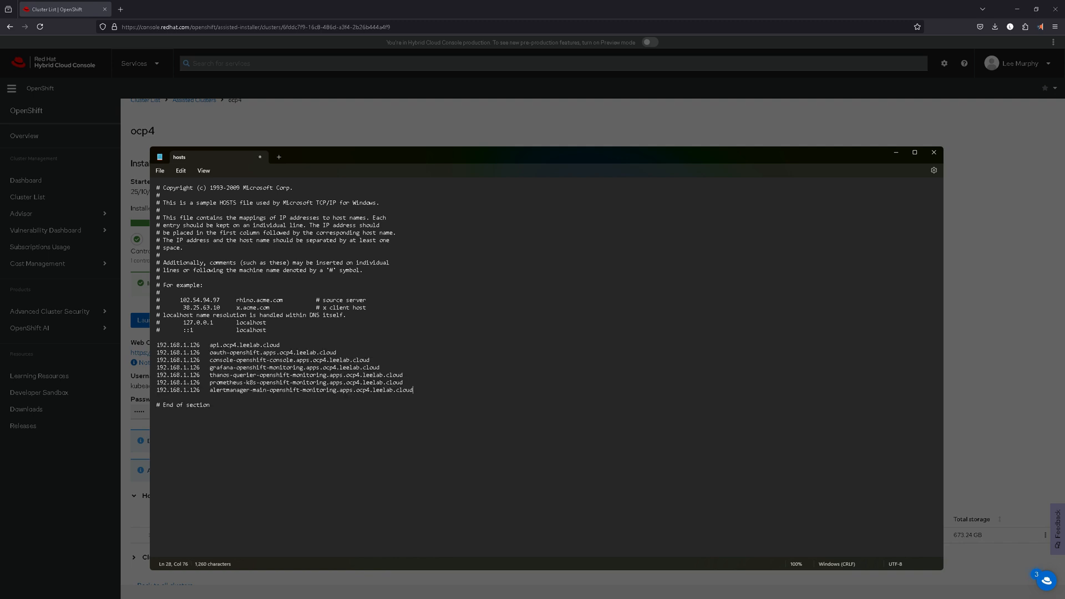
Step: Paste the ocp4 entries into the hosts file and close Notepad
{"action": "left_click", "coordinate": [160, 171]}
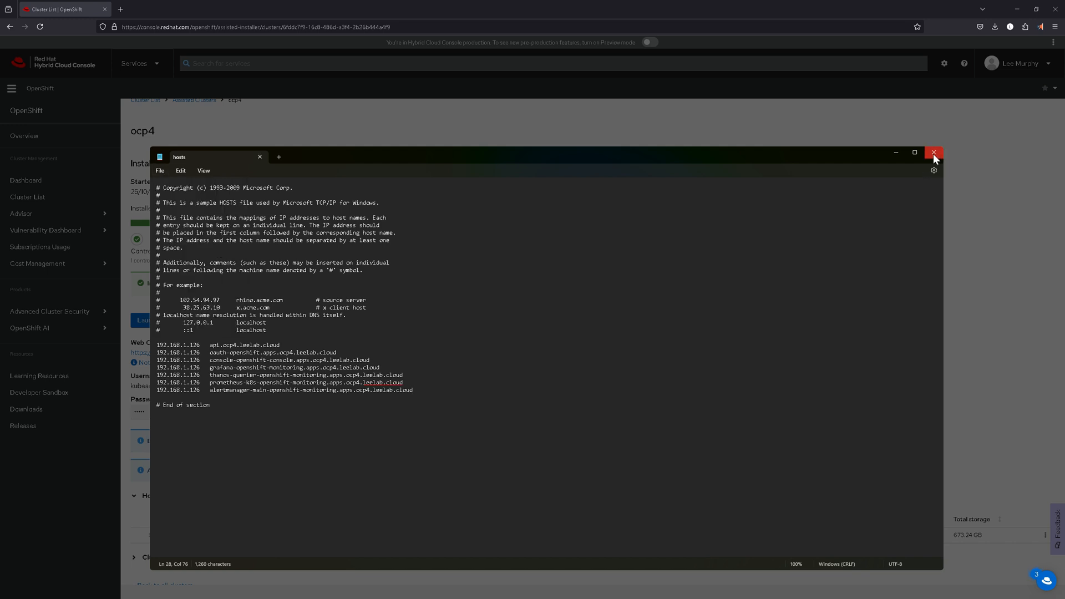
{"action": "left_click", "coordinate": [935, 152]}
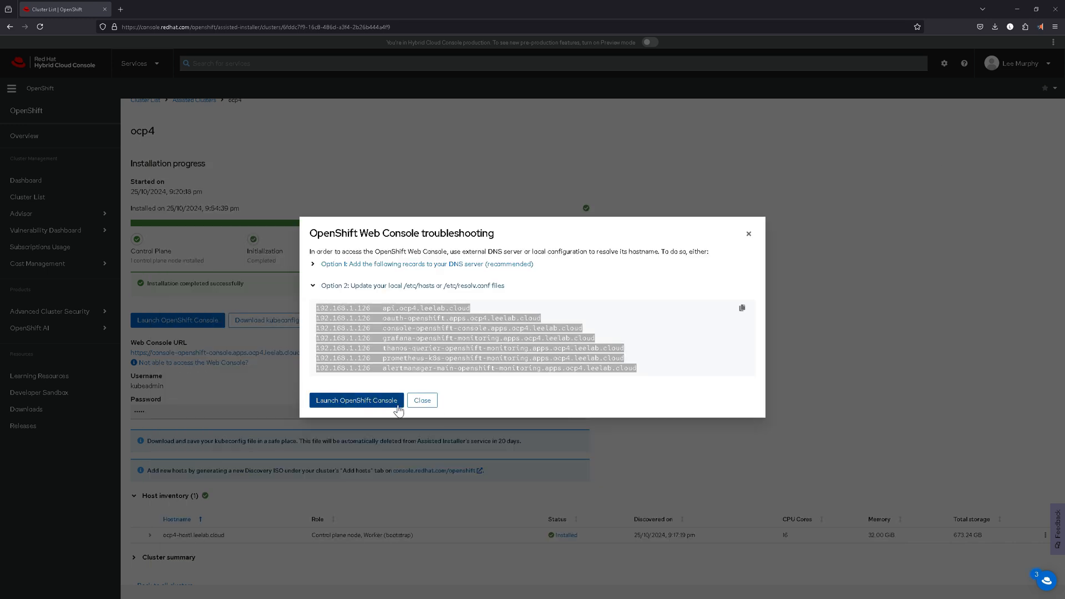
Step: Launch the OpenShift web console and accept the console certificate warning via Advanced
{"action": "left_click", "coordinate": [356, 401]}
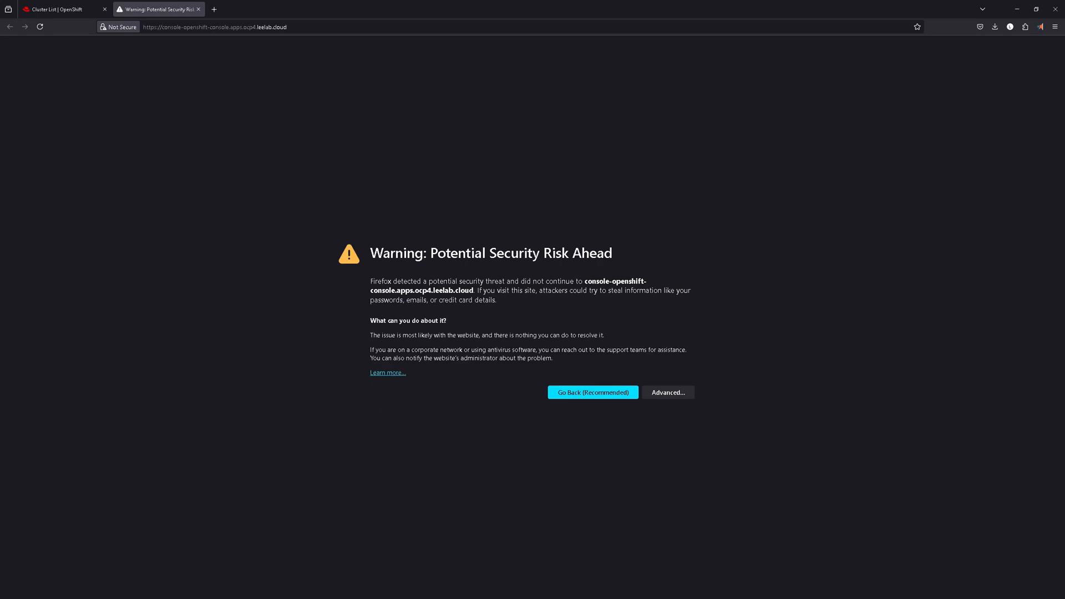
{"action": "left_click", "coordinate": [667, 391]}
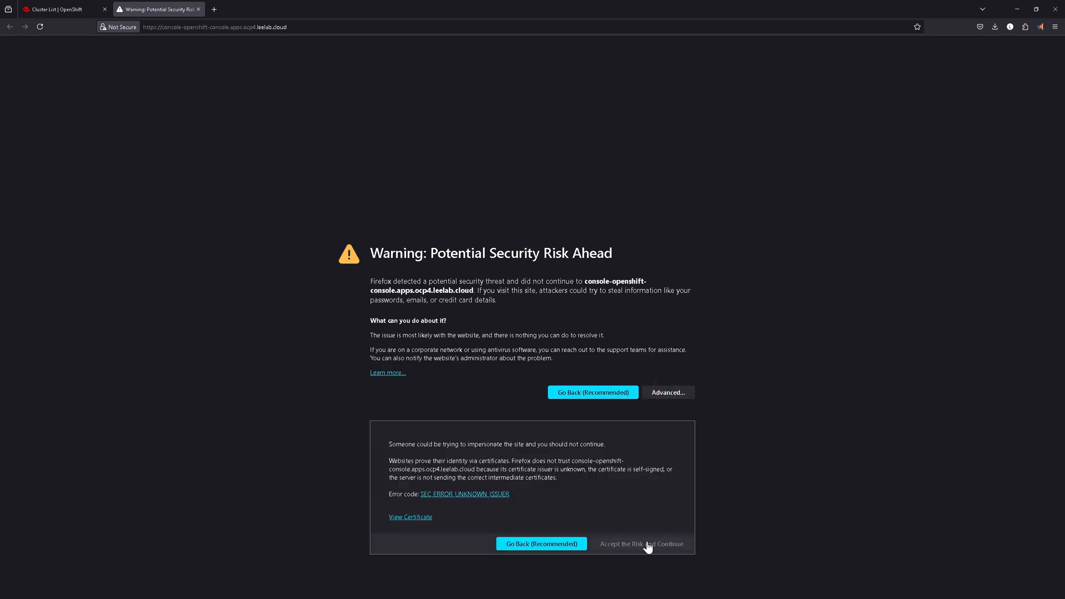
{"action": "left_click", "coordinate": [640, 544]}
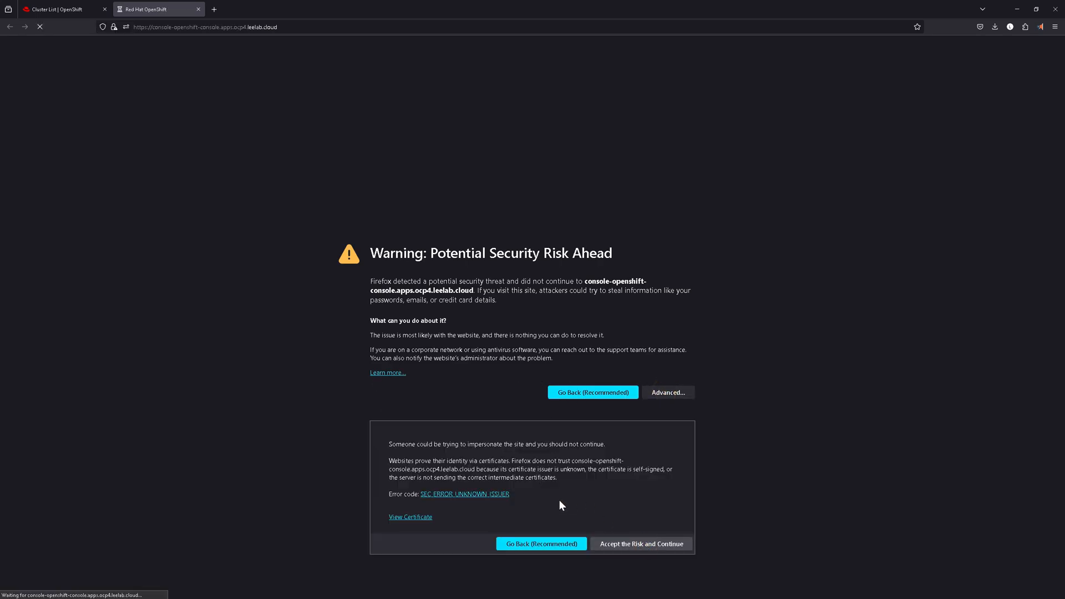
{"action": "left_click", "coordinate": [639, 544]}
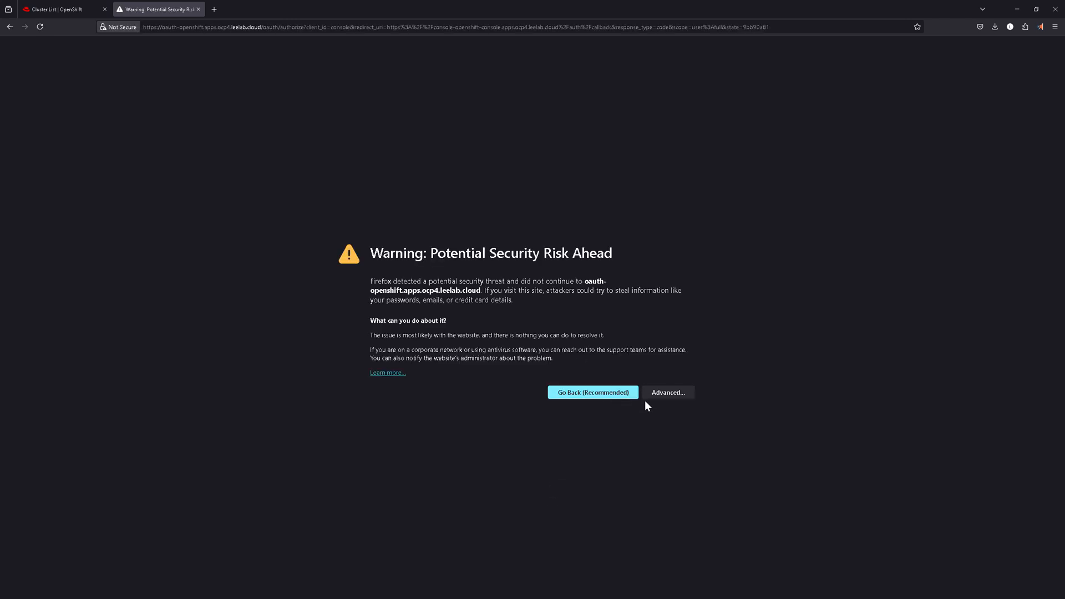
Step: Accept the OAuth certificate warning so the OpenShift login page loads
{"action": "left_click", "coordinate": [667, 392]}
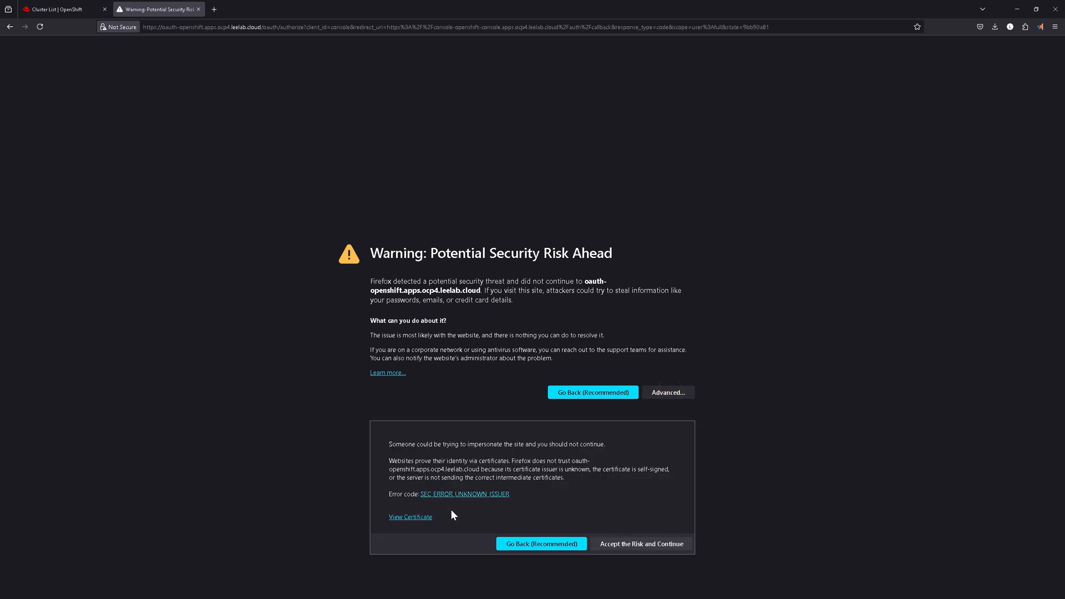
{"action": "left_click", "coordinate": [640, 544]}
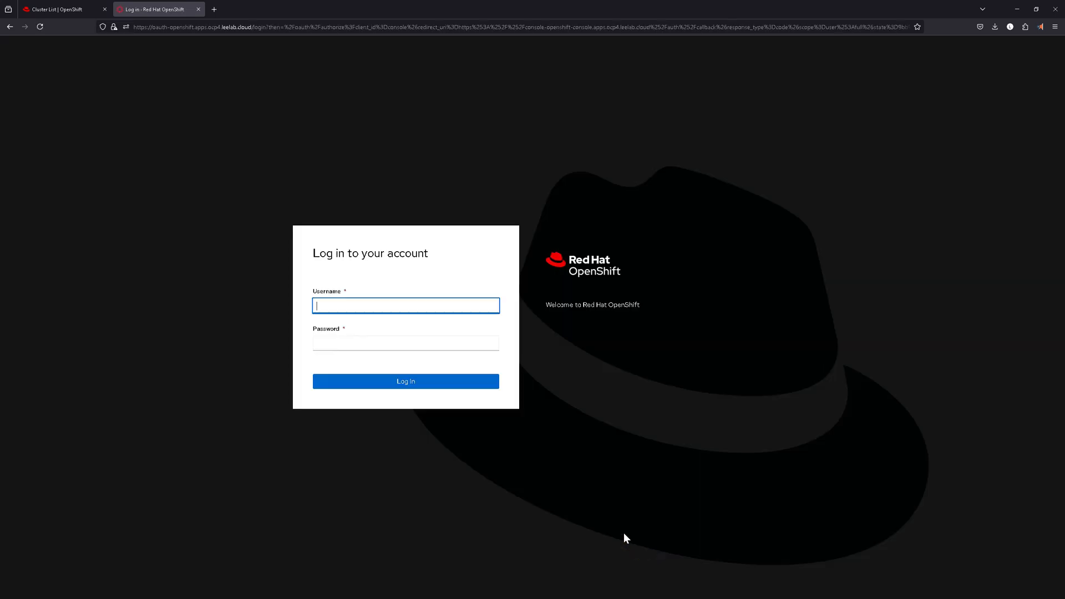
Step: Return to the cluster details, dismiss troubleshooting info and copy the kubeadmin password
{"action": "left_click", "coordinate": [57, 9]}
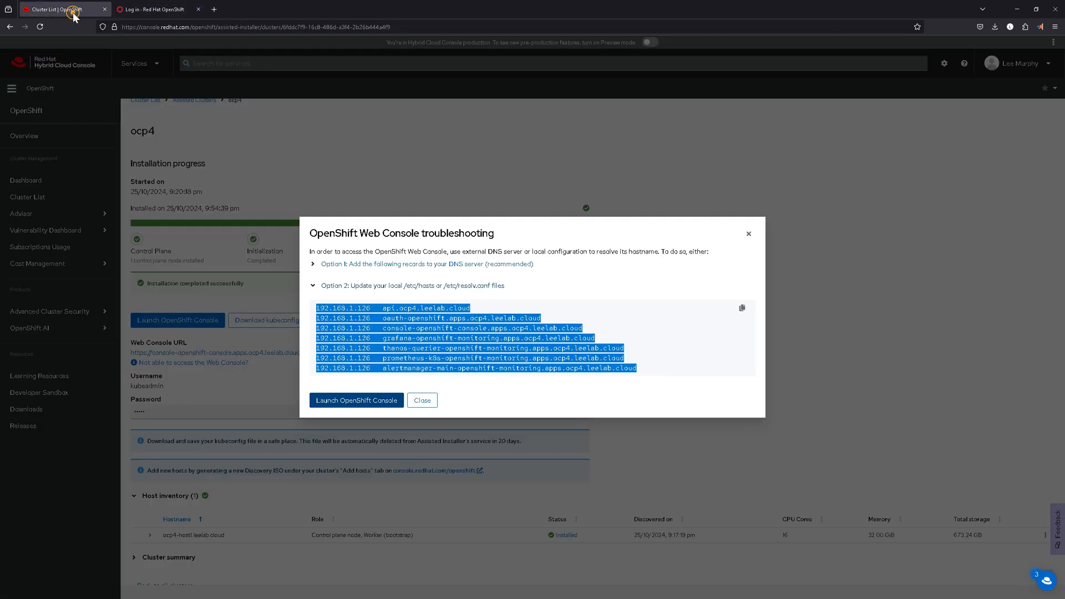
{"action": "left_click", "coordinate": [422, 401]}
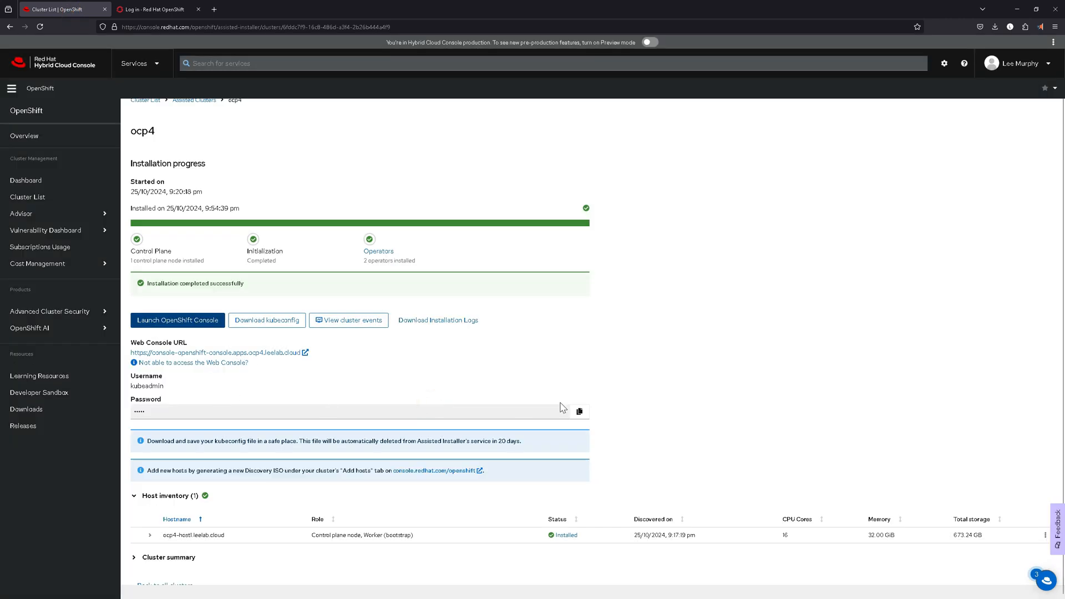
{"action": "left_click", "coordinate": [579, 412]}
{"action": "type", "text": "k"}
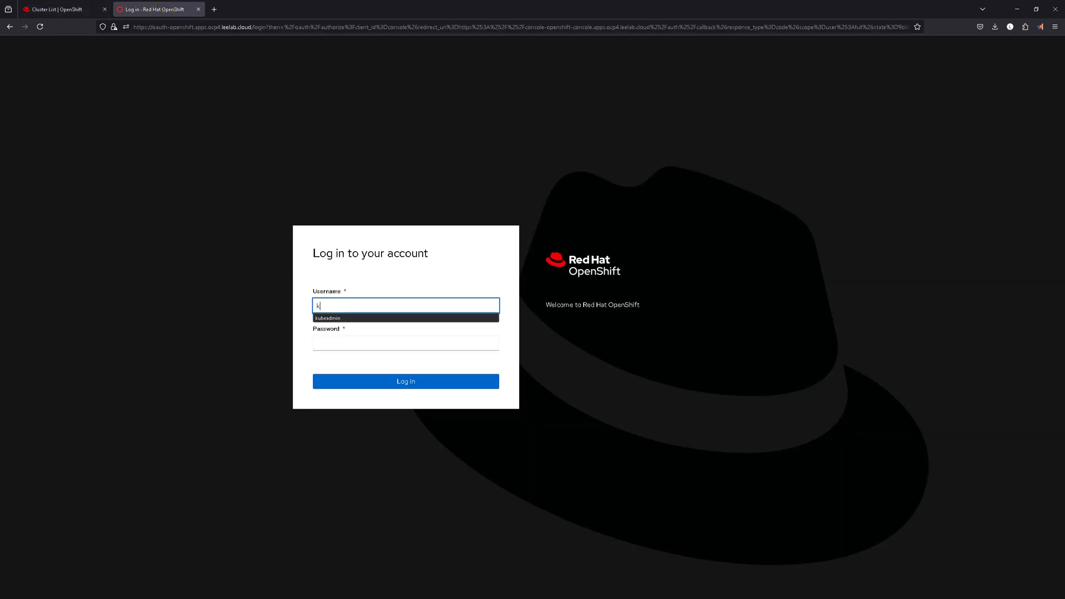
Step: Log in to the ocp4 console as kubeadmin with the copied password
{"action": "type", "text": "ubeadmin"}
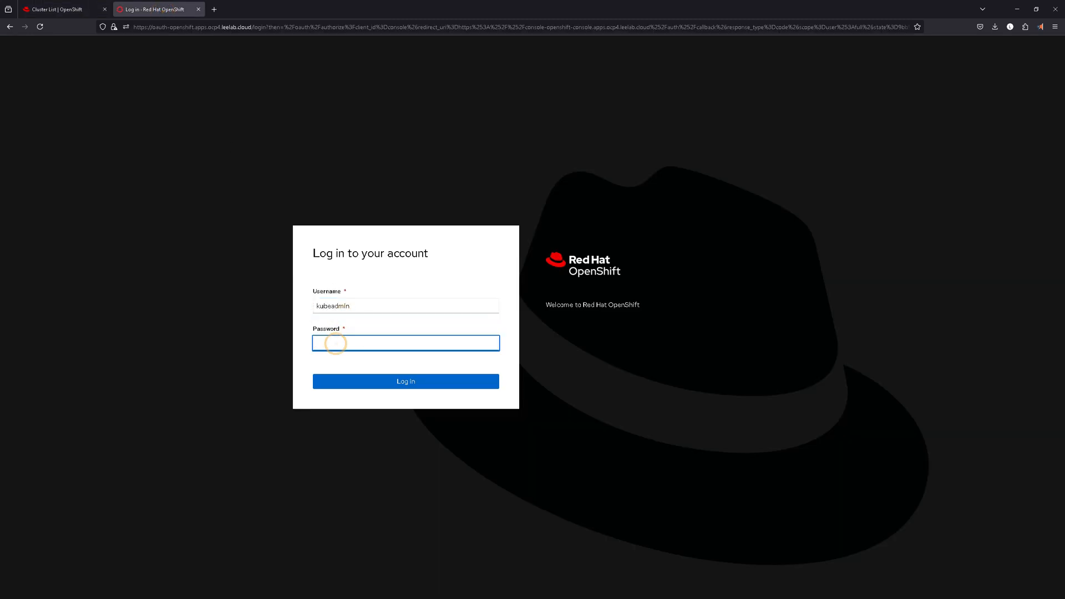
{"action": "left_click", "coordinate": [405, 381]}
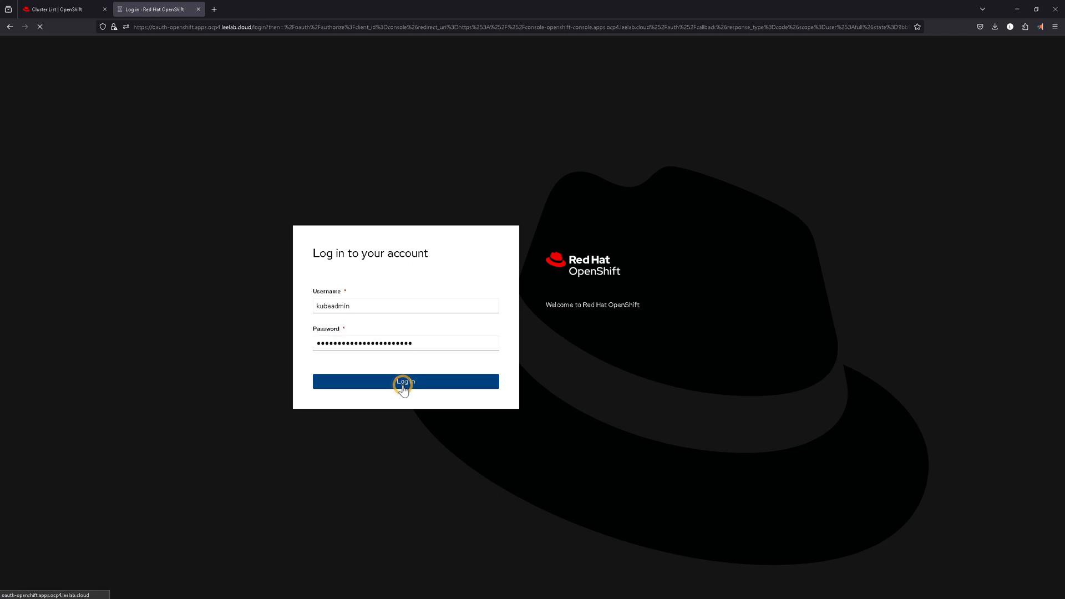
{"action": "left_click", "coordinate": [405, 381]}
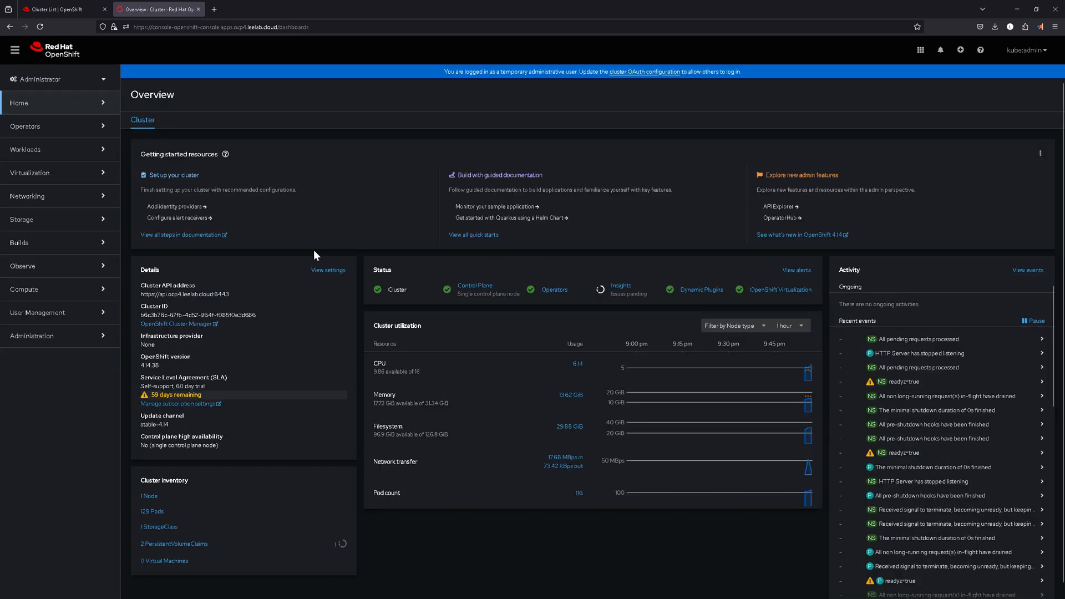
{"action": "mouse_move", "coordinate": [26, 129]}
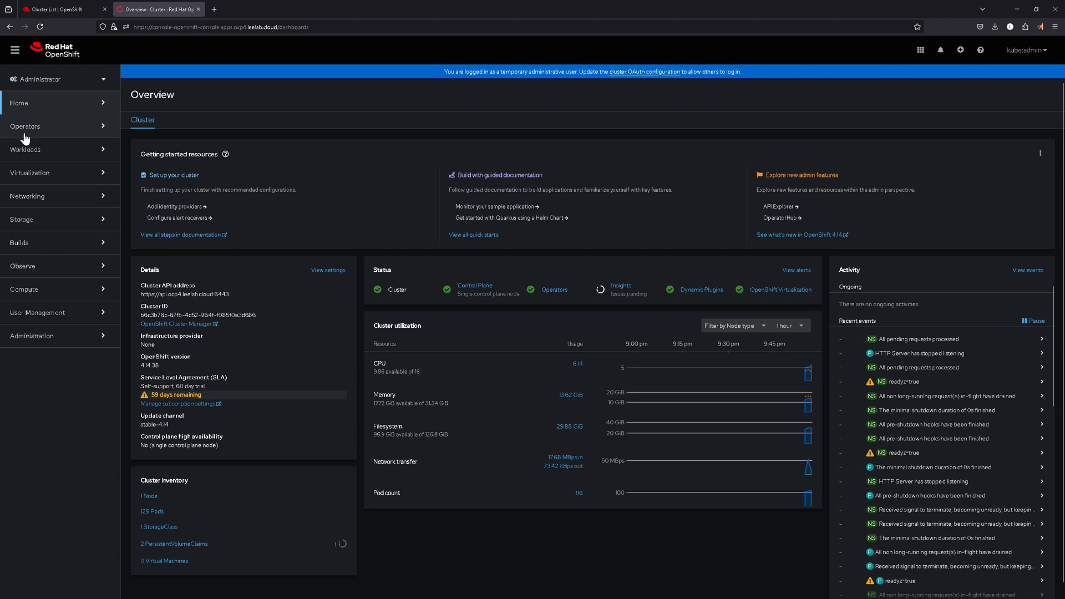
{"action": "mouse_move", "coordinate": [19, 173]}
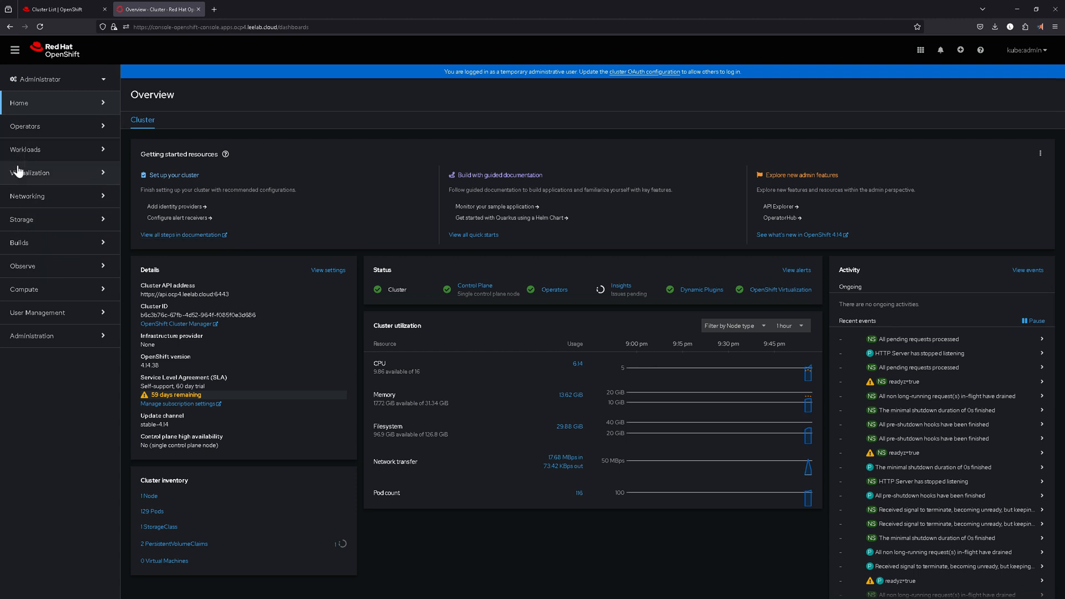
Step: Browse Virtualization VirtualMachines, Templates and InstanceTypes, then view the cluster Nodes list
{"action": "left_click", "coordinate": [41, 223]}
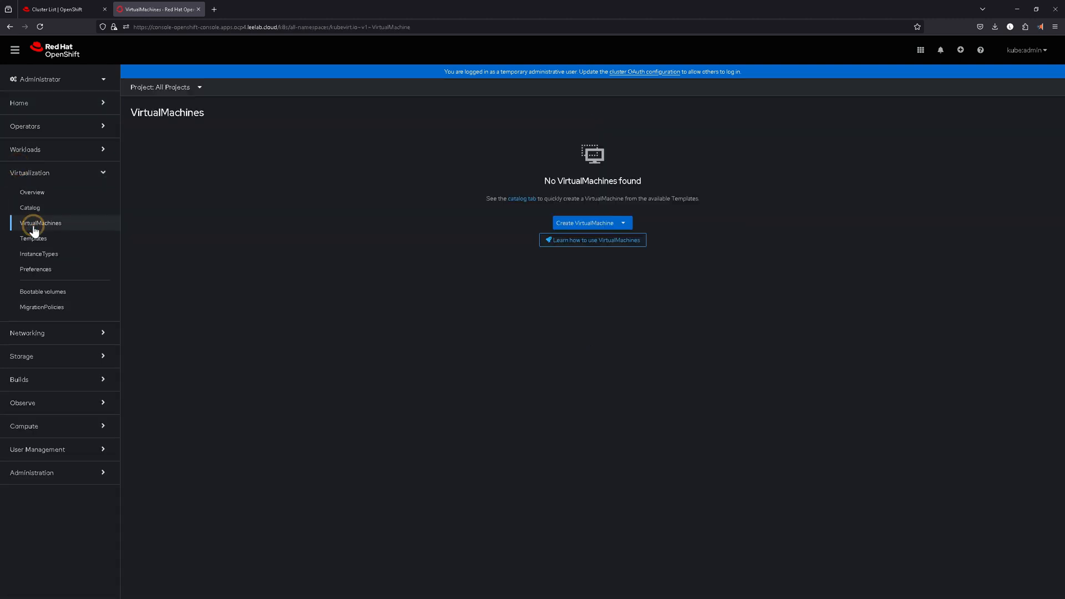
{"action": "mouse_move", "coordinate": [62, 240]}
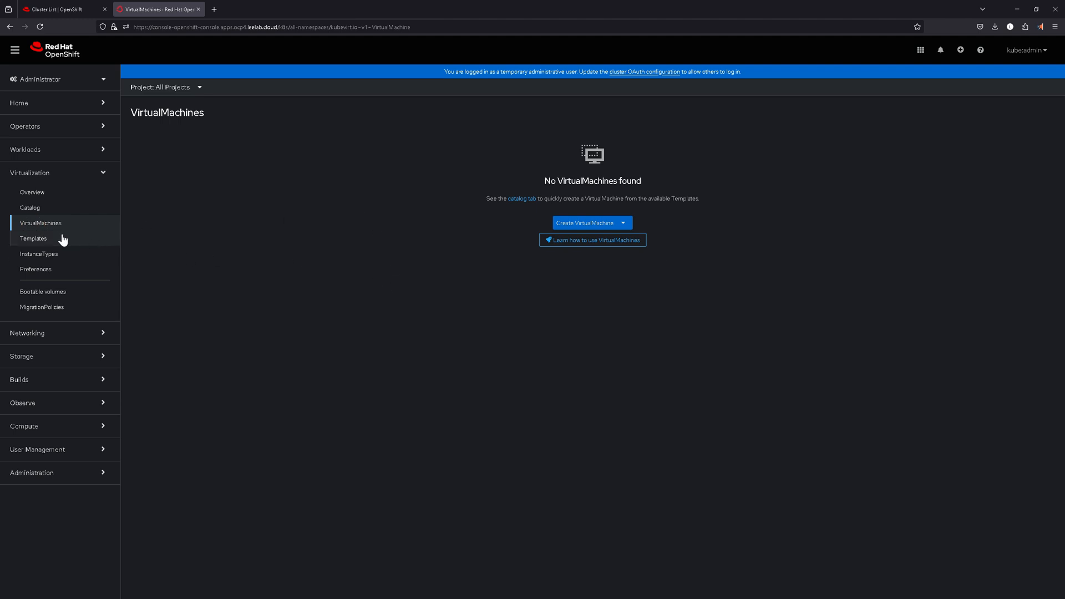
{"action": "mouse_move", "coordinate": [41, 306]}
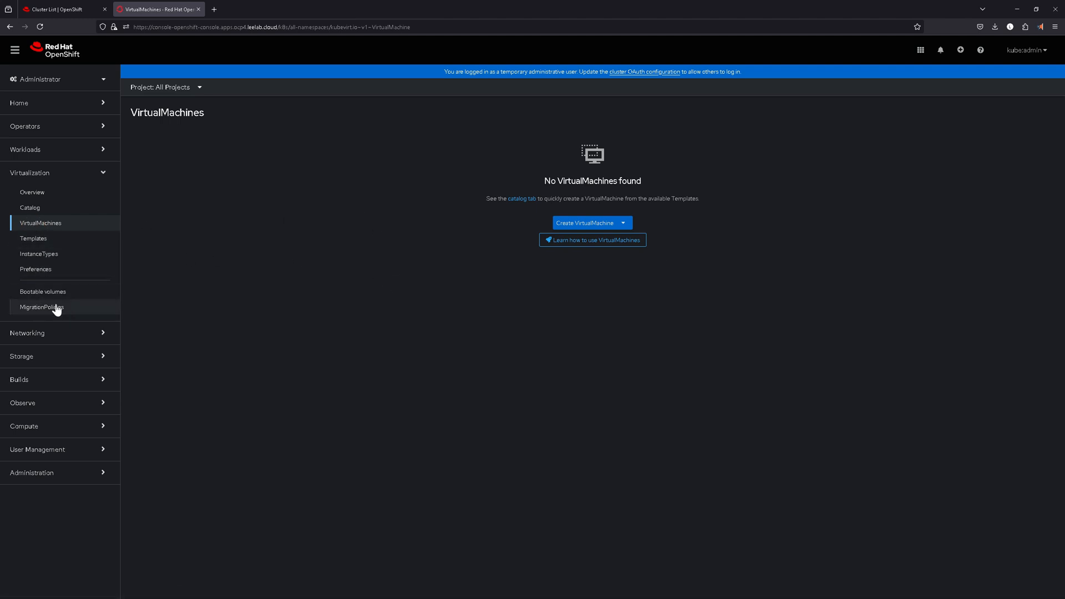
{"action": "left_click", "coordinate": [34, 239]}
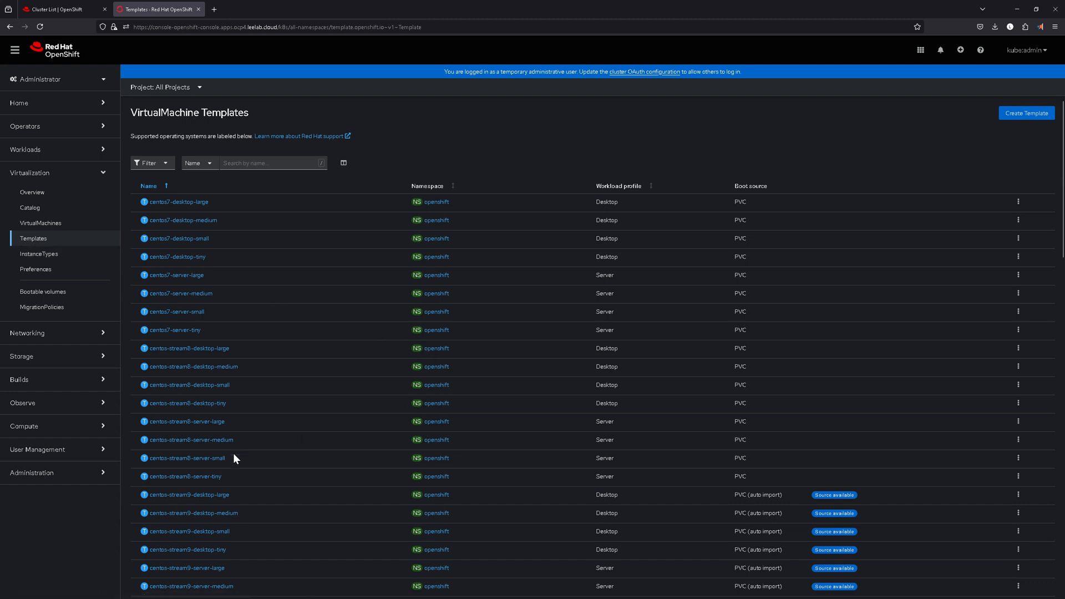
{"action": "mouse_move", "coordinate": [207, 480]}
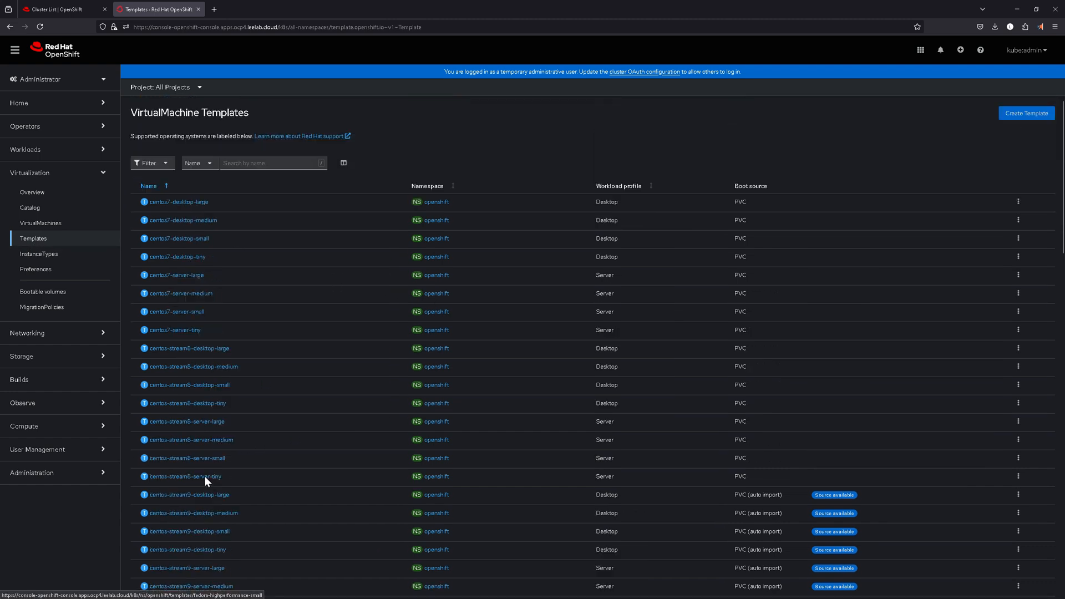
{"action": "mouse_move", "coordinate": [39, 253]}
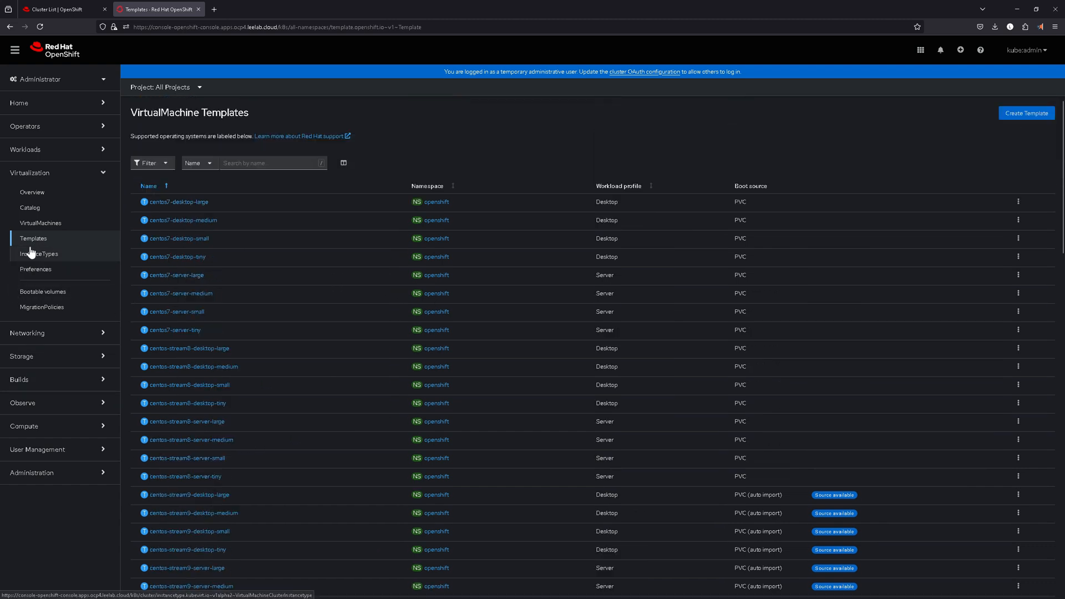
{"action": "left_click", "coordinate": [39, 255]}
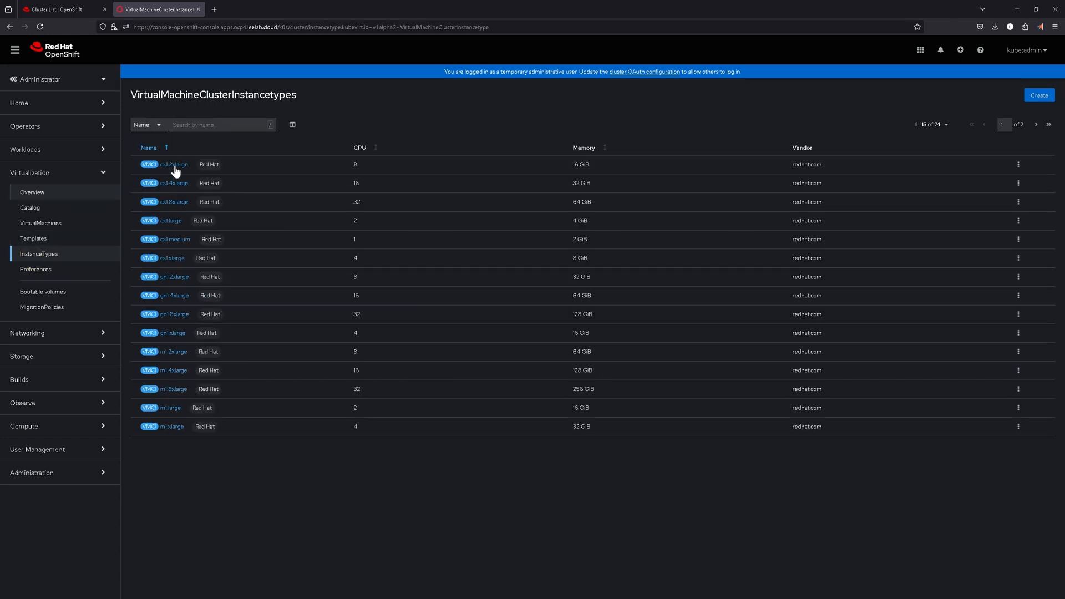
{"action": "mouse_move", "coordinate": [30, 208]}
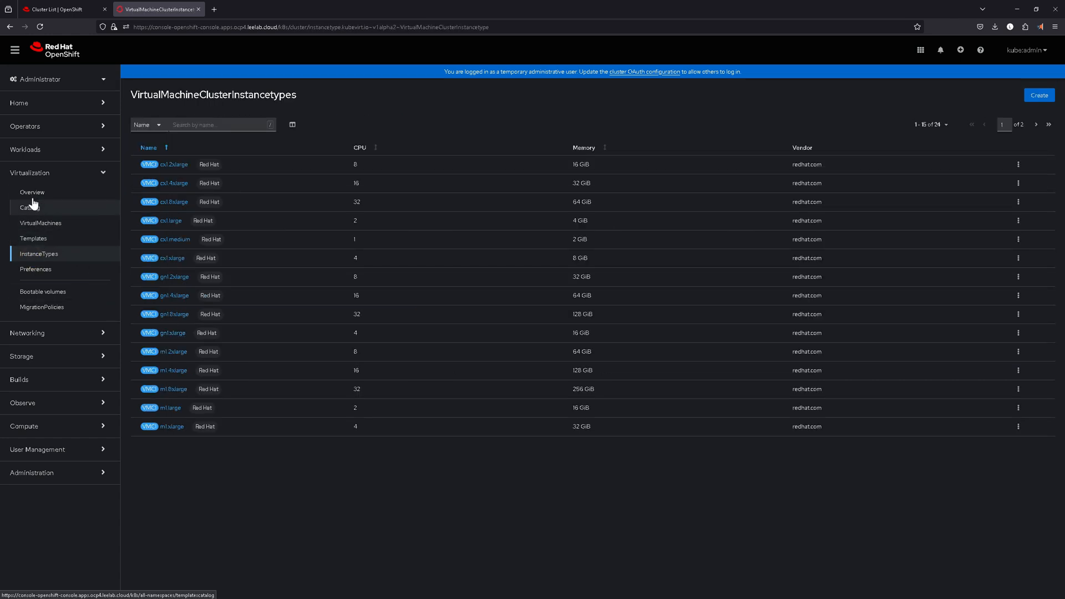
{"action": "left_click", "coordinate": [41, 223]}
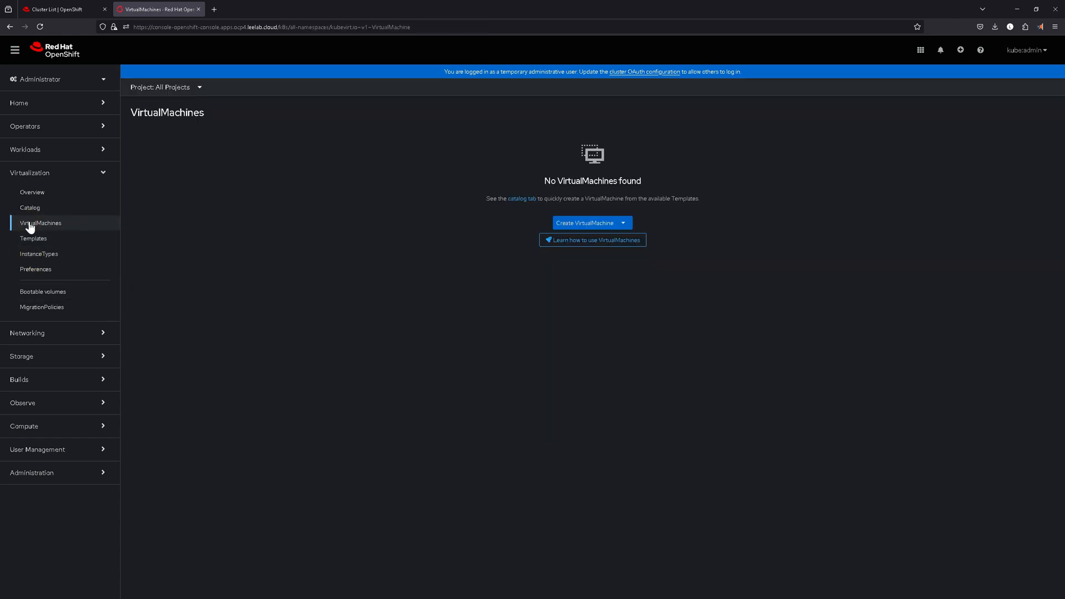
{"action": "mouse_move", "coordinate": [36, 488]}
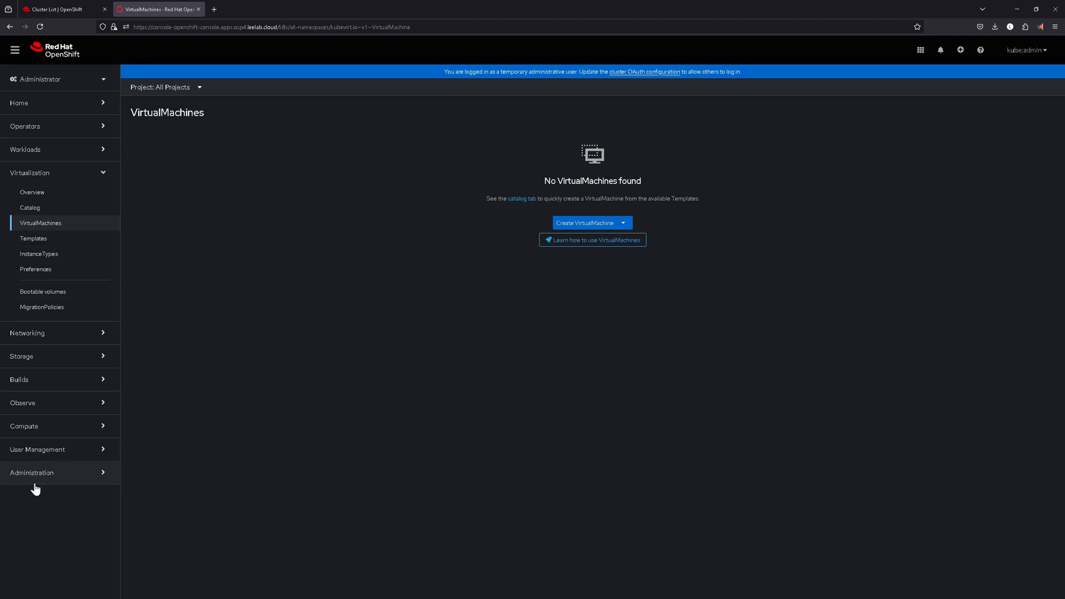
{"action": "mouse_move", "coordinate": [551, 387]}
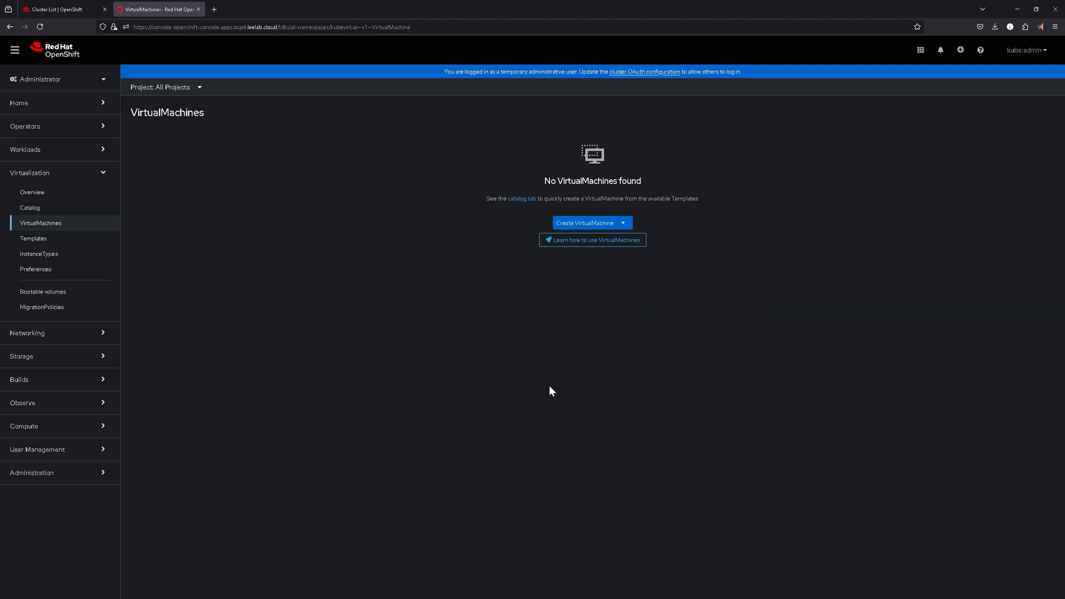
{"action": "left_click", "coordinate": [23, 426]}
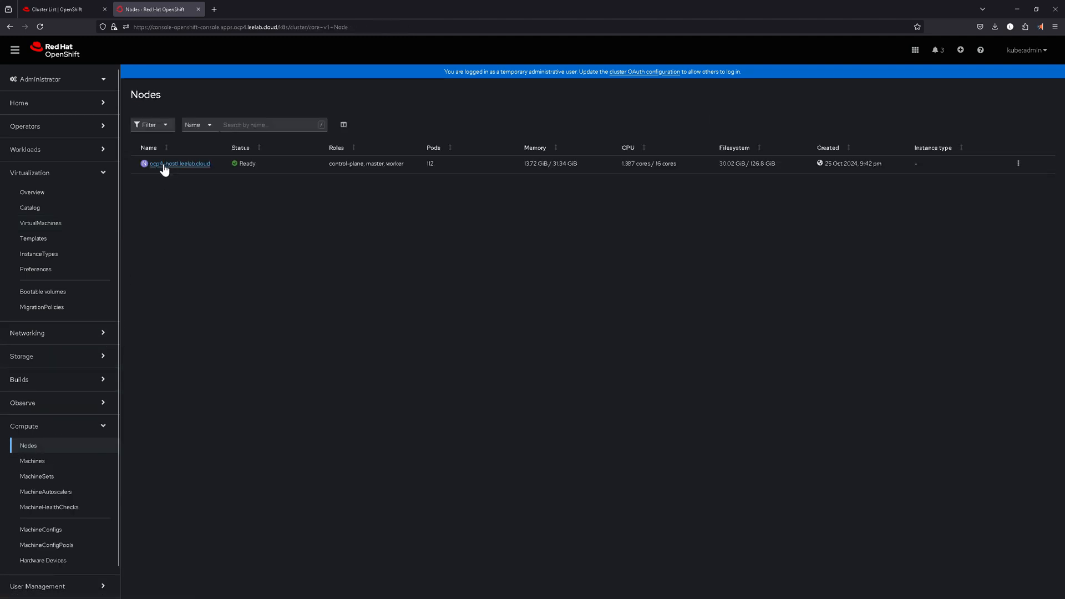
{"action": "mouse_move", "coordinate": [922, 171]}
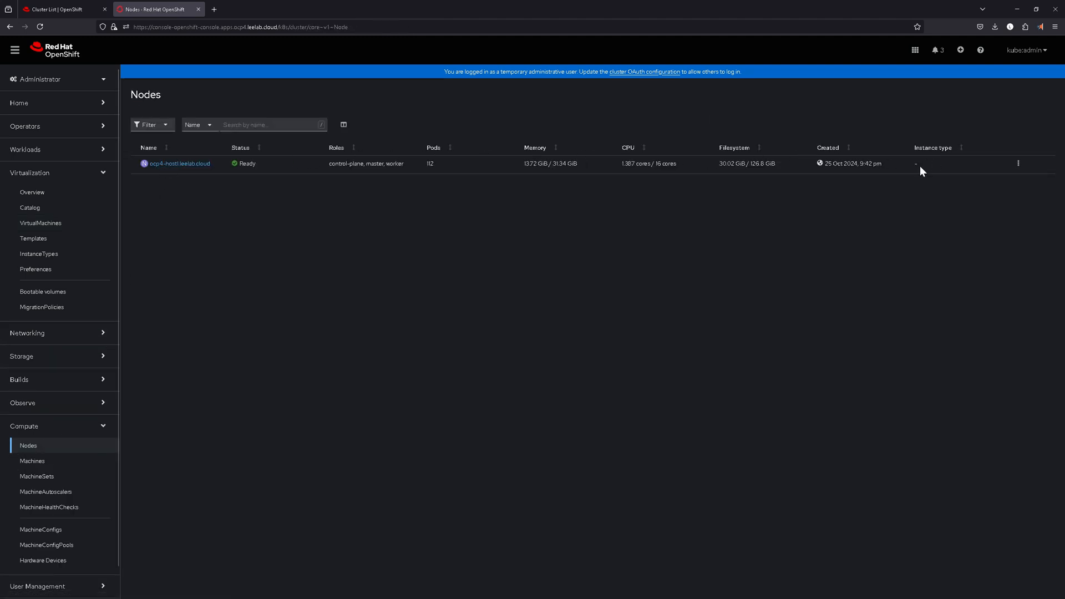
{"action": "mouse_move", "coordinate": [216, 216]}
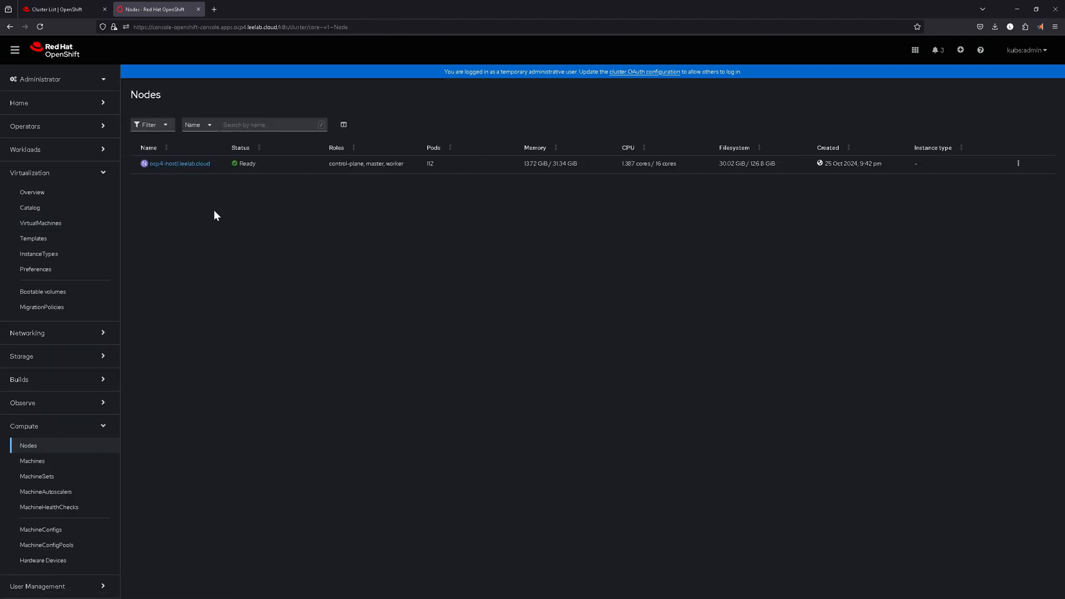